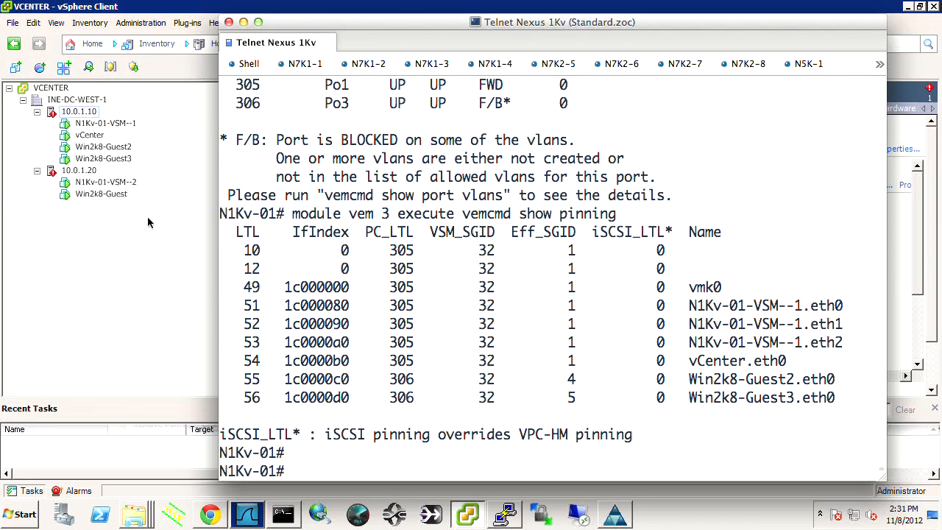
{"action": "mouse_move", "coordinate": [95, 196]}
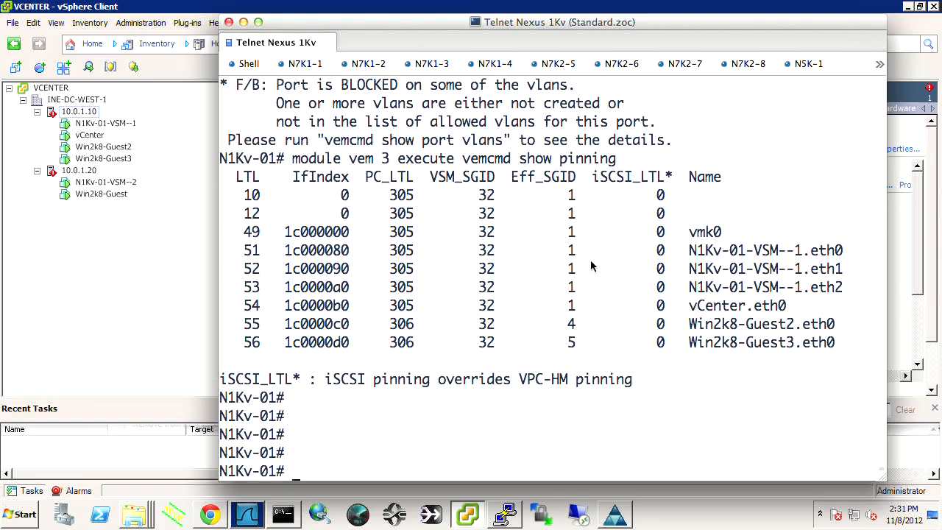
Run 'sh int br' and page through to the Veth1–Veth14 list.
{"action": "type", "text": "sh int br"}
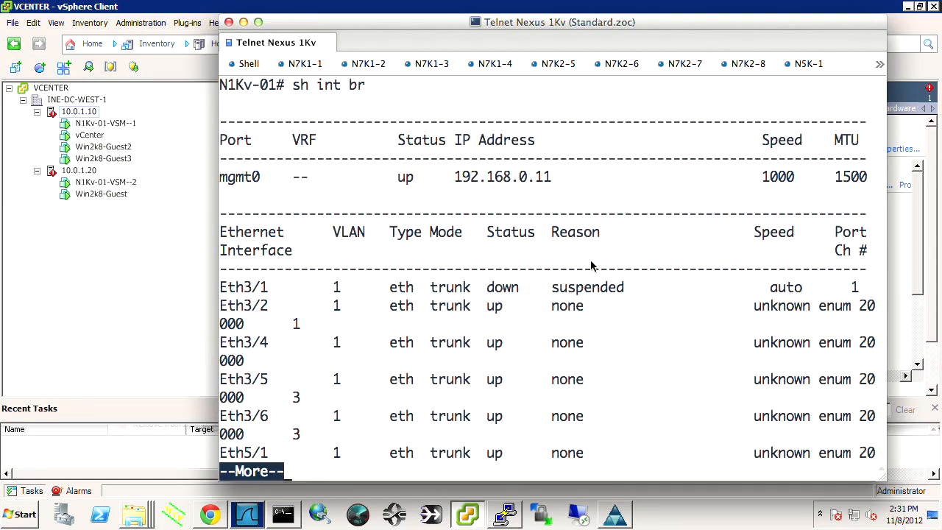
{"action": "key", "text": "space"}
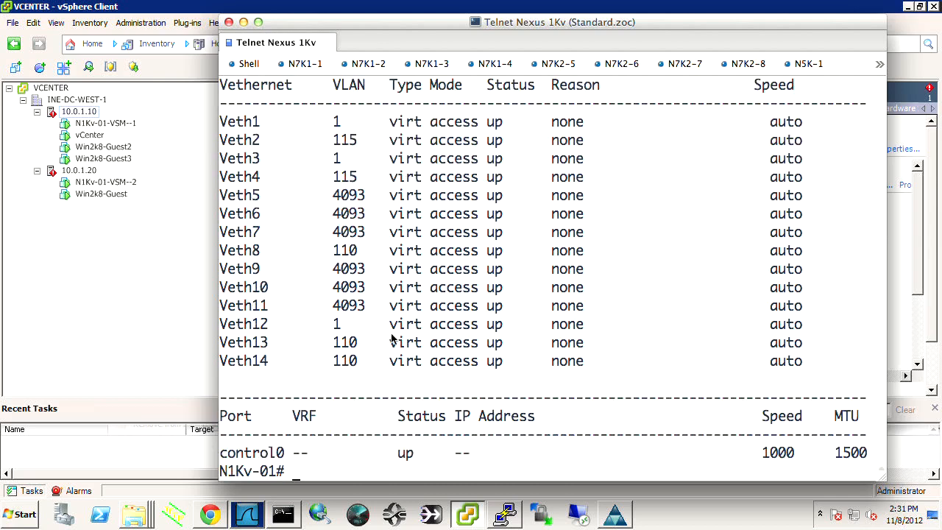
{"action": "mouse_move", "coordinate": [401, 243]}
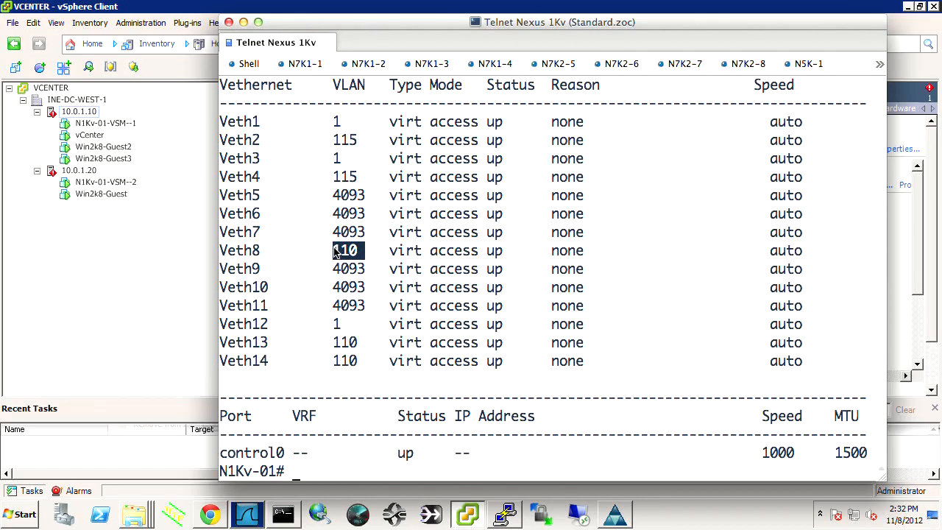
Show the running configs of Vethernet8 and Vethernet13-14.
{"action": "type", "text": "sh run int"}
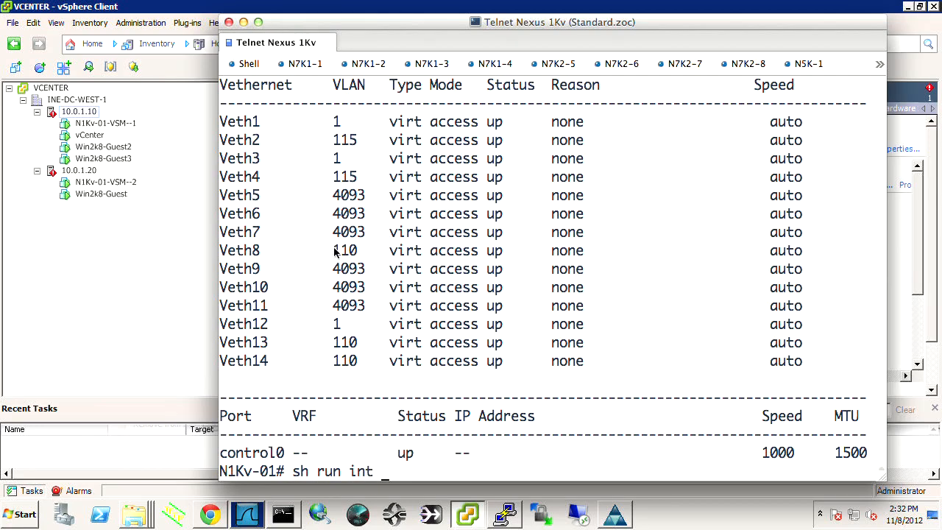
{"action": "type", "text": "veth"}
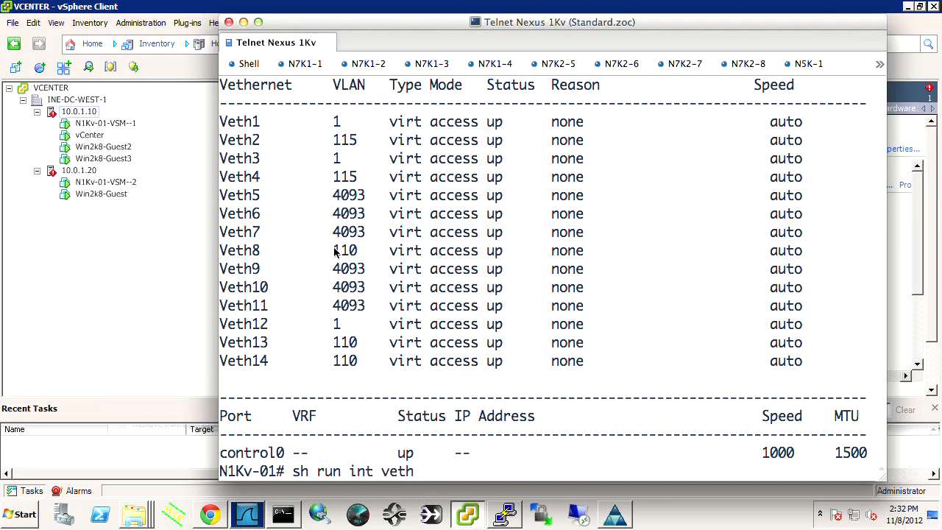
{"action": "type", "text": "8"}
{"action": "type", "text": "sh run int veth"}
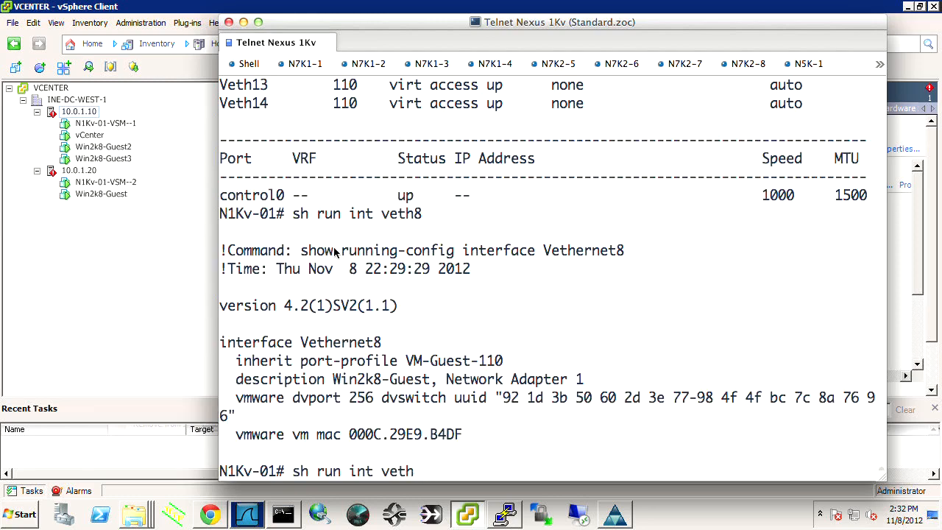
{"action": "type", "text": "13-14"}
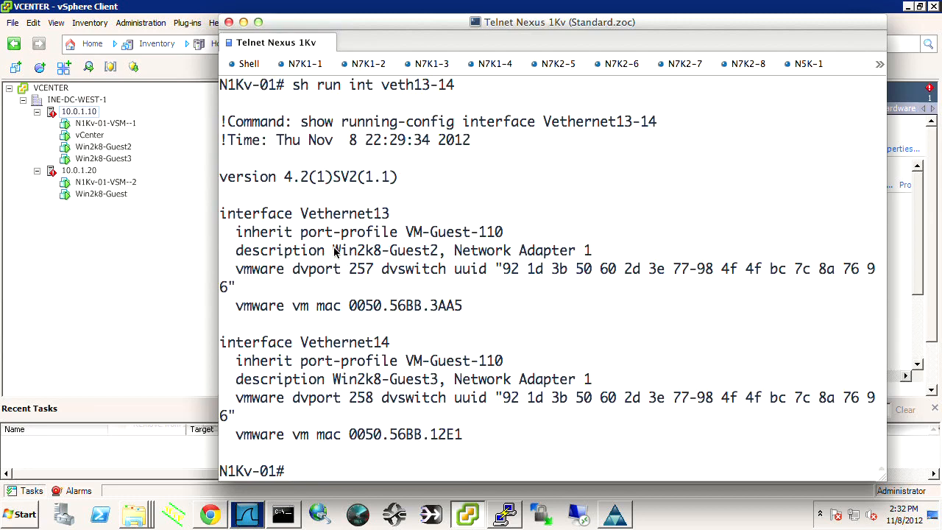
{"action": "mouse_move", "coordinate": [419, 231]}
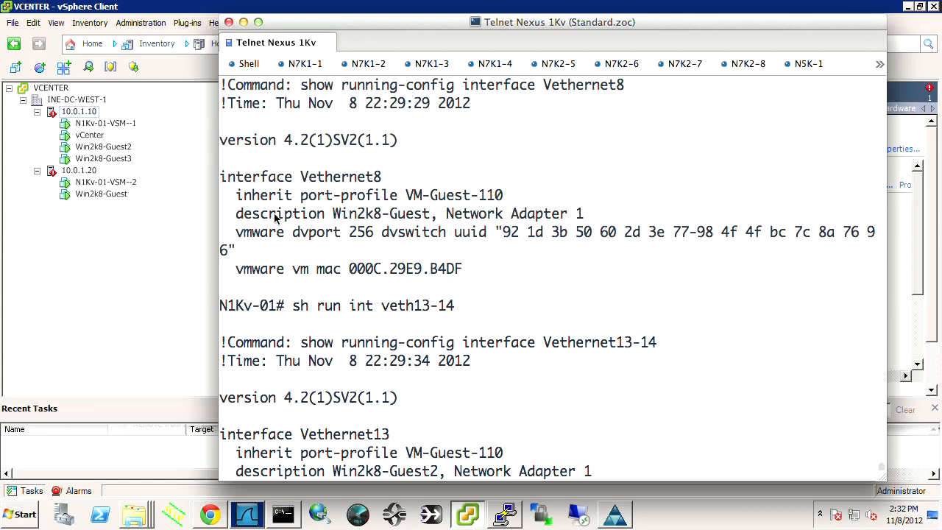
Highlight Vethernet8's Network Adapter 1 description and its dvport 256 entry.
{"action": "left_click_drag", "start_coordinate": [317, 213], "coordinate": [588, 213]}
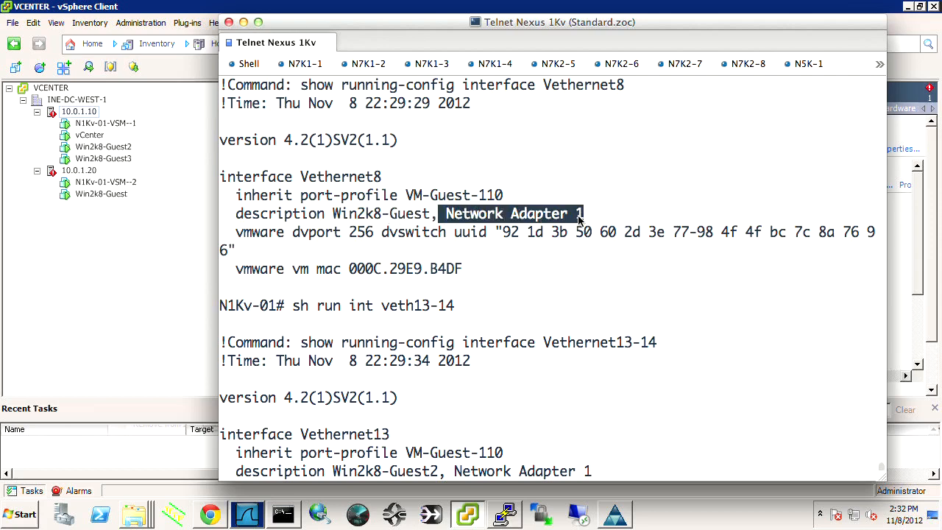
{"action": "double_click", "coordinate": [331, 231]}
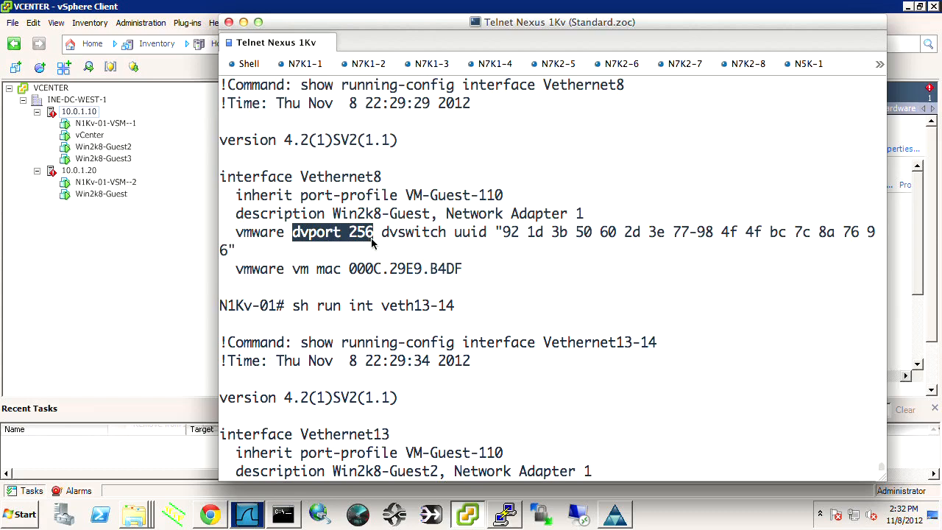
{"action": "double_click", "coordinate": [342, 176]}
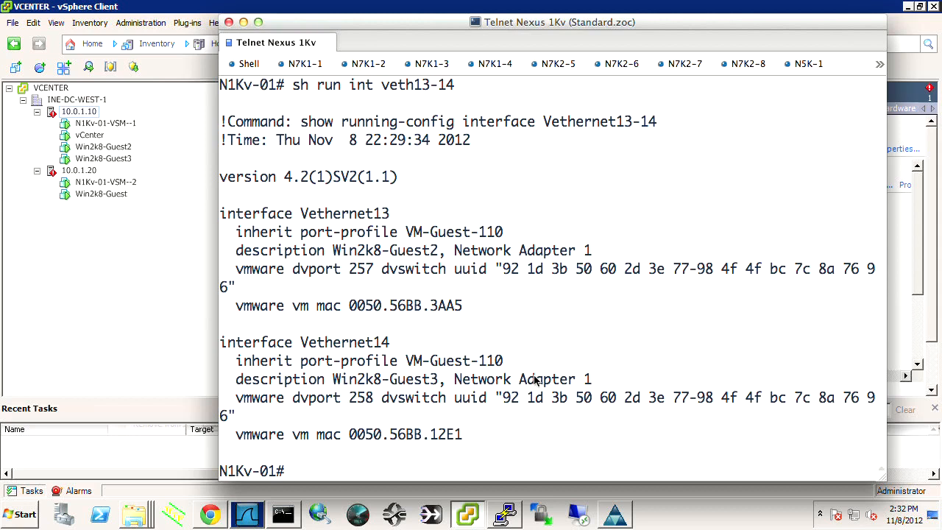
Show Vethernet14's details, then rerun 'sh int veth14' to compare Rx/Tx counters.
{"action": "type", "text": "sh int veth14"}
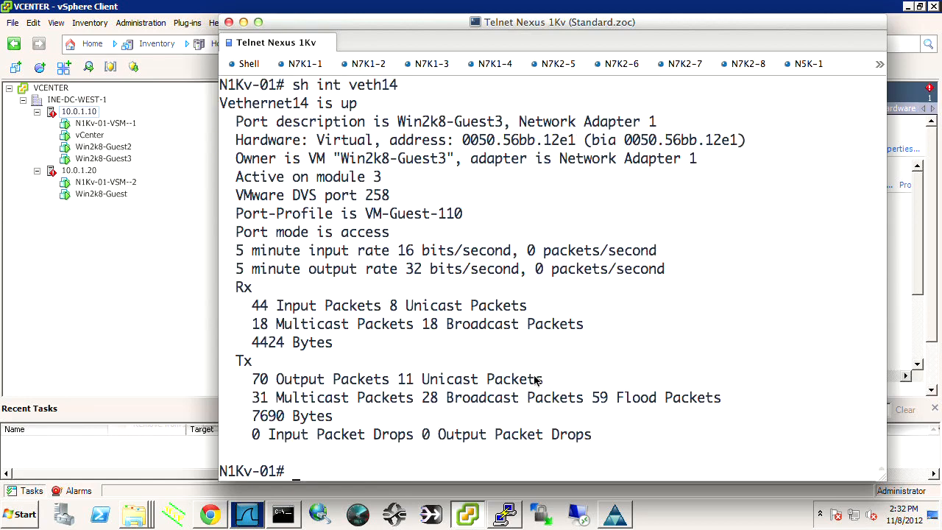
{"action": "mouse_move", "coordinate": [239, 305]}
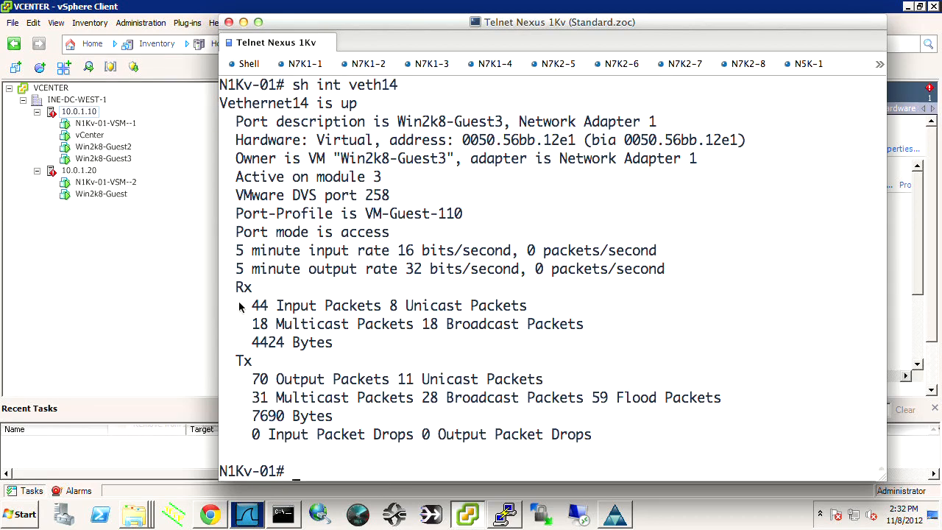
{"action": "double_click", "coordinate": [257, 379]}
{"action": "type", "text": "sh int veth14"}
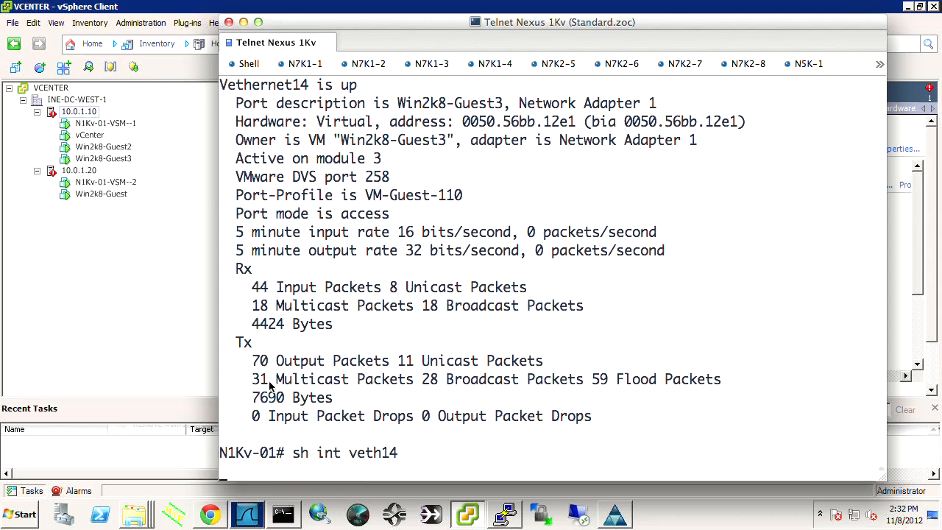
{"action": "key", "text": "Return"}
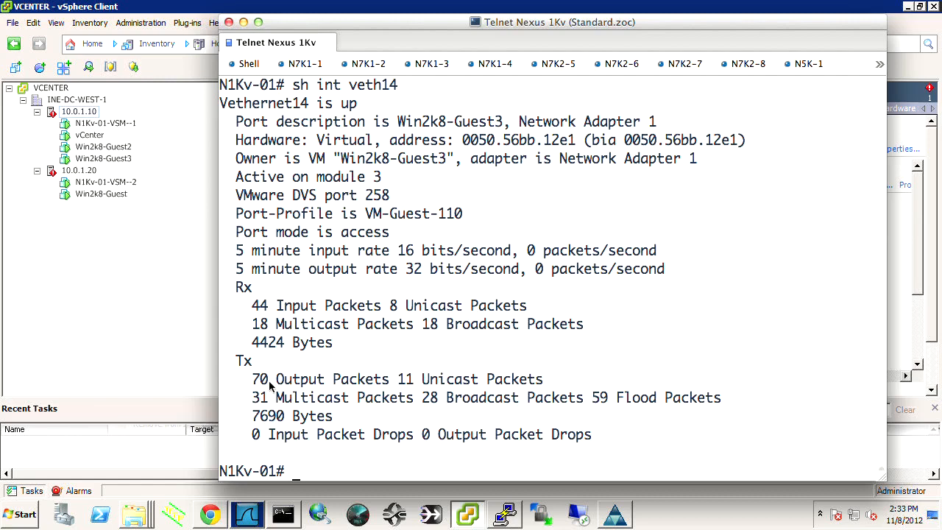
{"action": "left_click", "coordinate": [283, 513]}
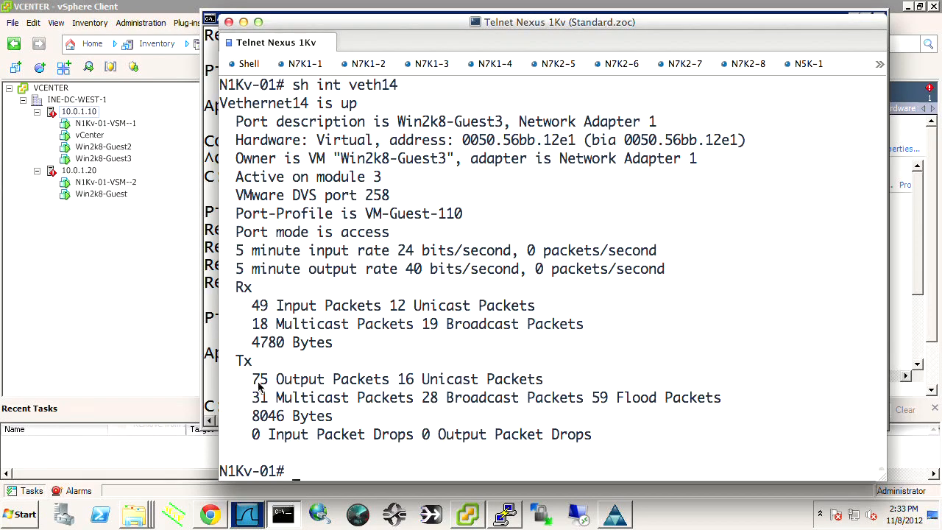
Refresh Vethernet14's details, with output counters now at 79 packets.
{"action": "double_click", "coordinate": [259, 378]}
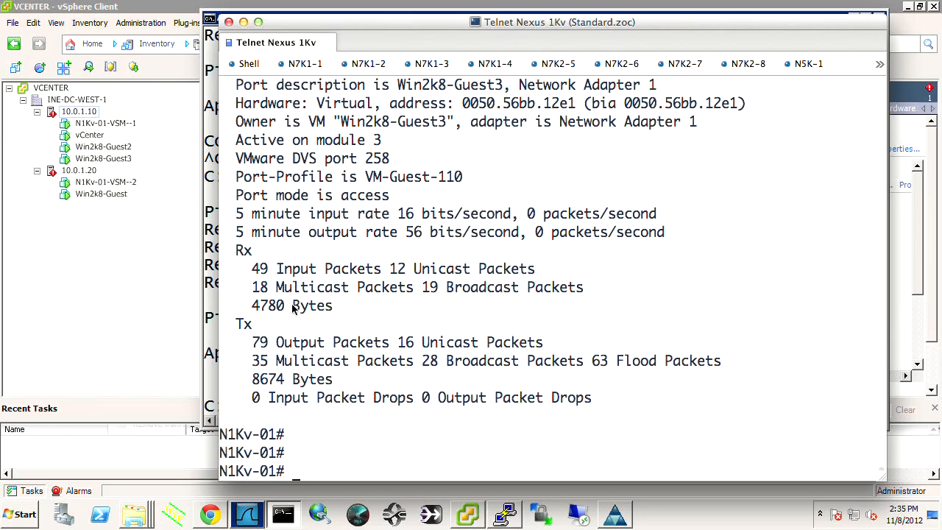
Enter global configuration mode on N1Kv-01 with 'conf t'.
{"action": "type", "text": "conf t"}
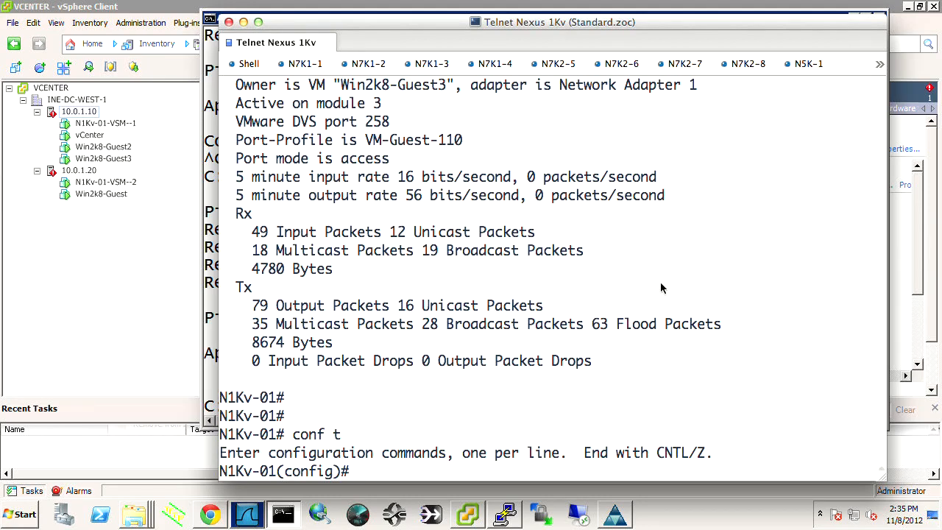
{"action": "mouse_move", "coordinate": [835, 282]}
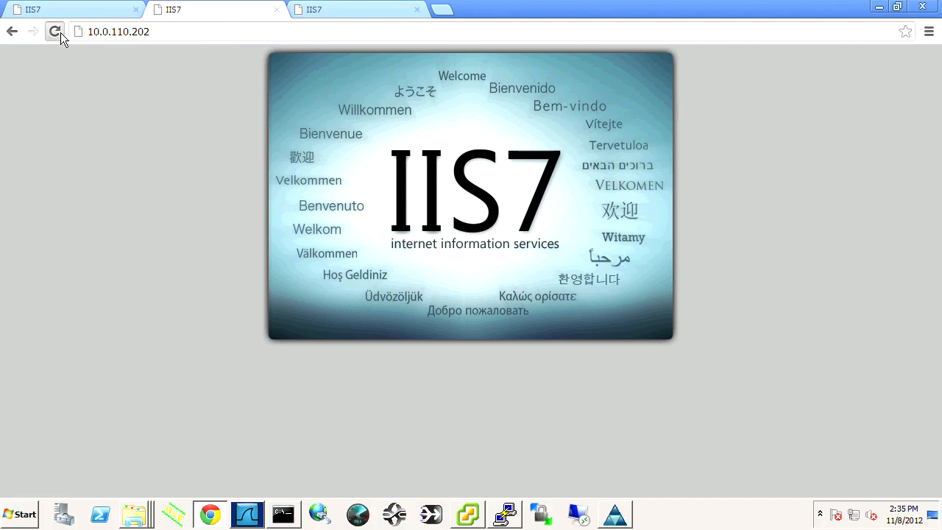
{"action": "mouse_move", "coordinate": [55, 31]}
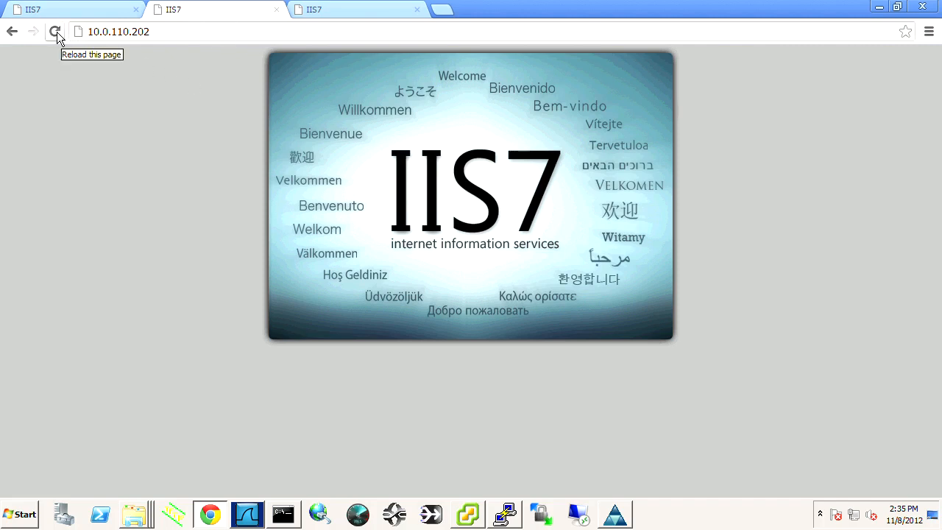
Reload the 10.0.110.202 IIS7 page and switch to the 10.0.110.203 tab.
{"action": "left_click", "coordinate": [56, 32]}
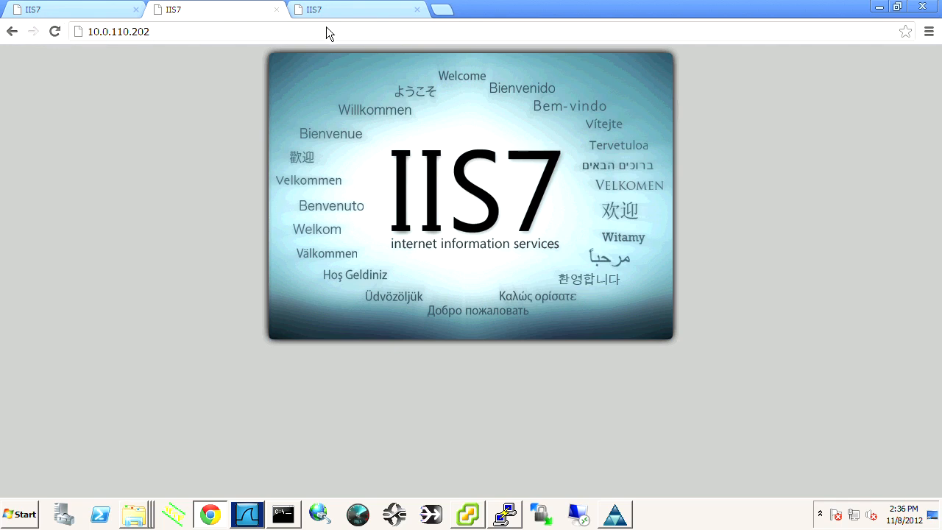
{"action": "left_click", "coordinate": [118, 31]}
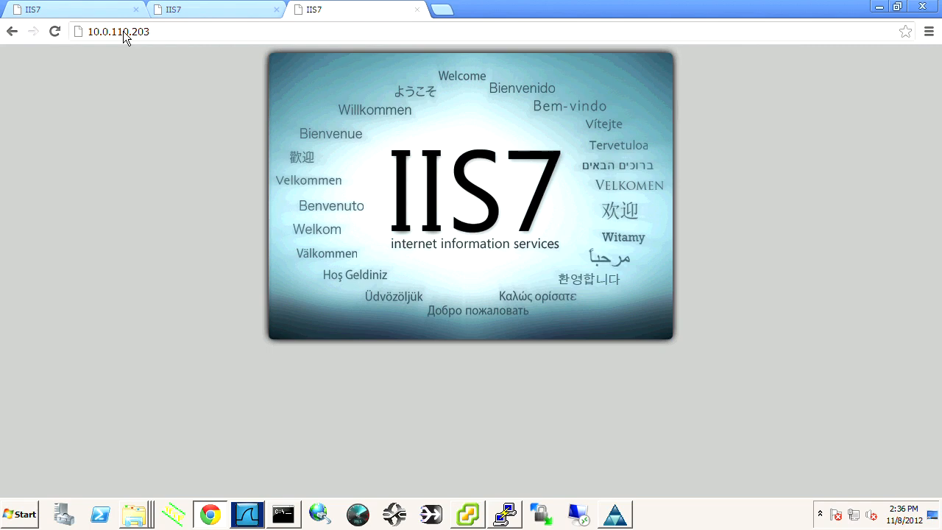
{"action": "mouse_move", "coordinate": [181, 61]}
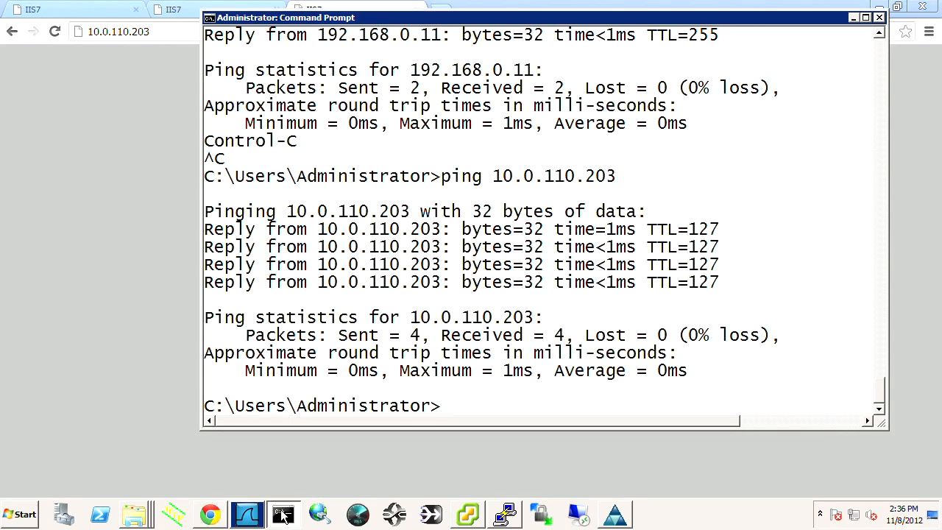
Ping 10.0.110.203 from Command Prompt, getting four replies with 0% loss.
{"action": "type", "text": "ping 10.0.110.203"}
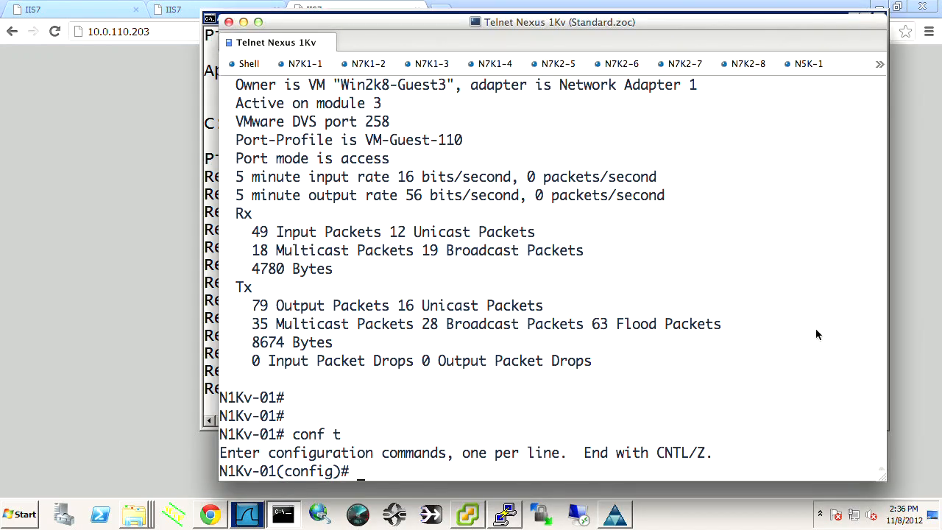
Create access list noHTTP: deny tcp any any eq www, permit icmp, permit ip any any.
{"action": "type", "text": "ip"}
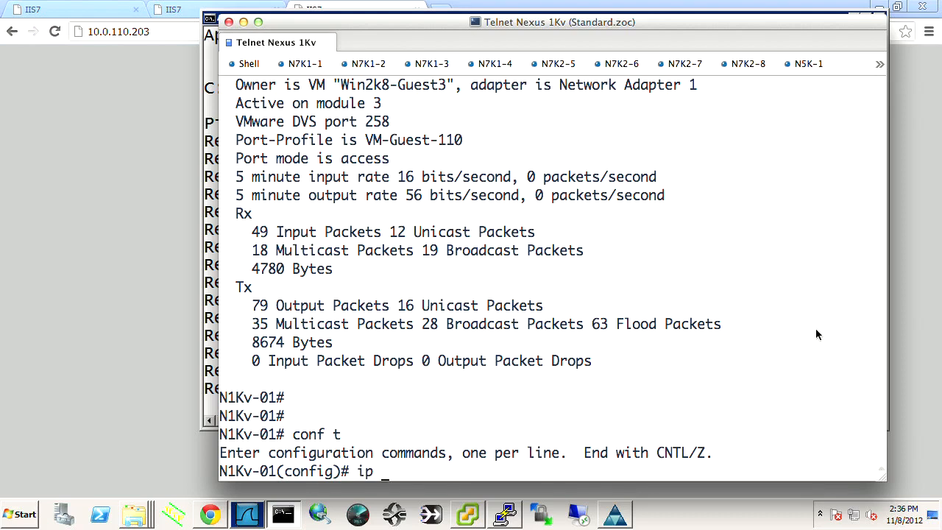
{"action": "type", "text": "access-list"}
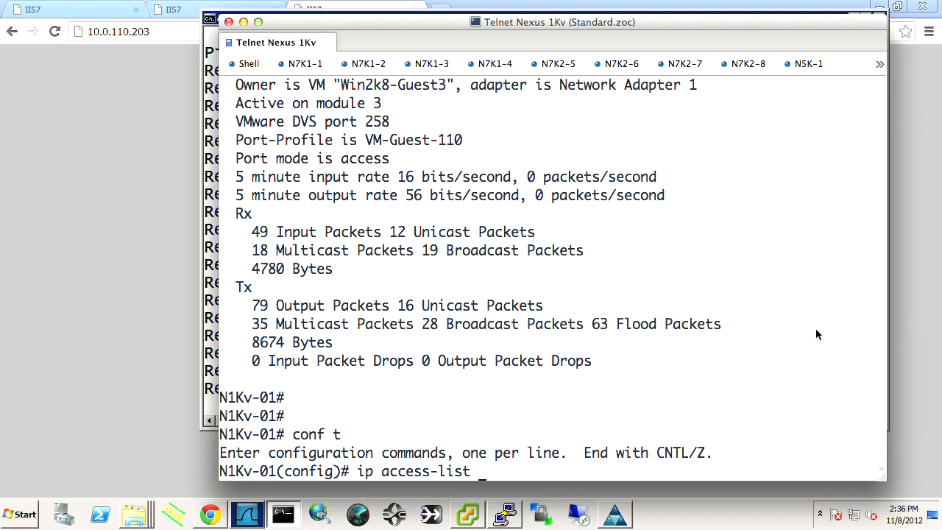
{"action": "type", "text": "noHTTP"}
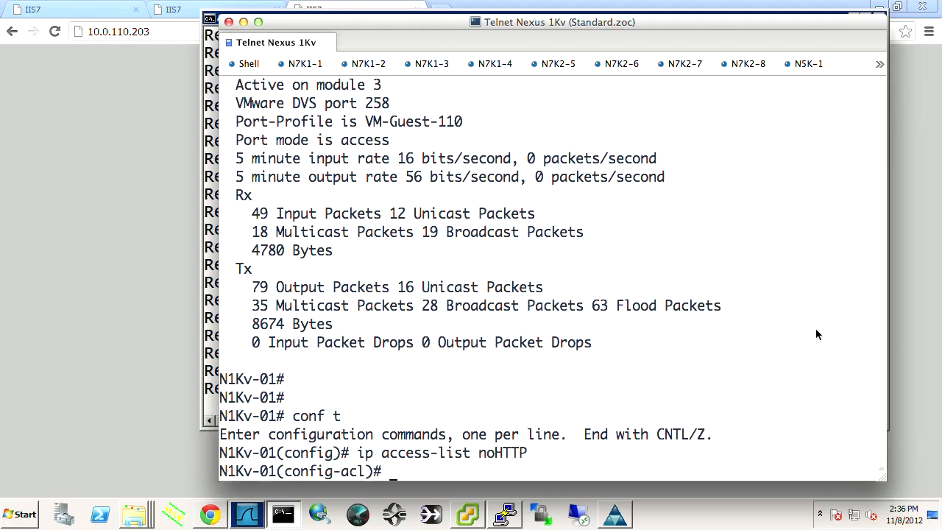
{"action": "type", "text": "deny tcp"}
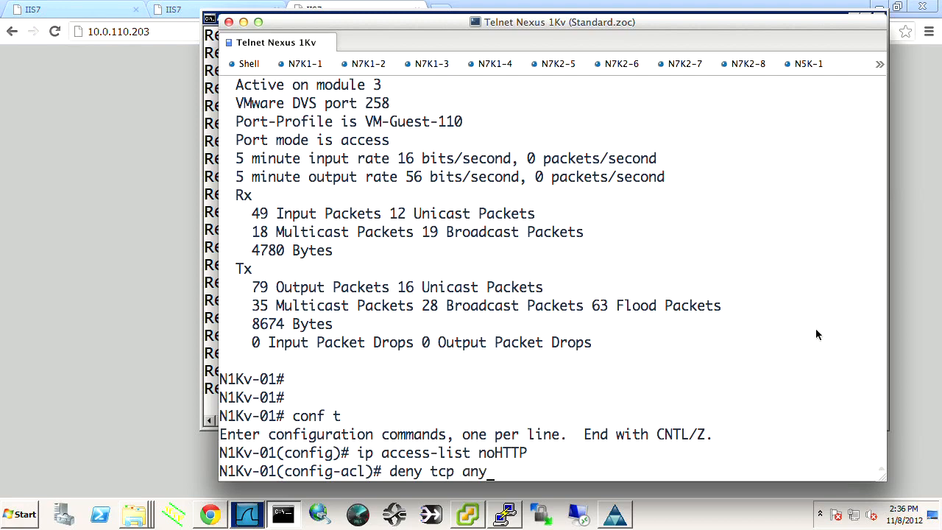
{"action": "type", "text": "any eq www"}
{"action": "type", "text": "p"}
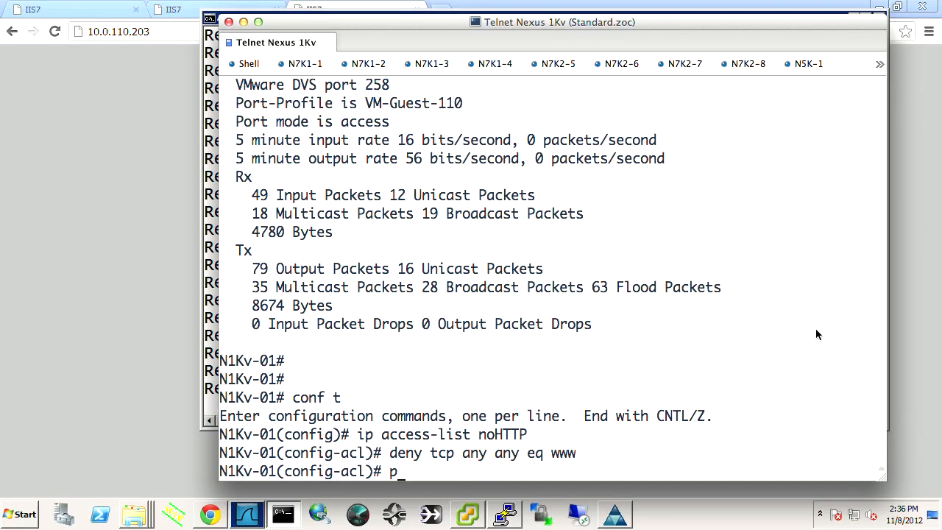
{"action": "type", "text": "ermit ip"}
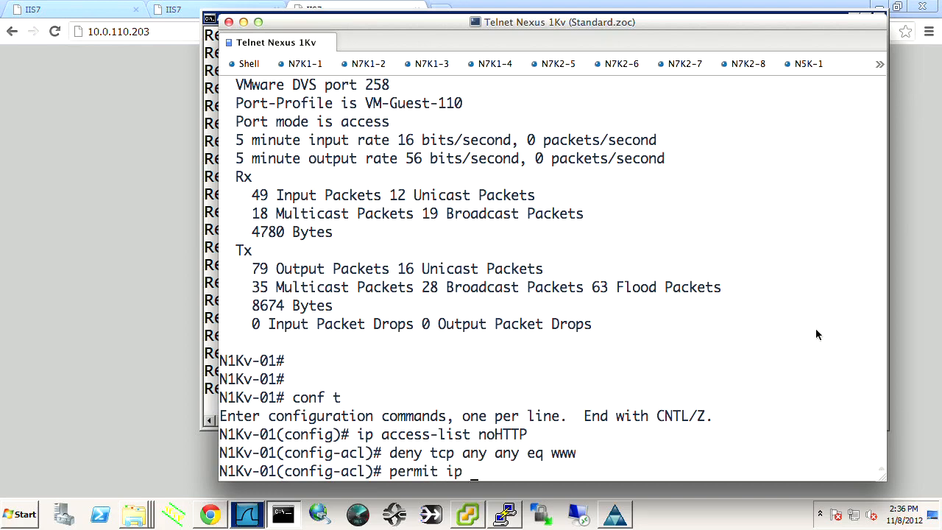
{"action": "type", "text": "any"}
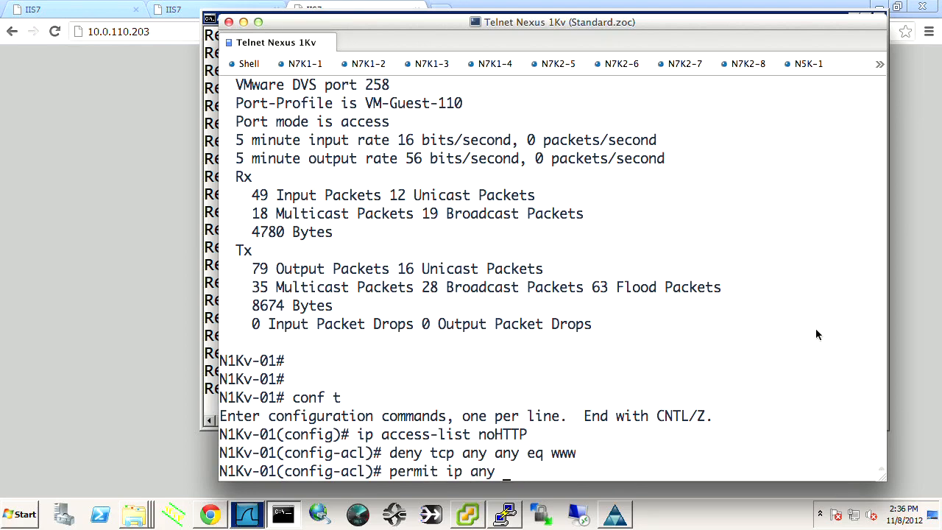
{"action": "type", "text": "icmp"}
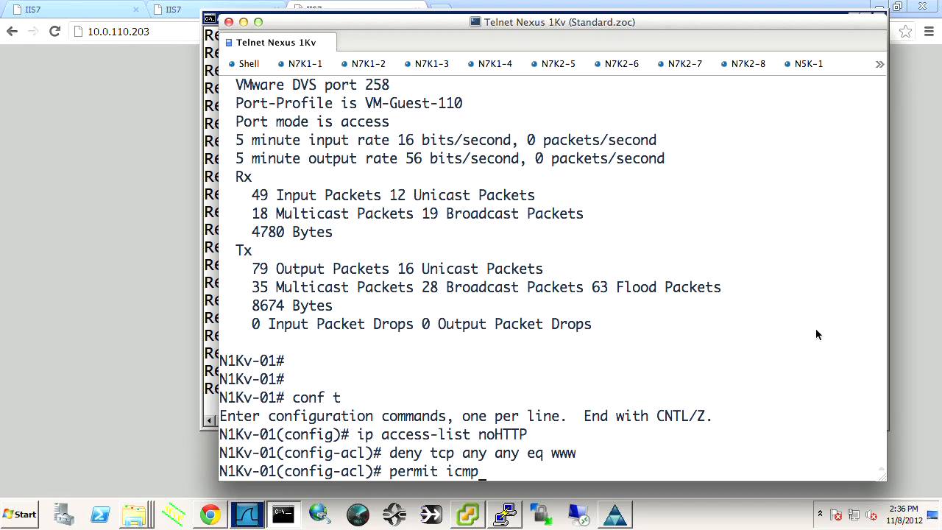
{"action": "key", "text": "Return"}
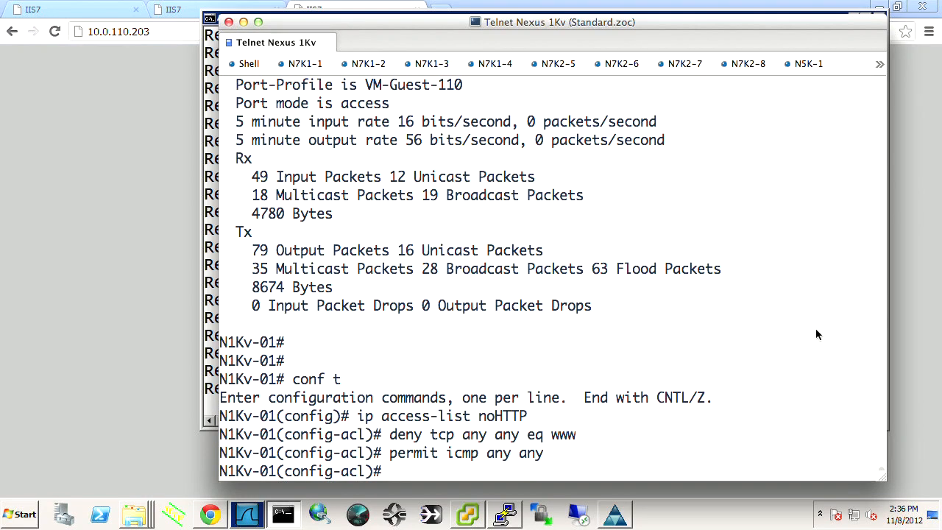
{"action": "type", "text": "permit ip any any"}
{"action": "type", "text": "exit"}
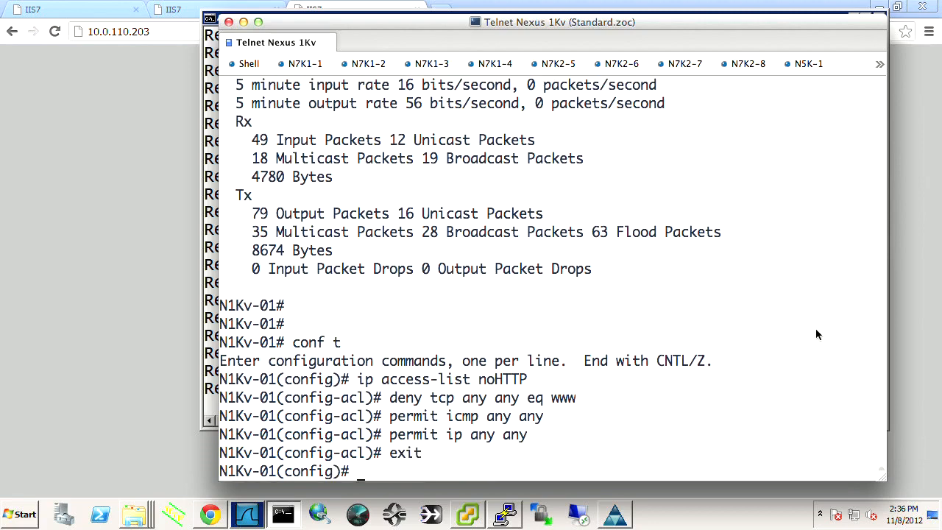
Apply noHTTP outbound on Vethernet14 with 'ip port access-group noHTTP out'.
{"action": "type", "text": "int veth 14"}
{"action": "type", "text": "ip ac"}
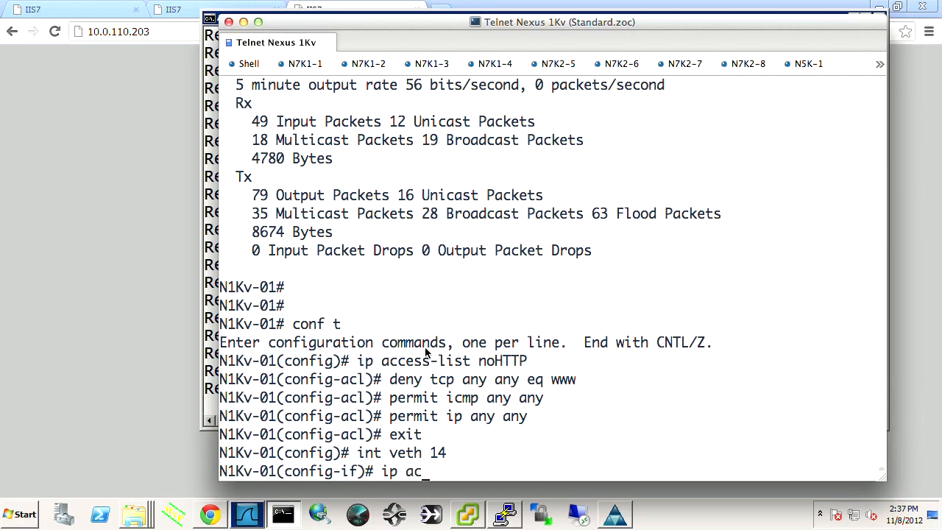
{"action": "type", "text": "port"}
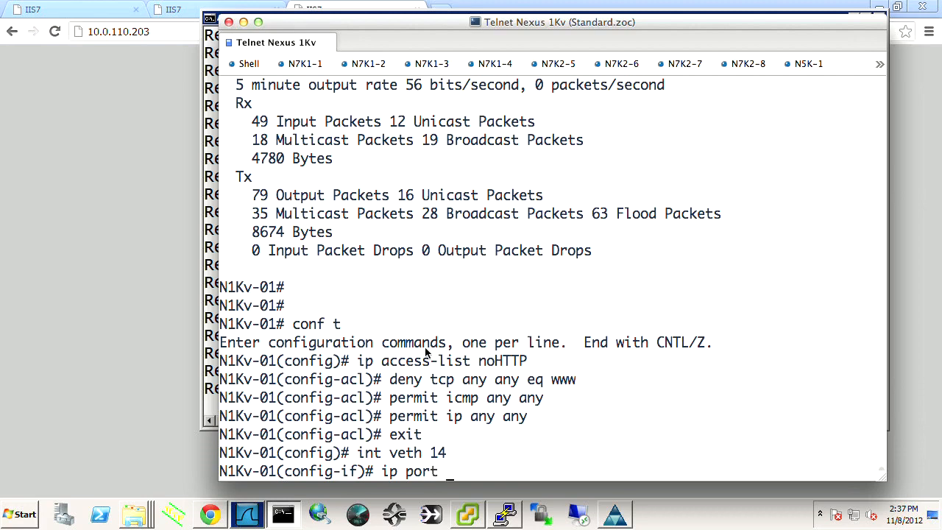
{"action": "type", "text": "access-group"}
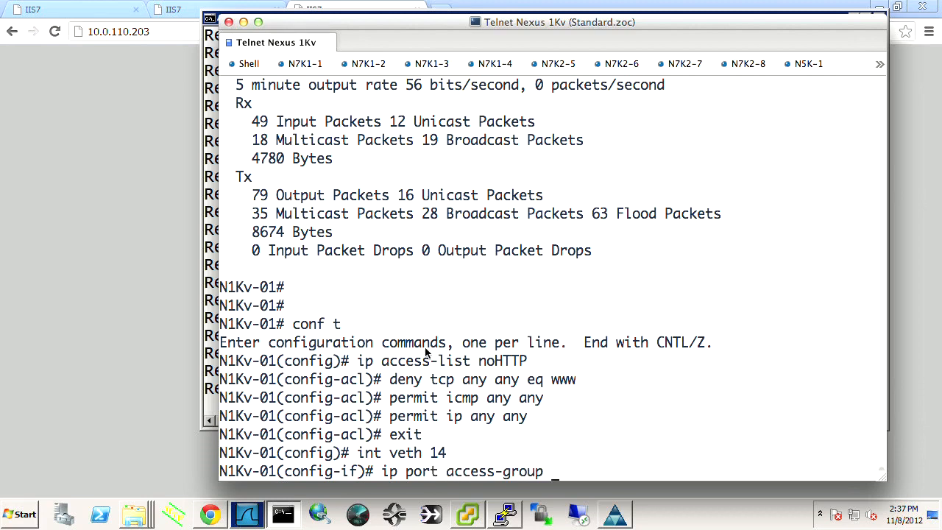
{"action": "type", "text": "noHT"}
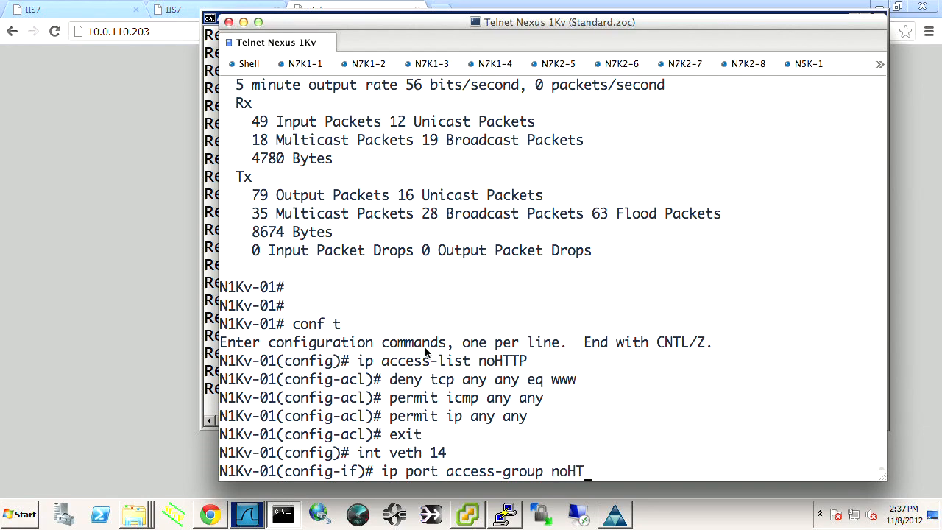
{"action": "type", "text": "TP"}
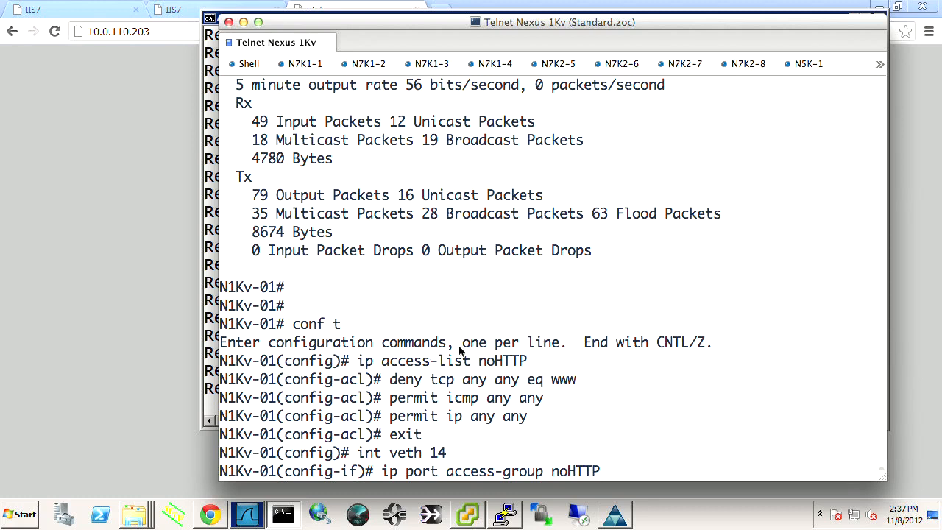
{"action": "double_click", "coordinate": [563, 379]}
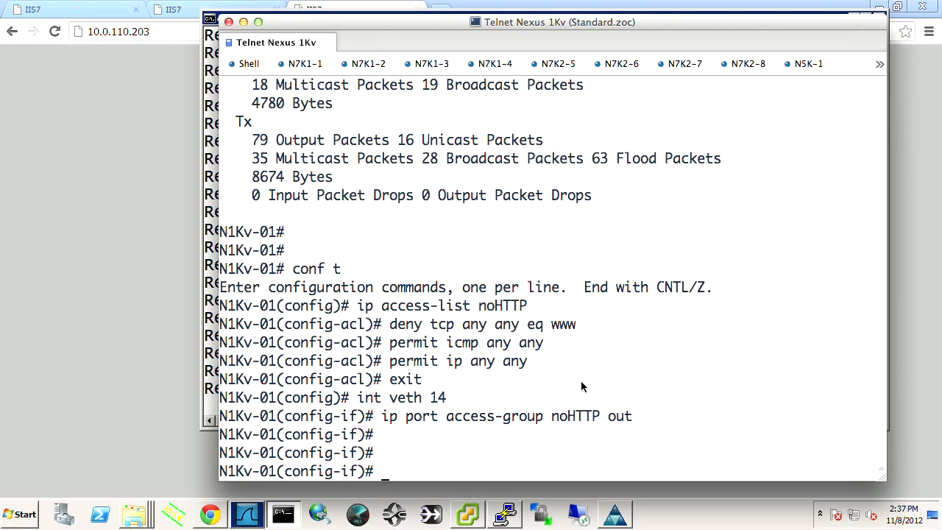
Request the running config from the port-profile section with 'sh run | b port-p'.
{"action": "type", "text": "sh run"}
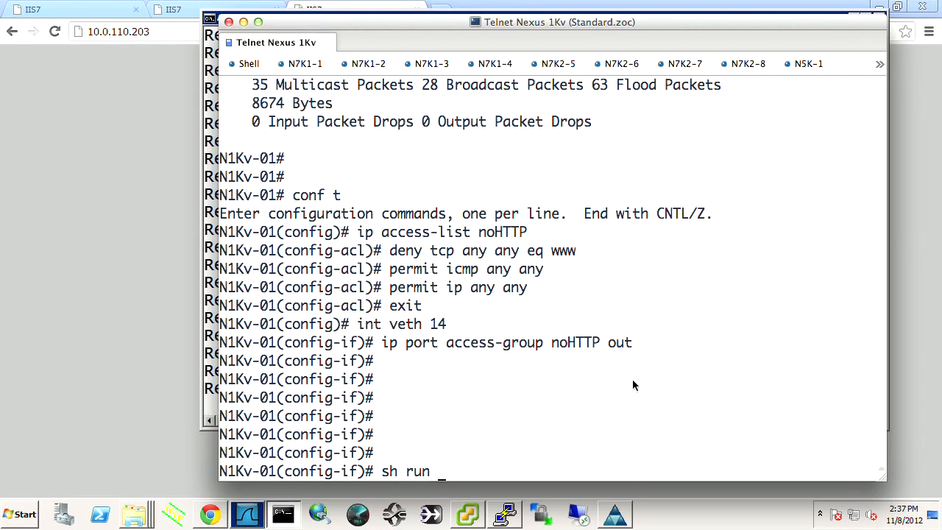
{"action": "type", "text": "| b"}
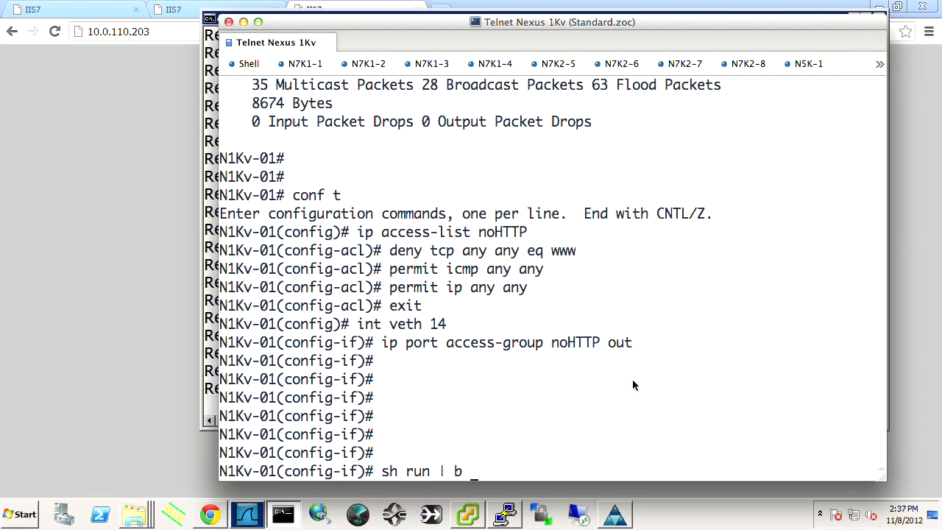
{"action": "type", "text": "port-p"}
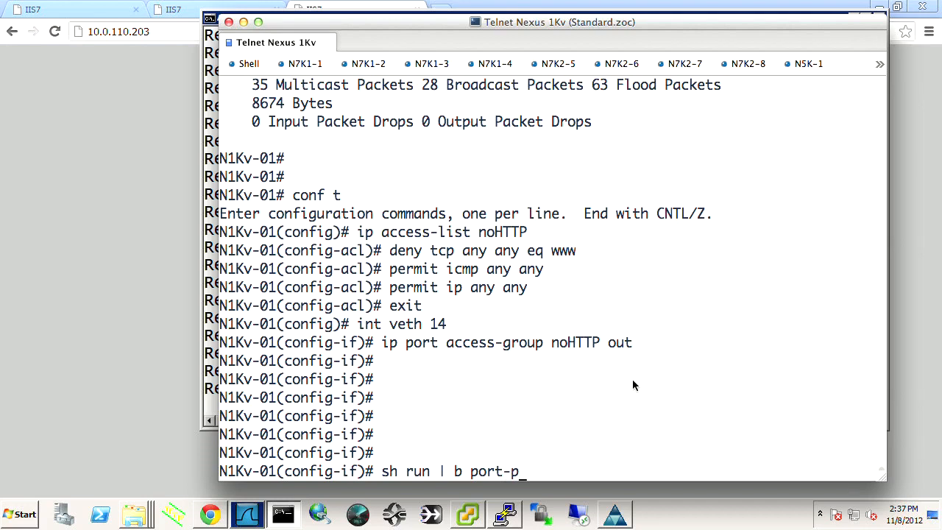
{"action": "key", "text": "BackSpace"}
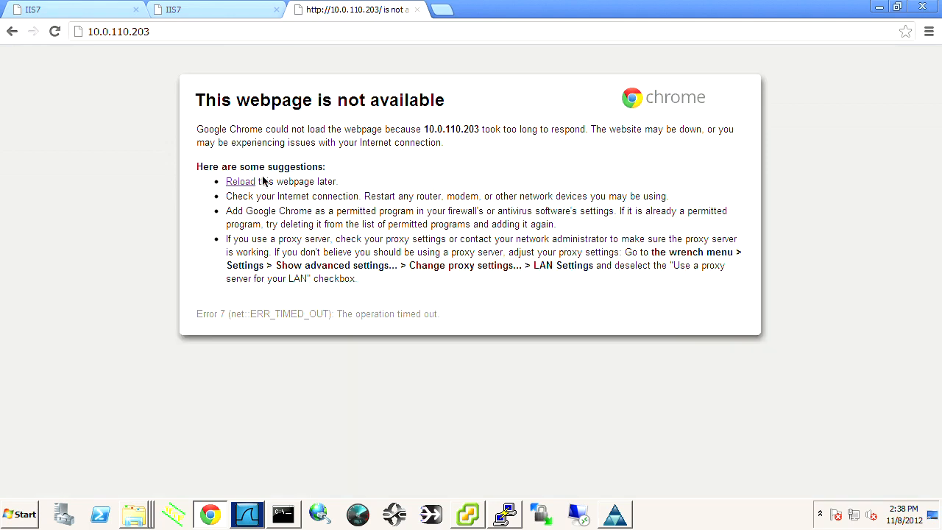
Reload the 10.0.110.203, .202 and .201 IIS7 tabs; only .203 still fails.
{"action": "left_click", "coordinate": [214, 9]}
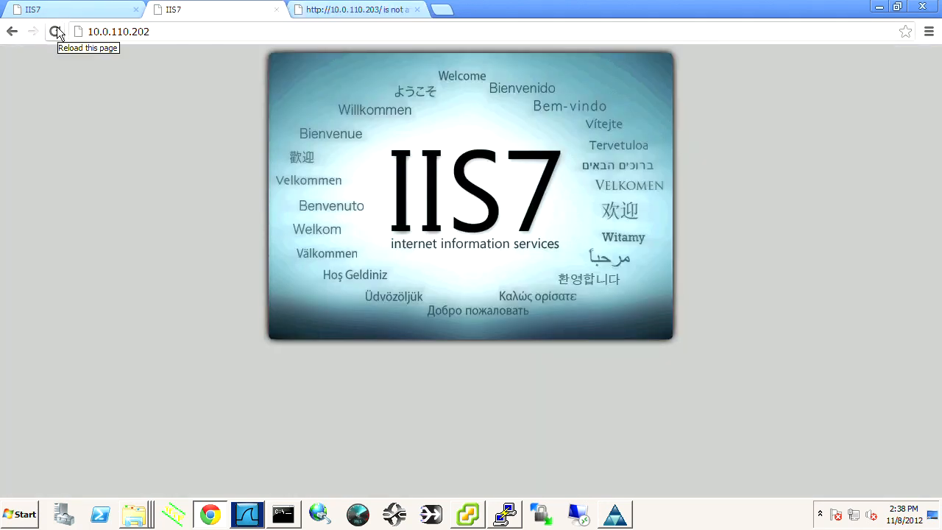
{"action": "left_click", "coordinate": [56, 31]}
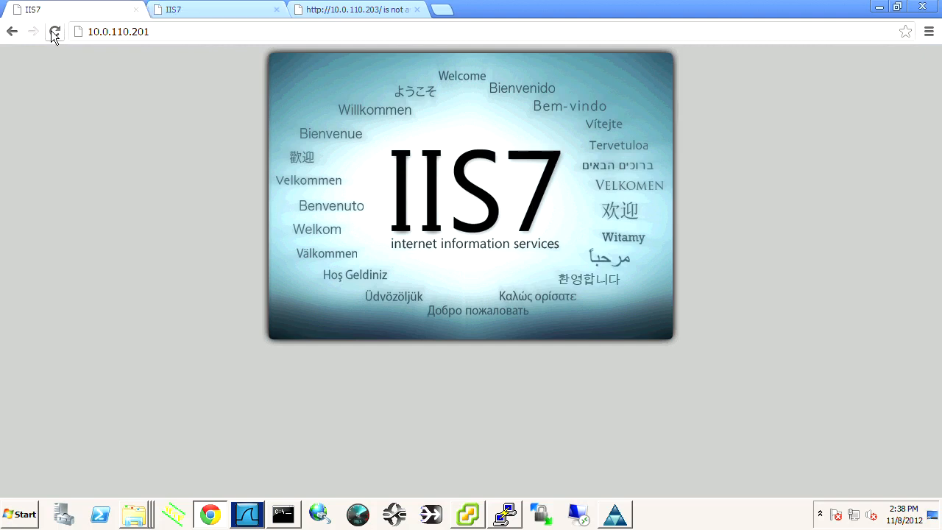
{"action": "left_click", "coordinate": [55, 31]}
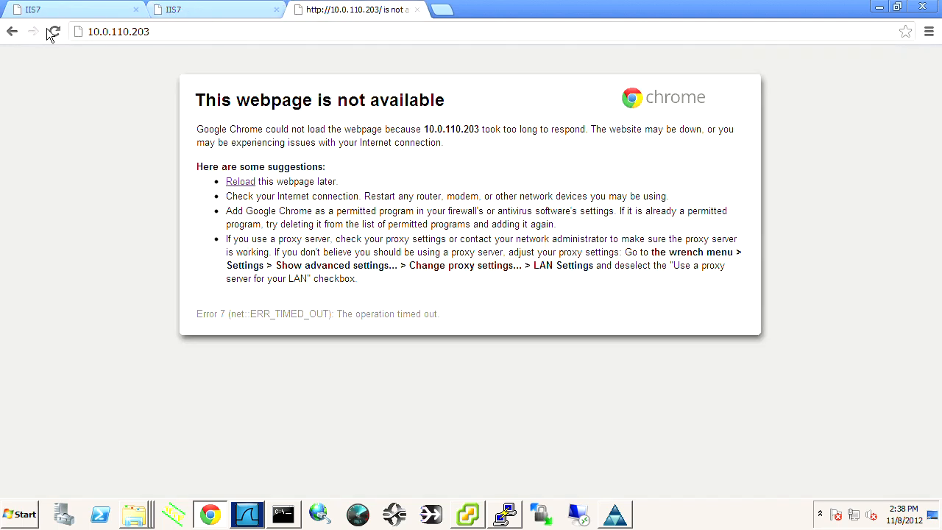
{"action": "left_click", "coordinate": [54, 32]}
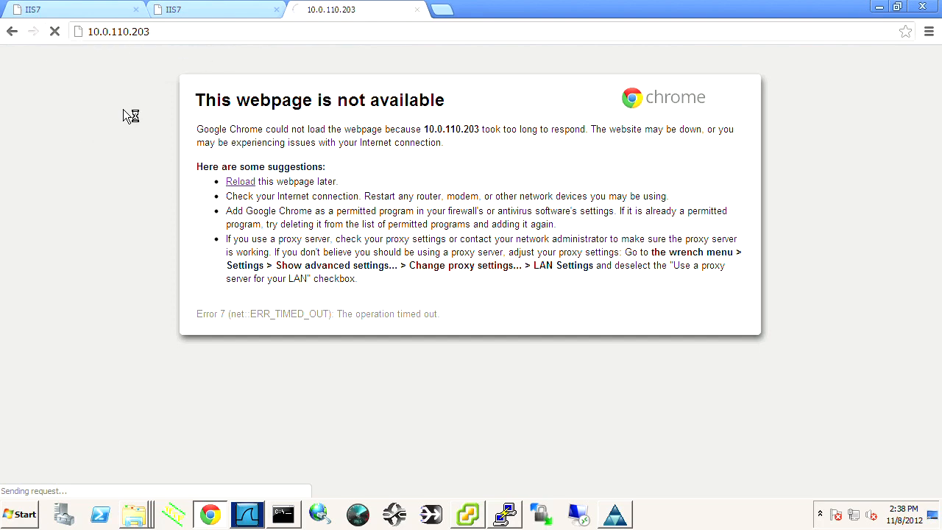
{"action": "mouse_move", "coordinate": [587, 376]}
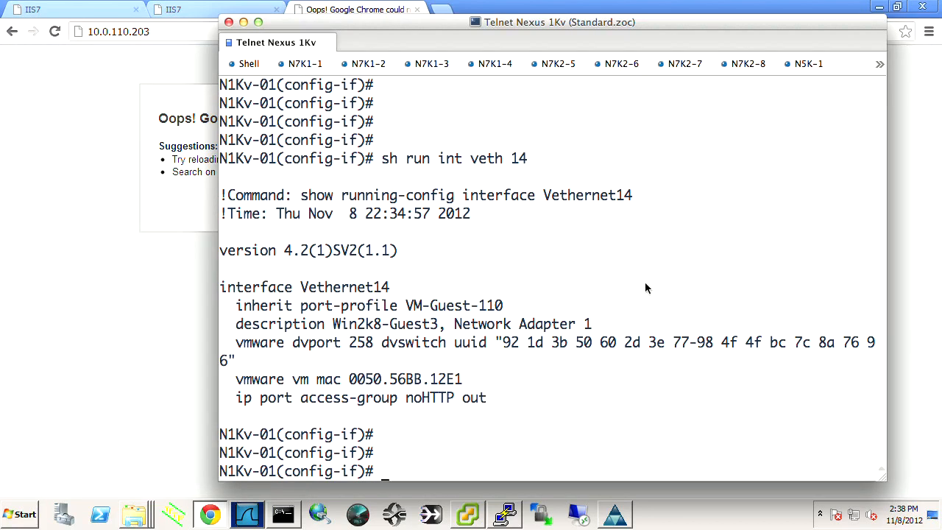
Create access list ICMP with 'permit icmp any any' and return to global config.
{"action": "type", "text": "exit"}
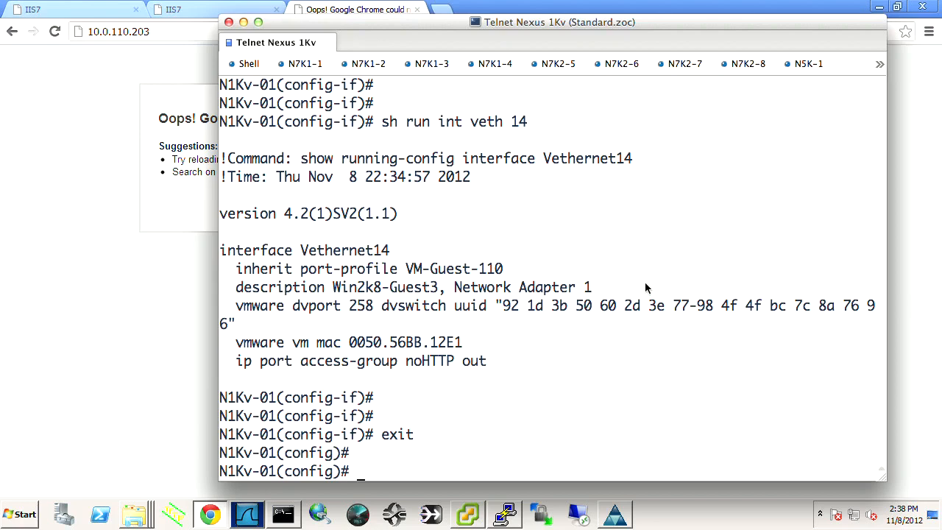
{"action": "type", "text": "ip access-list"}
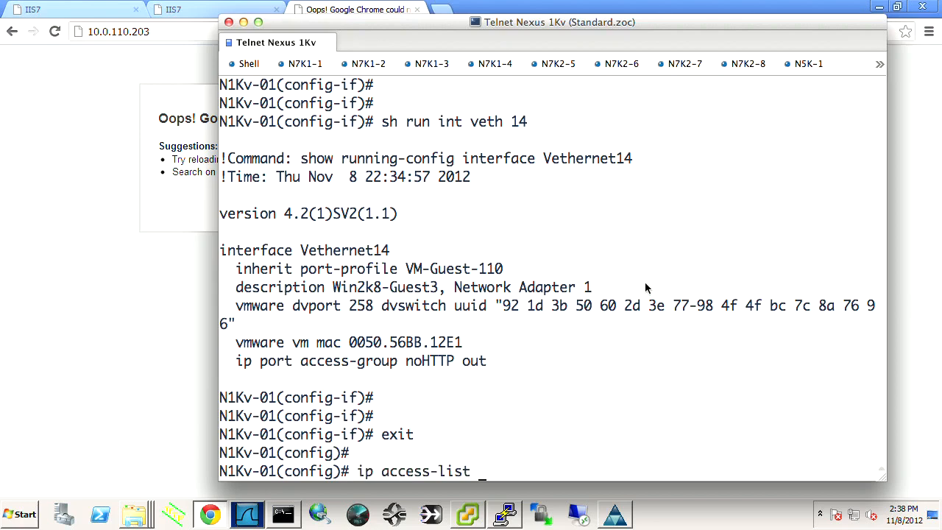
{"action": "type", "text": "ICMP"}
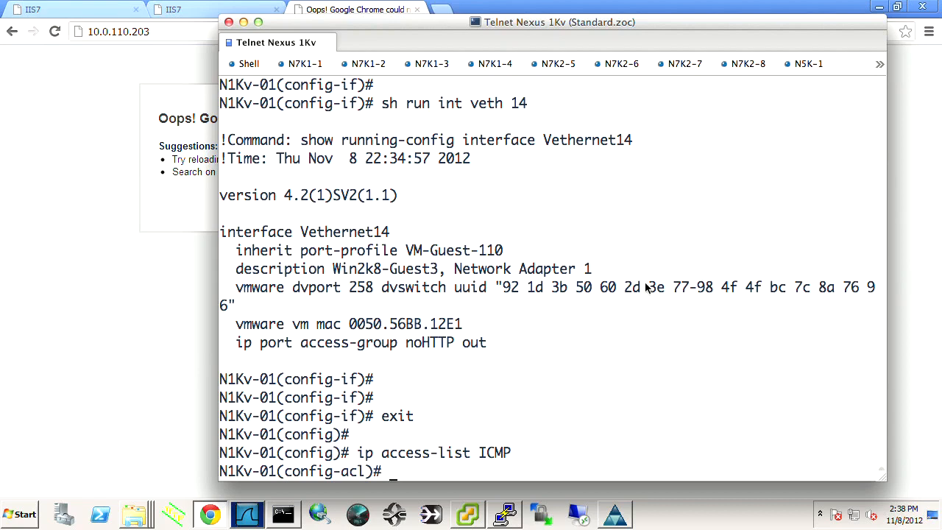
{"action": "type", "text": "permit"}
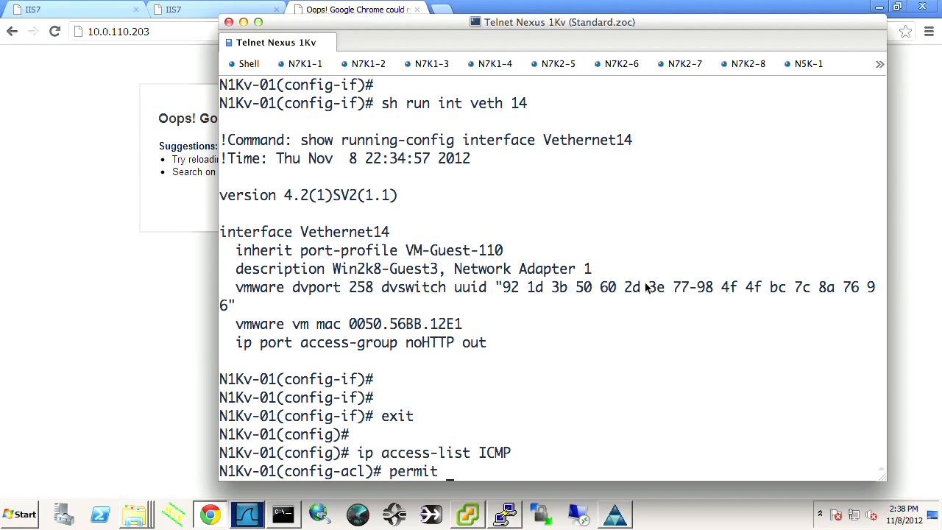
{"action": "type", "text": "icmp any any"}
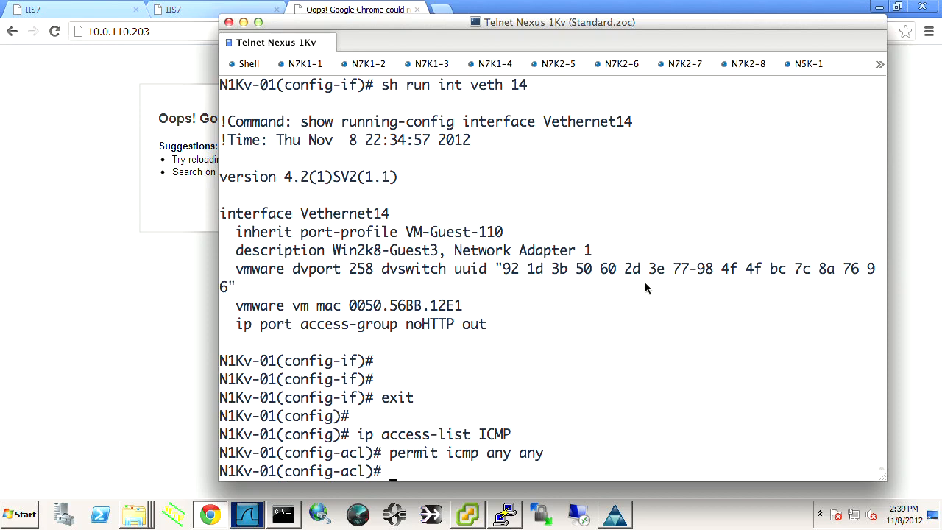
{"action": "type", "text": "exit"}
{"action": "type", "text": "class-map"}
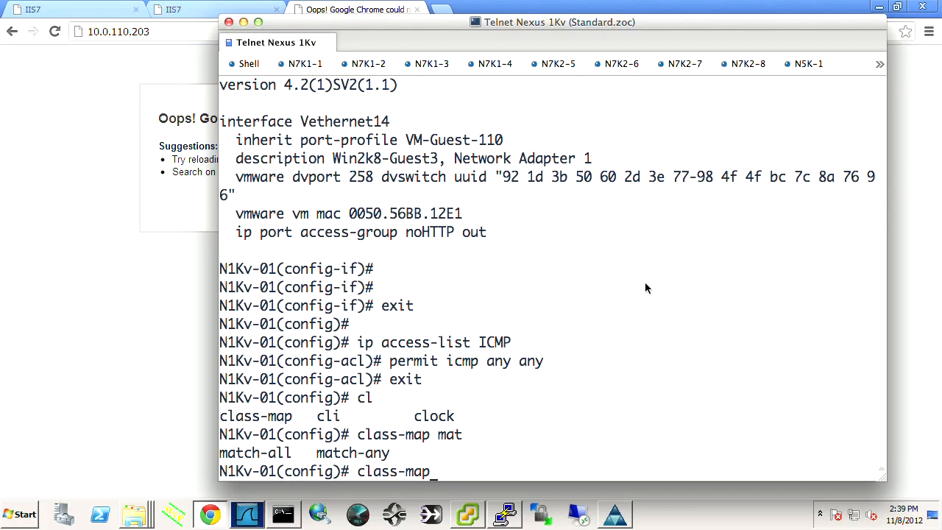
Create QoS match-any class-map ICMP matching access-group name ICMP, then exit.
{"action": "type", "text": "?"}
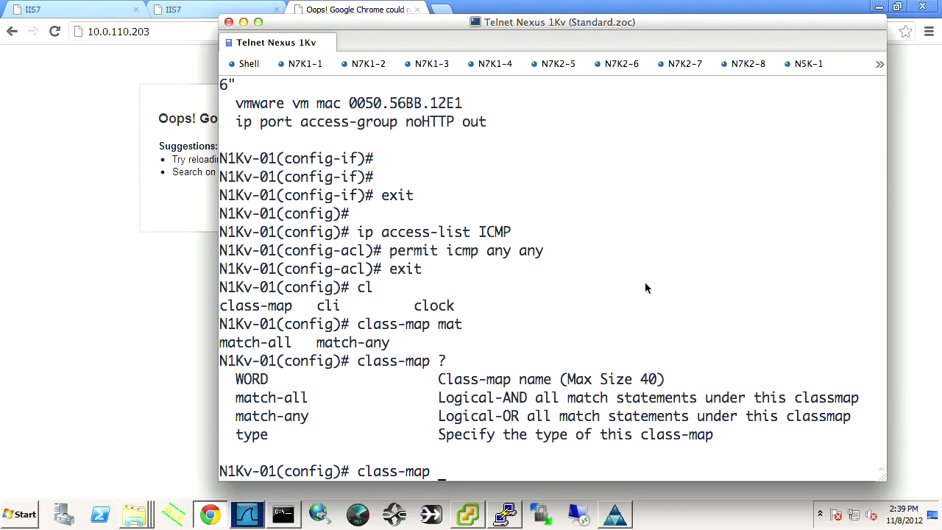
{"action": "type", "text": "type qos match-a"}
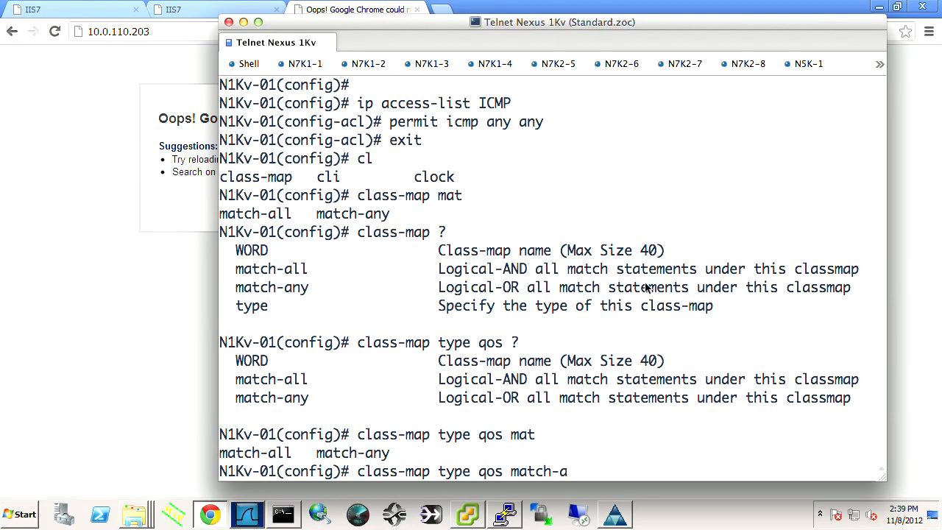
{"action": "type", "text": "ny"}
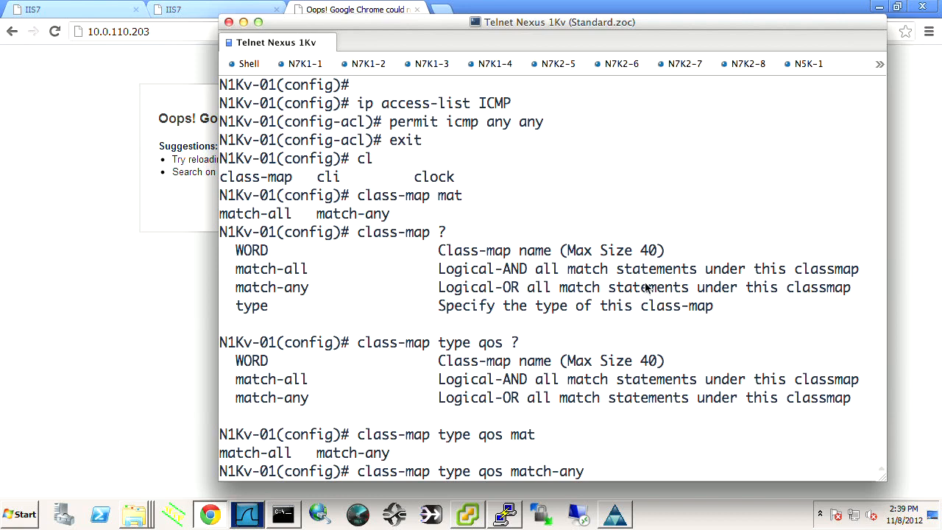
{"action": "type", "text": "ICMP"}
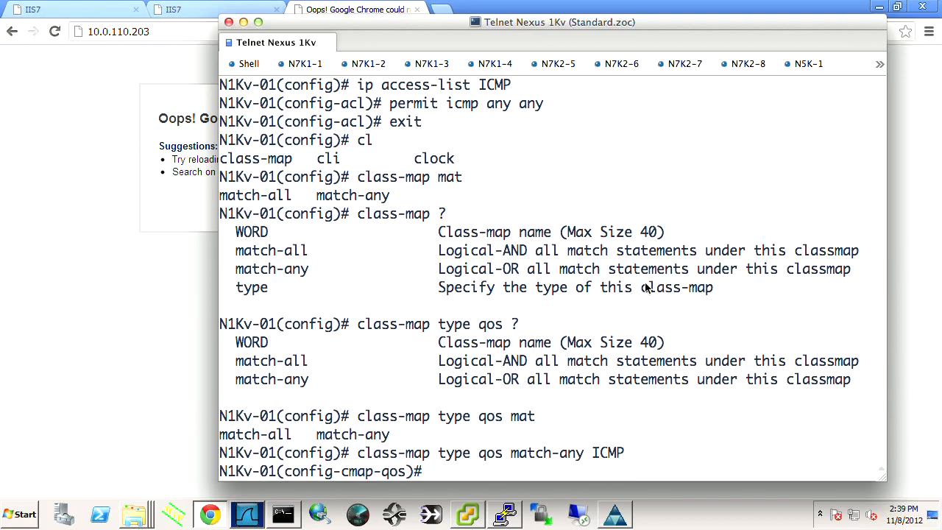
{"action": "type", "text": "mat"}
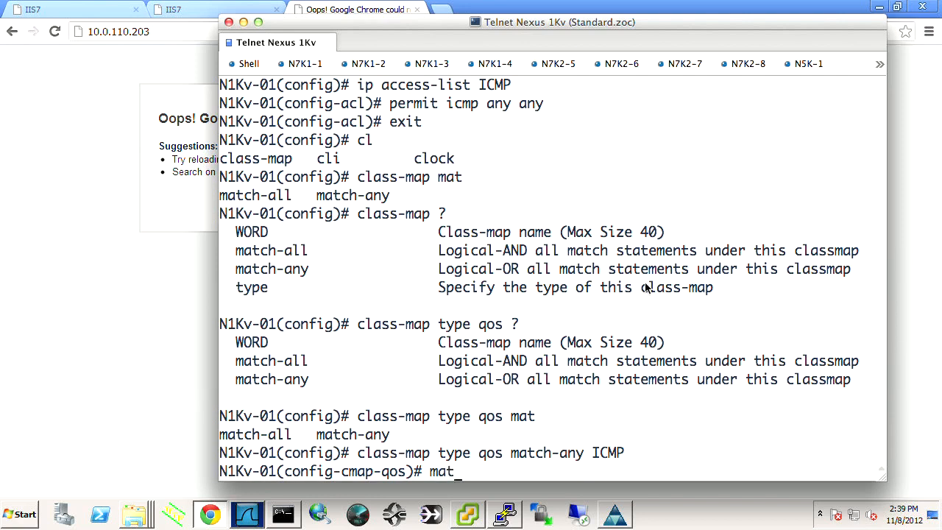
{"action": "type", "text": "ch i"}
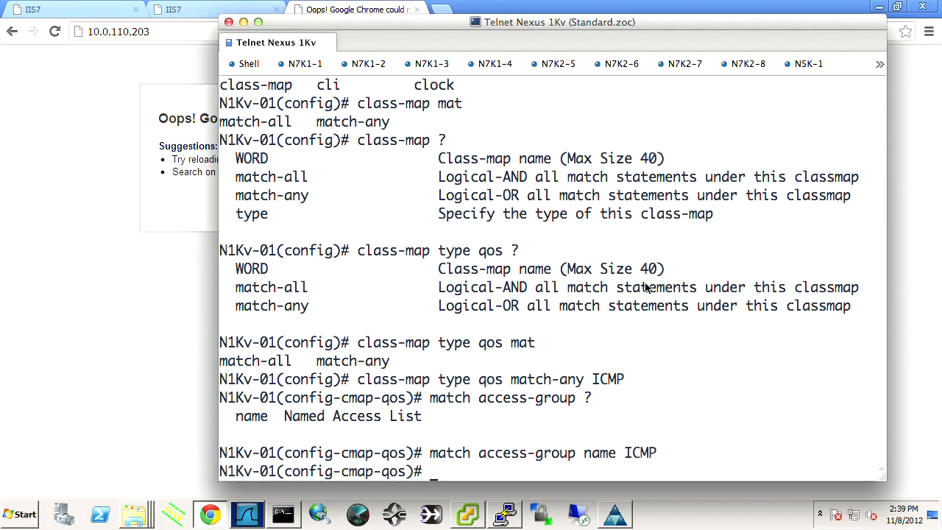
{"action": "type", "text": "exit"}
{"action": "type", "text": "policy-map"}
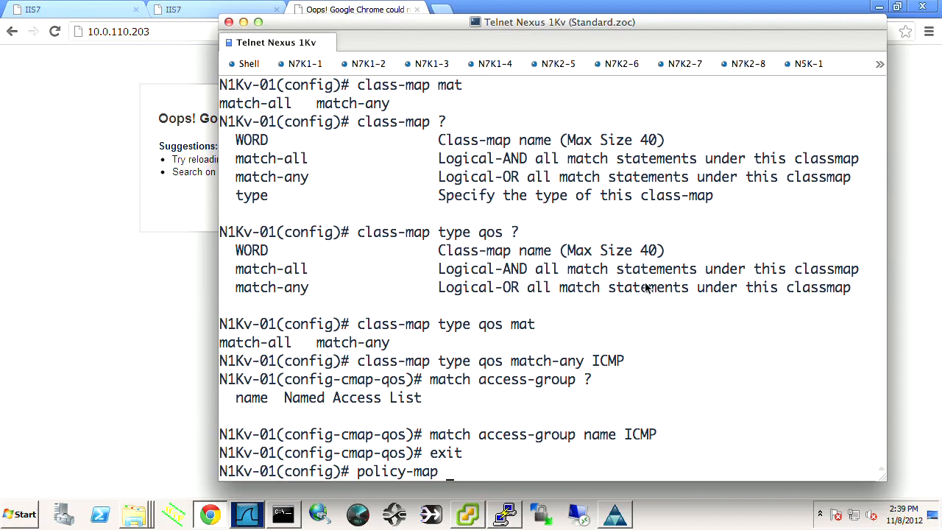
Create QoS policy-map Set-ICMP-PHB-AF13 and enter its class-default class.
{"action": "type", "text": "typ"}
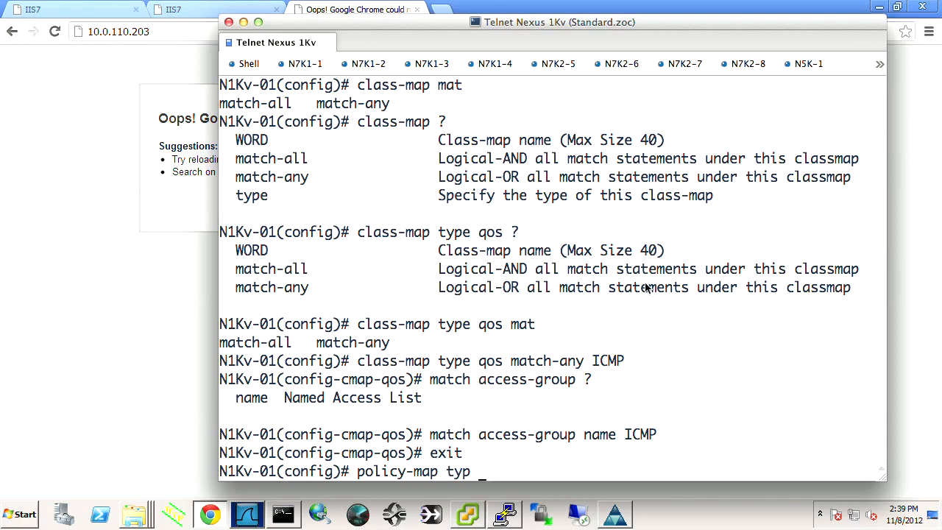
{"action": "type", "text": "qos"}
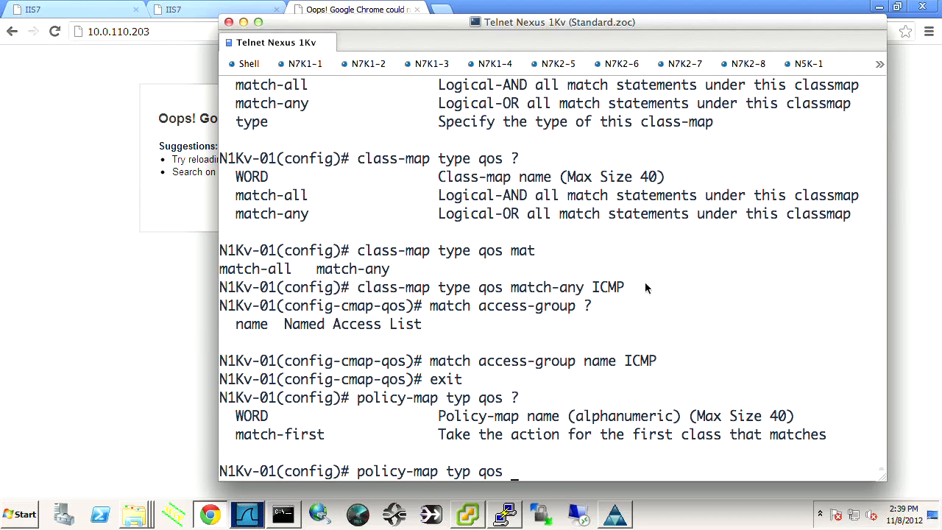
{"action": "type", "text": "Set-"}
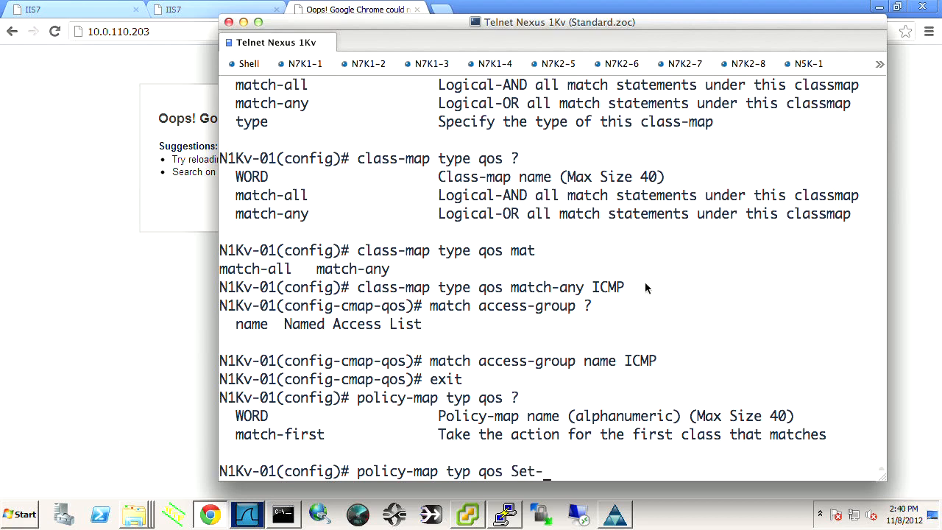
{"action": "type", "text": "ICMP-"}
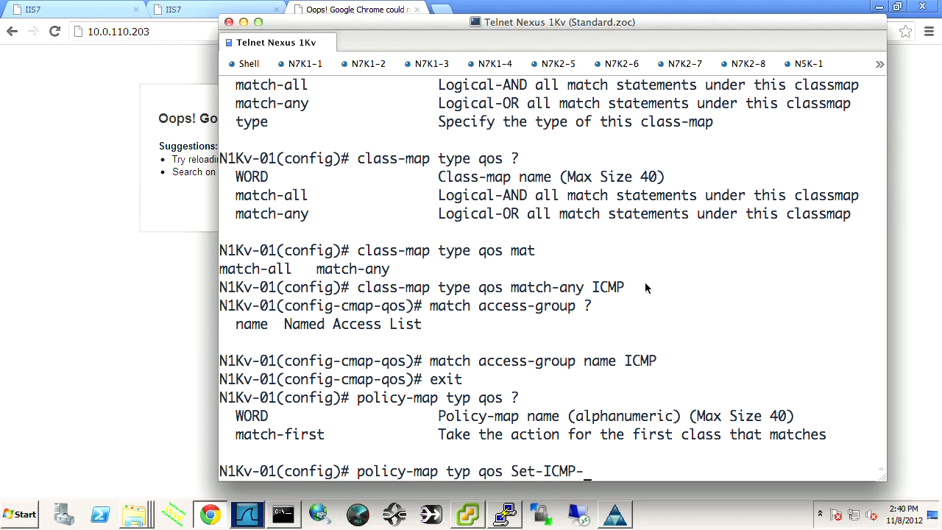
{"action": "type", "text": "PHB-AF13"}
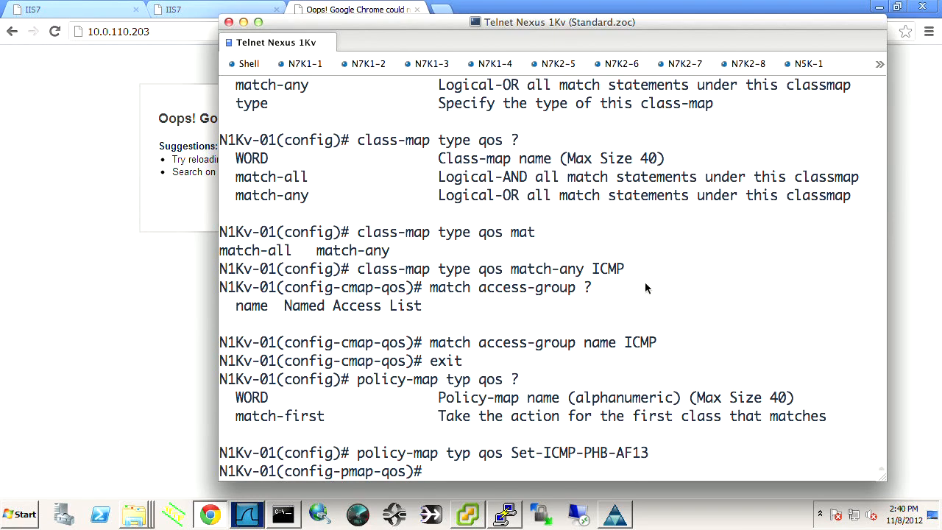
{"action": "type", "text": "cla"}
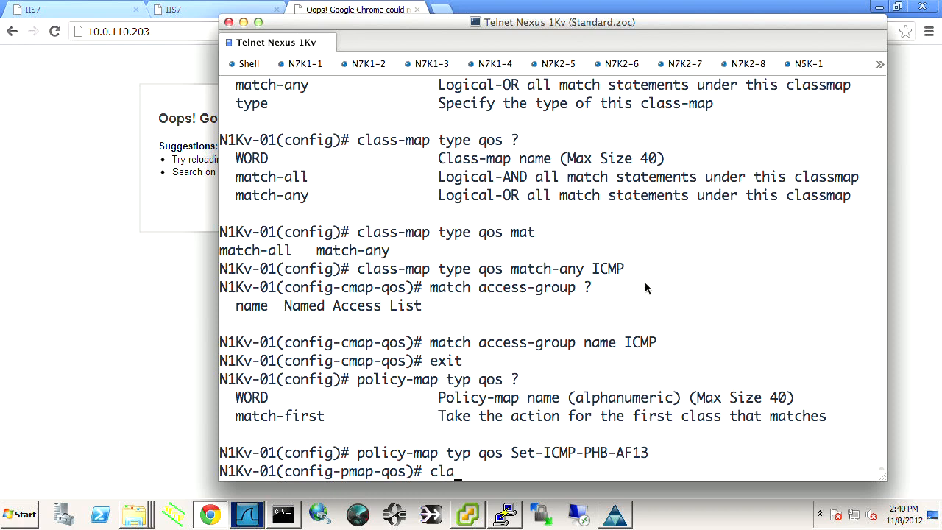
{"action": "type", "text": "ss"}
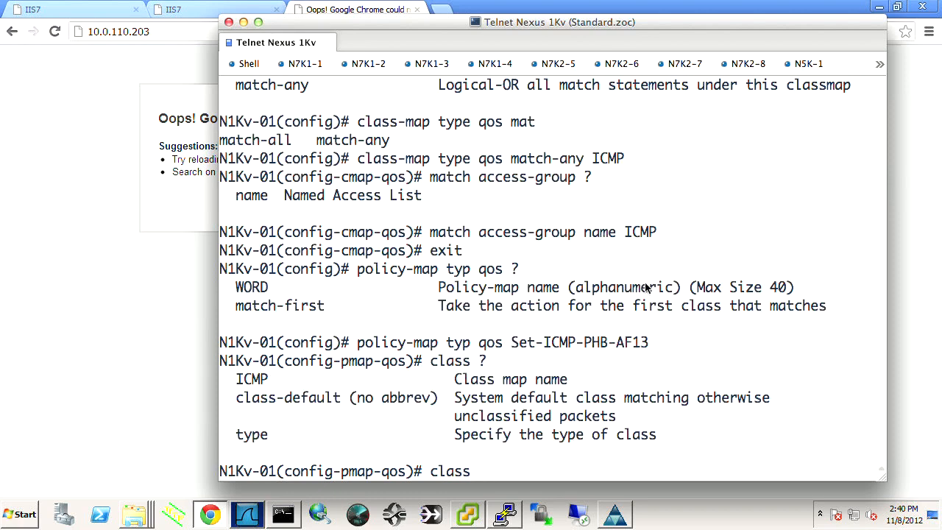
{"action": "type", "text": "class-default"}
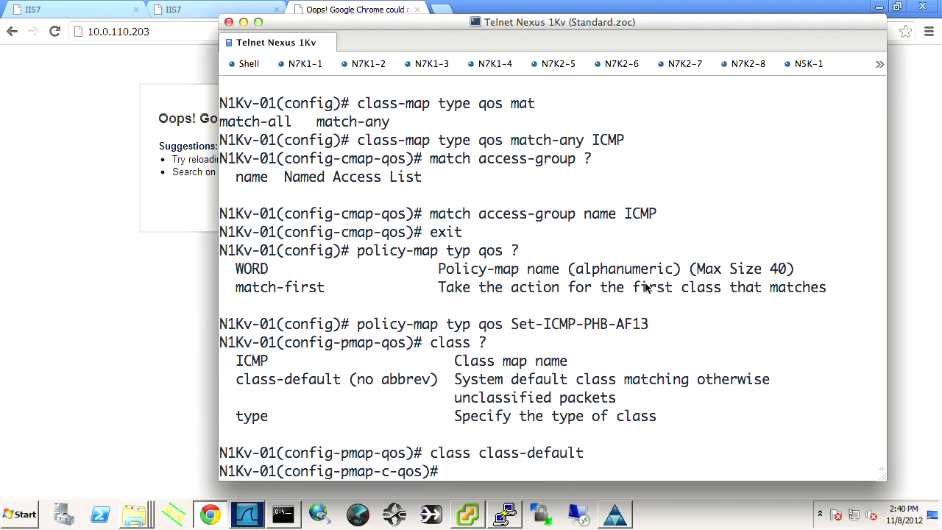
Police class-default at 3 gbps, conform transmit, violate drop, then exit.
{"action": "type", "text": "police ?"}
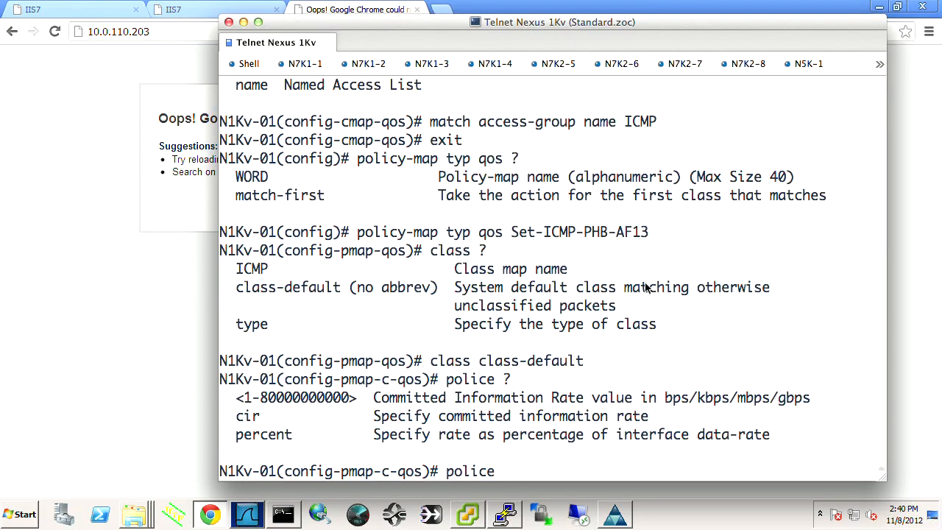
{"action": "mouse_move", "coordinate": [806, 399]}
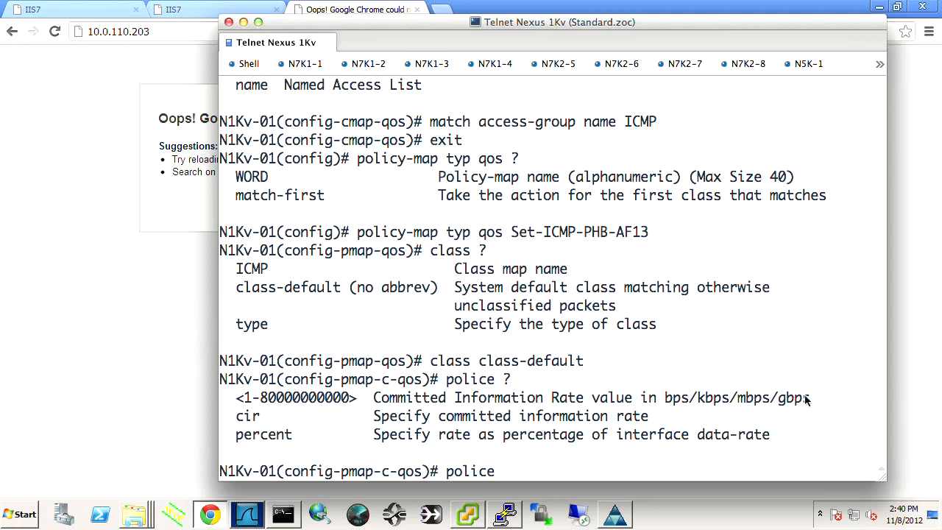
{"action": "double_click", "coordinate": [793, 398]}
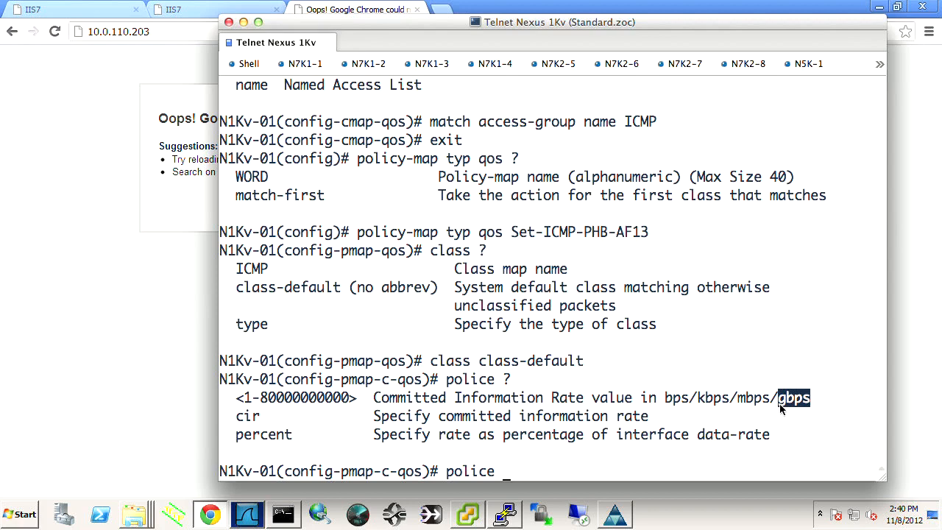
{"action": "type", "text": "3"}
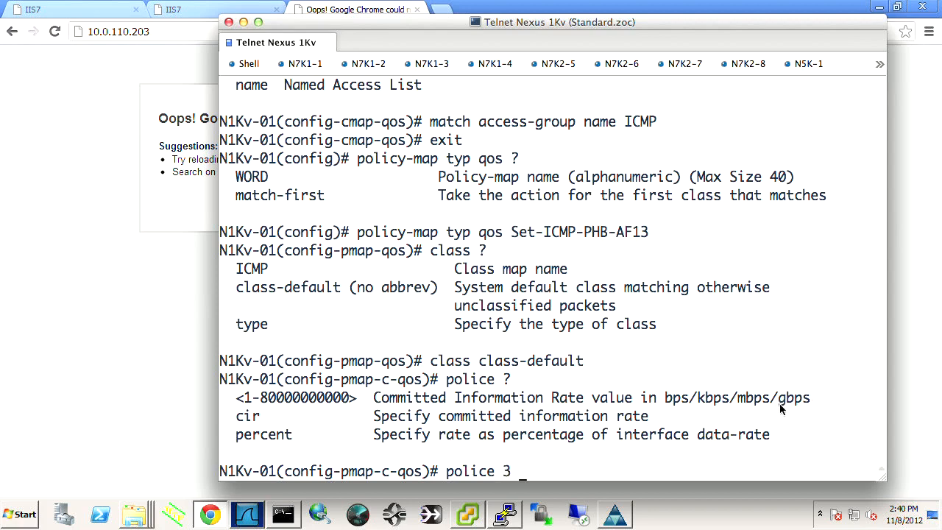
{"action": "type", "text": "gbps"}
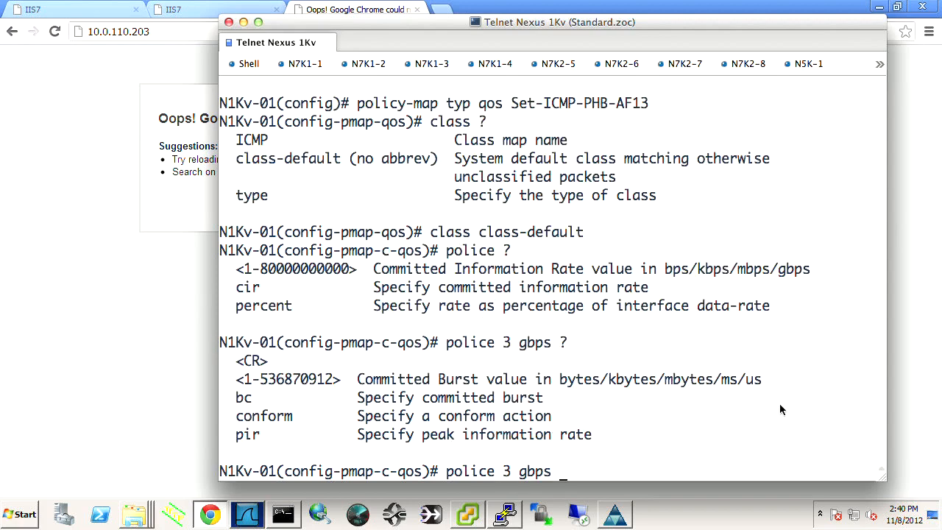
{"action": "type", "text": "conform"}
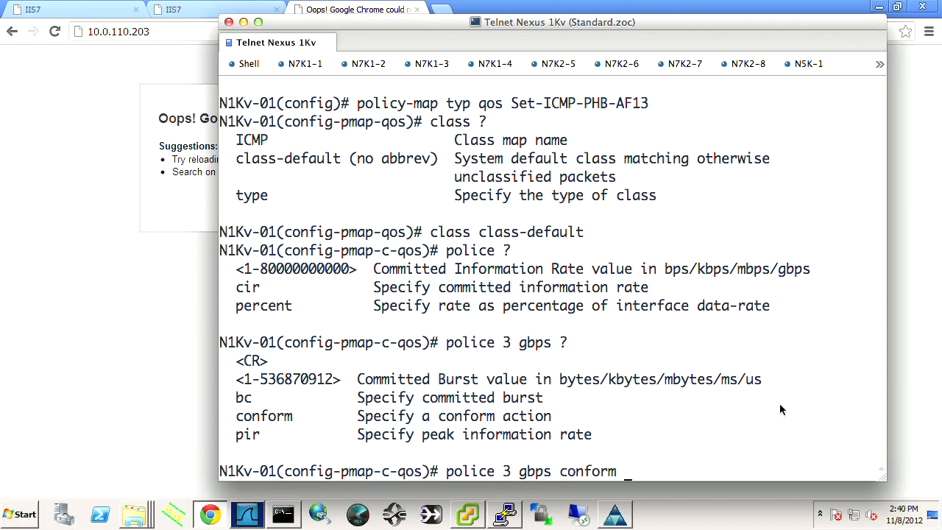
{"action": "type", "text": "transmit"}
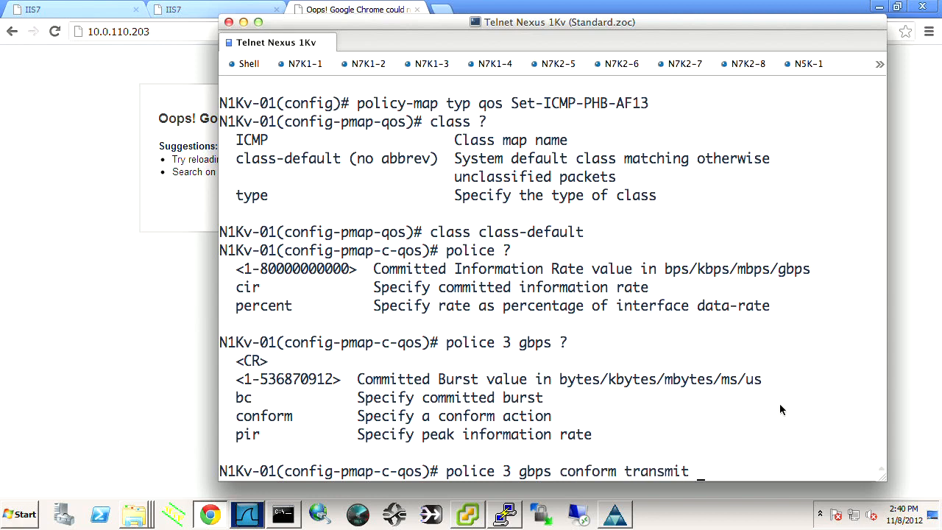
{"action": "type", "text": "violate"}
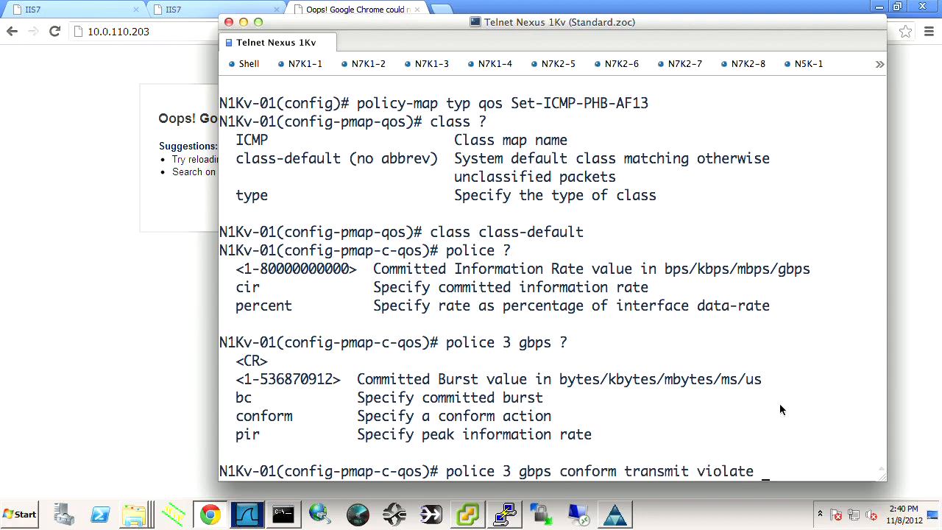
{"action": "type", "text": "drop"}
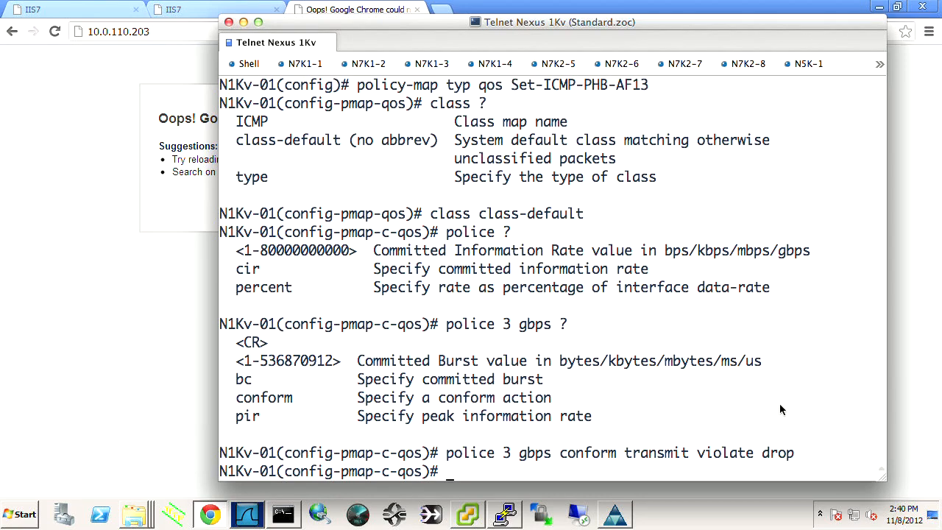
{"action": "type", "text": "exit"}
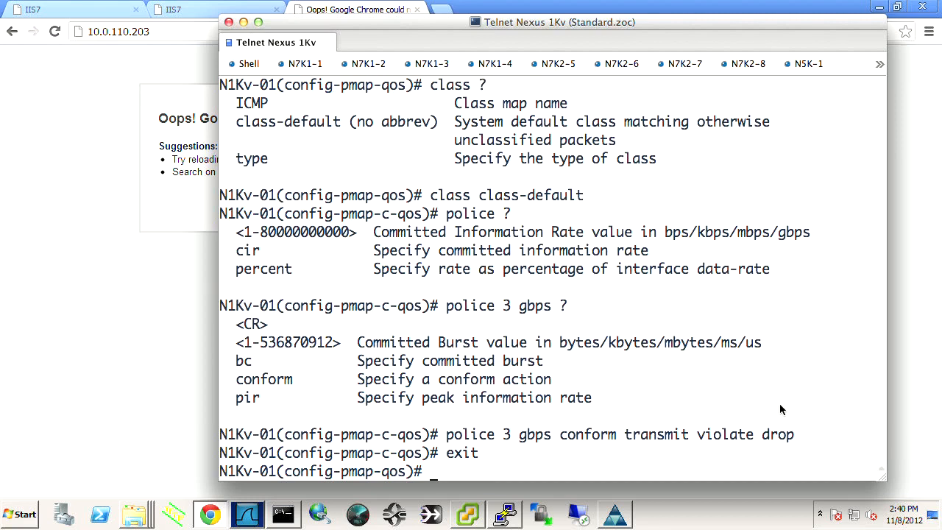
In class ICMP of the policy map, set DSCP af13 and exit.
{"action": "type", "text": "class ICMP"}
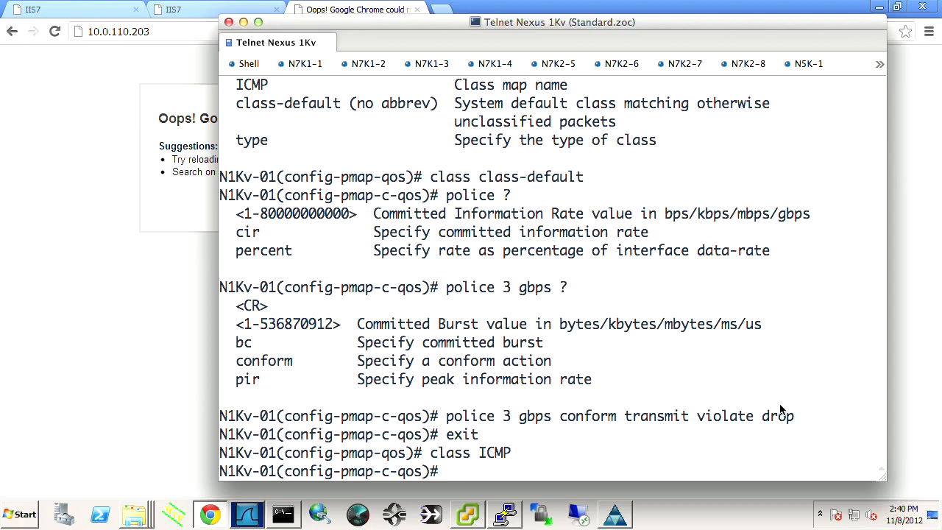
{"action": "type", "text": "set dscp"}
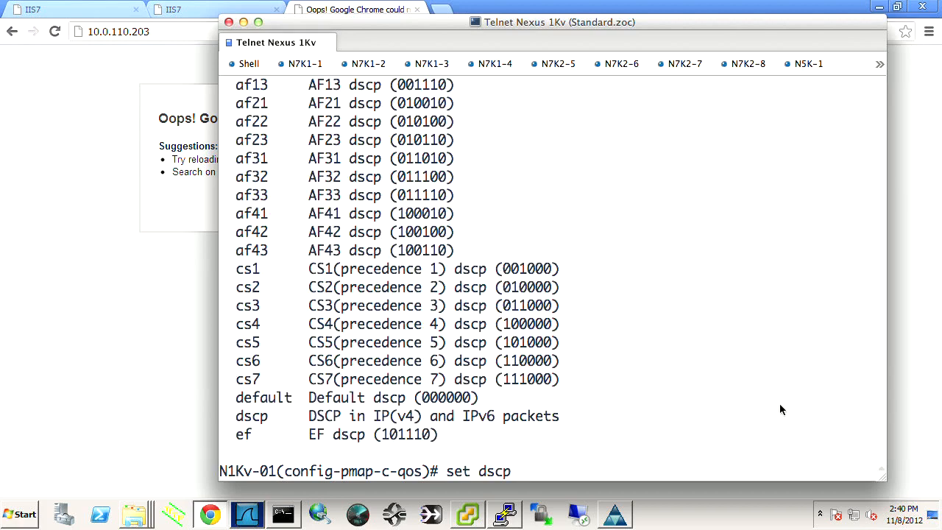
{"action": "type", "text": "af13"}
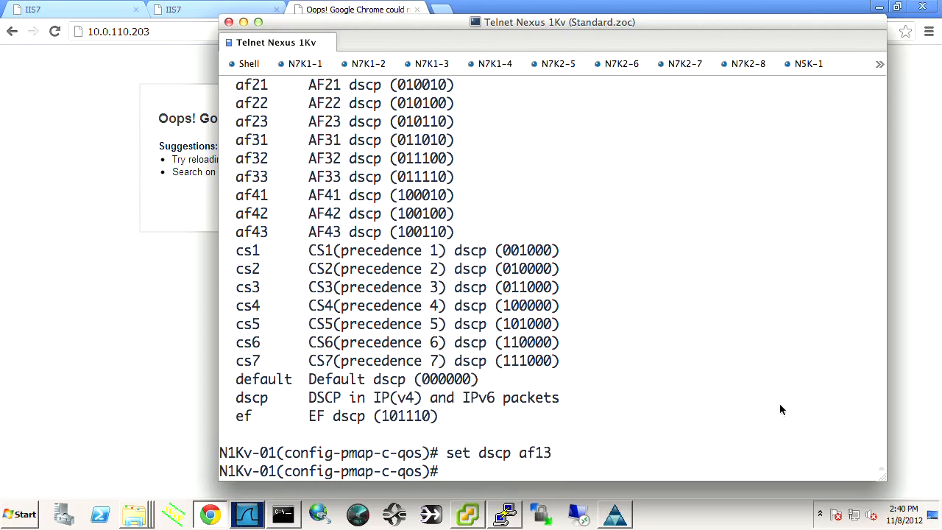
{"action": "type", "text": "exit"}
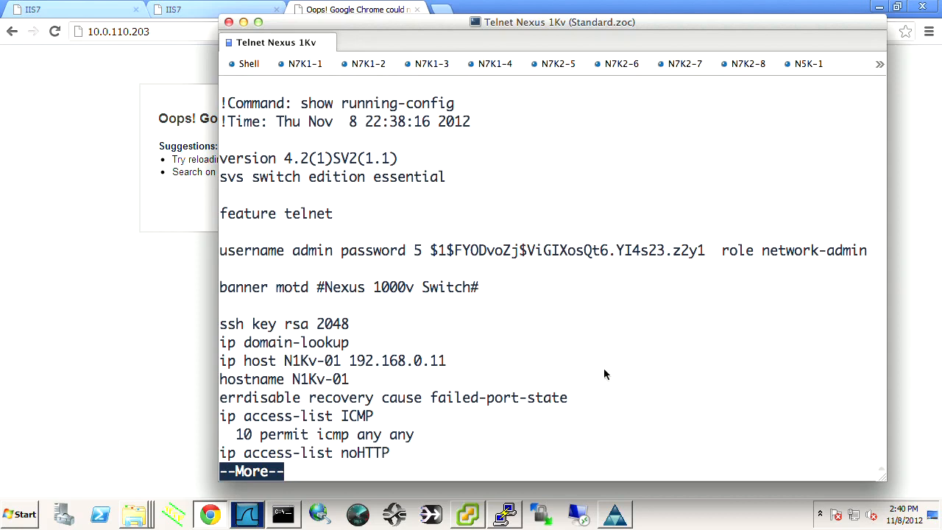
Review the running config, highlighting the new class-map, policy-map and burst ms unit.
{"action": "key", "text": "space"}
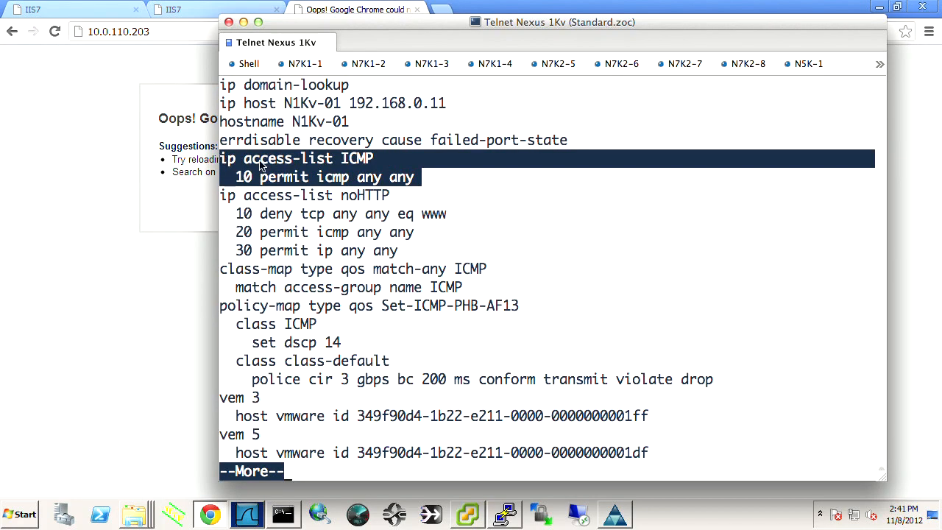
{"action": "mouse_move", "coordinate": [226, 278]}
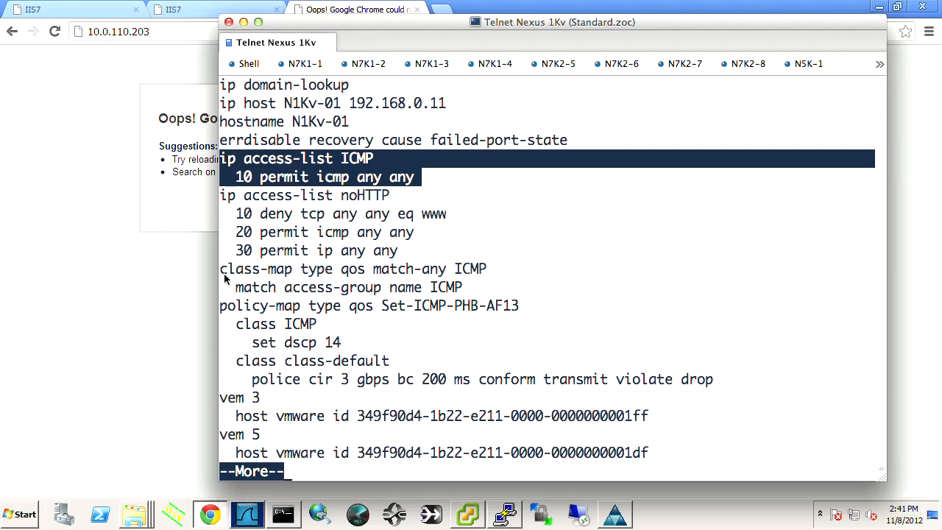
{"action": "left_click_drag", "start_coordinate": [221, 268], "coordinate": [493, 360]}
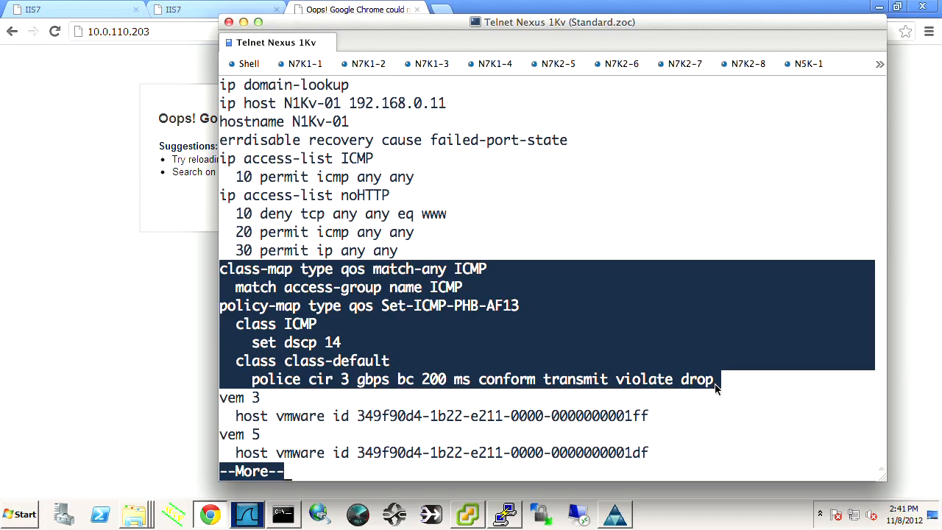
{"action": "mouse_move", "coordinate": [452, 387]}
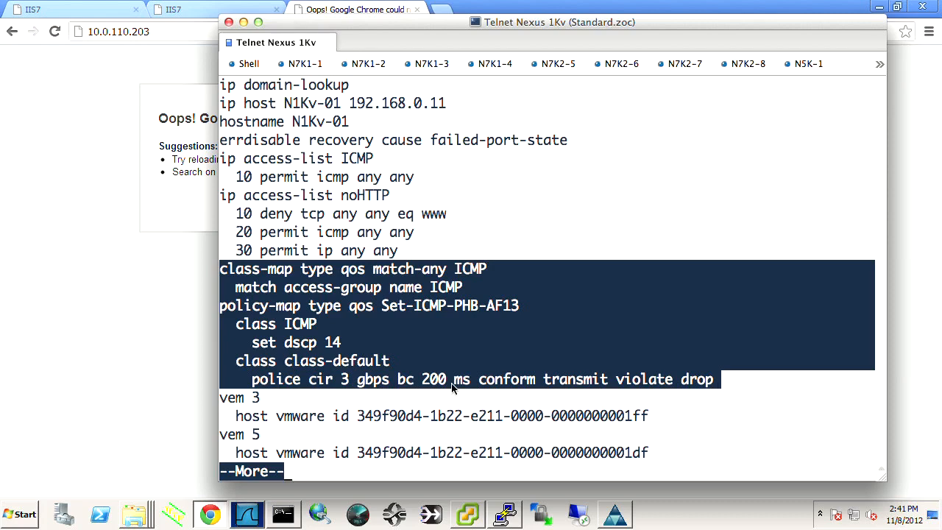
{"action": "double_click", "coordinate": [433, 379]}
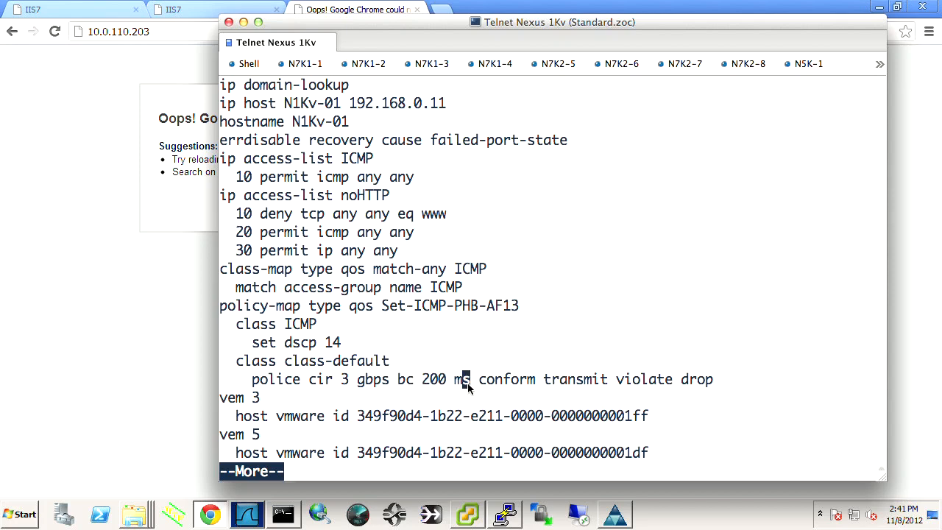
{"action": "mouse_move", "coordinate": [460, 383]}
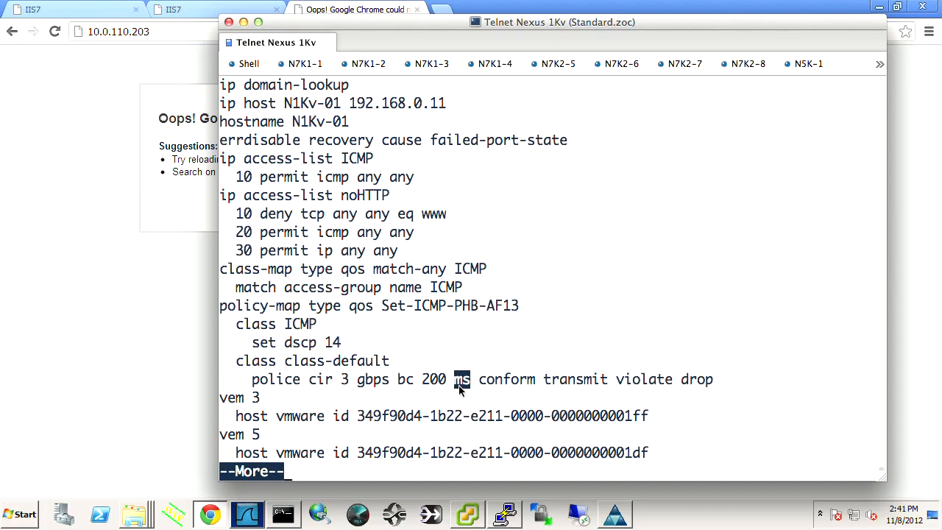
{"action": "left_click_drag", "start_coordinate": [307, 379], "coordinate": [447, 379]}
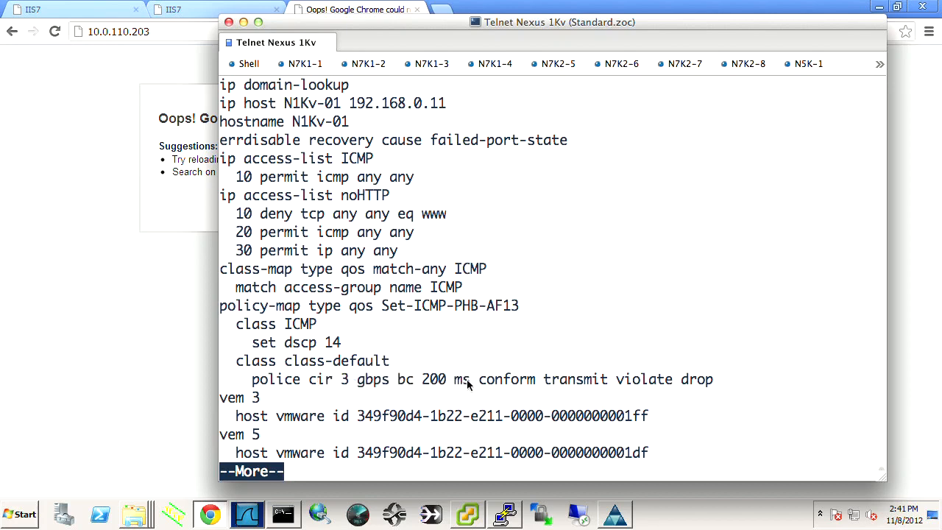
{"action": "double_click", "coordinate": [434, 379]}
{"action": "type", "text": "int"}
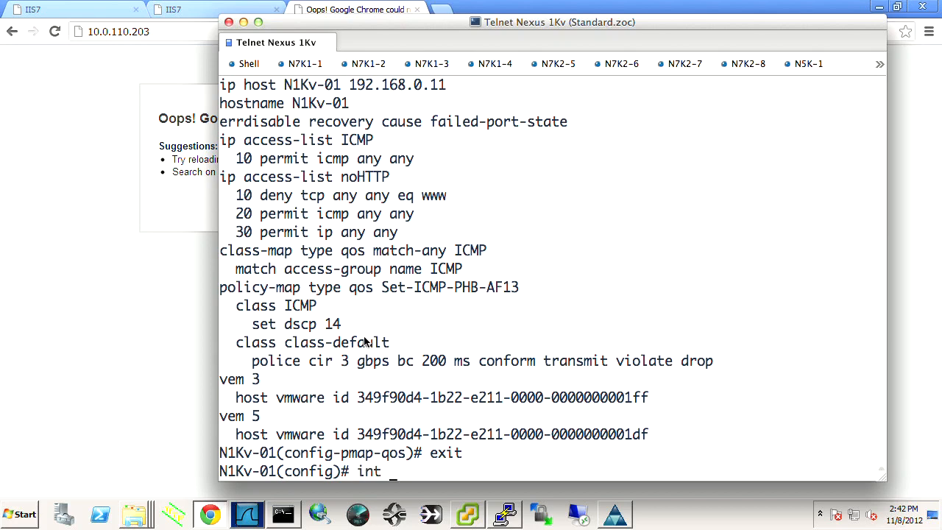
Apply input QoS policy Set-ICMP-PHB-AF13 to Vethernet14 and copy run to startup.
{"action": "type", "text": "veth14"}
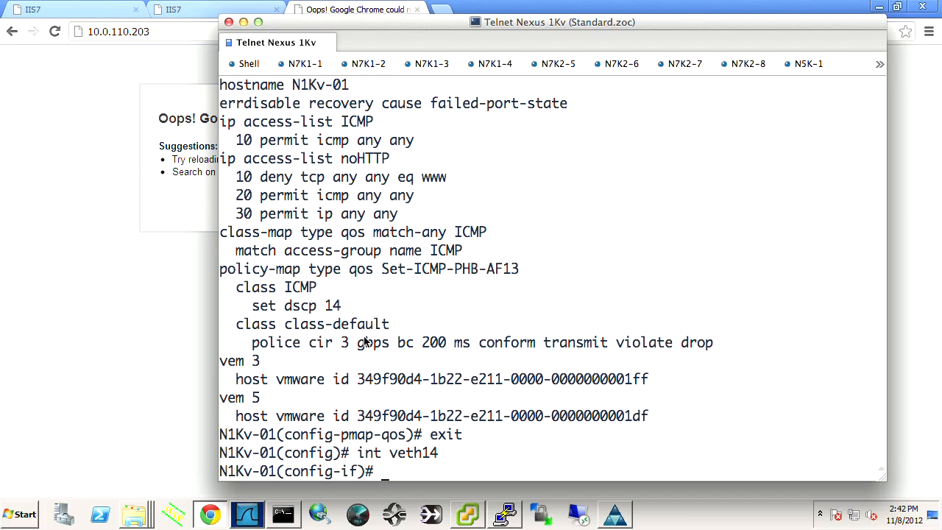
{"action": "type", "text": "service-policy type"}
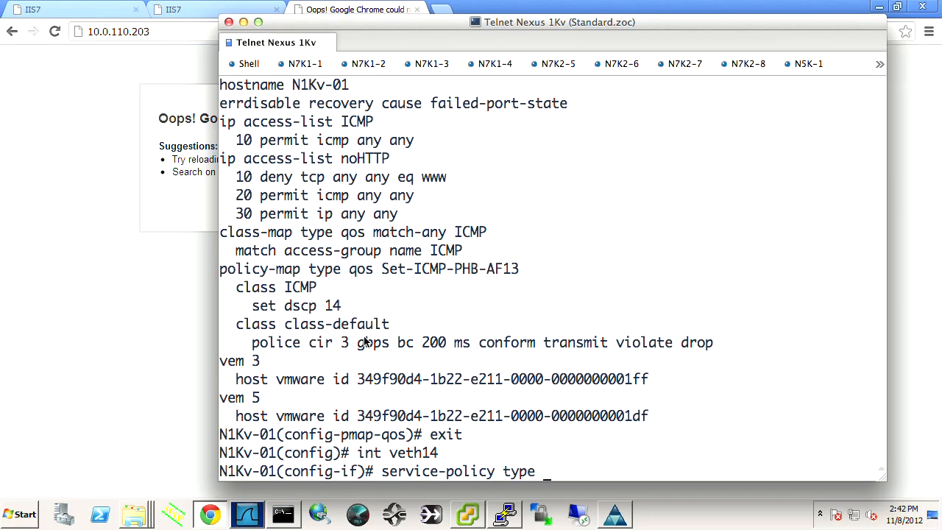
{"action": "type", "text": "qos"}
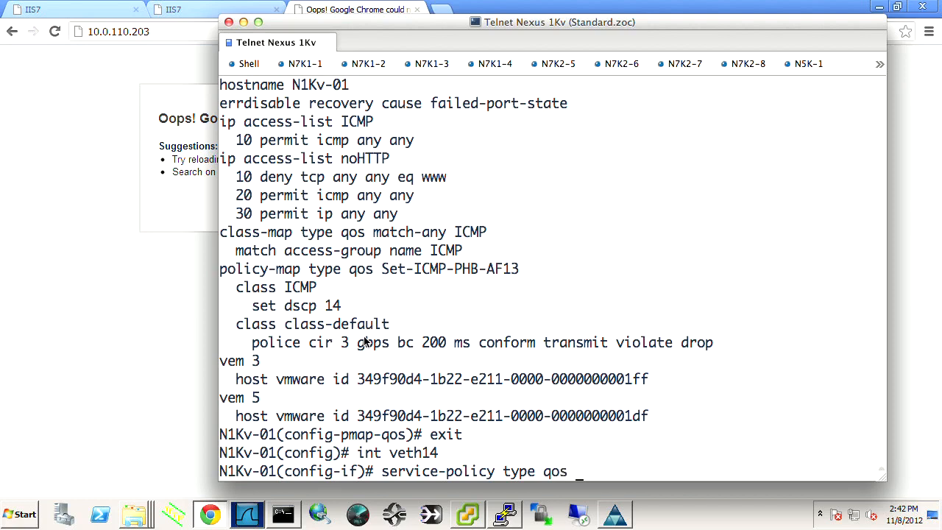
{"action": "type", "text": "input  Set-ICMP-PHB-AF13"}
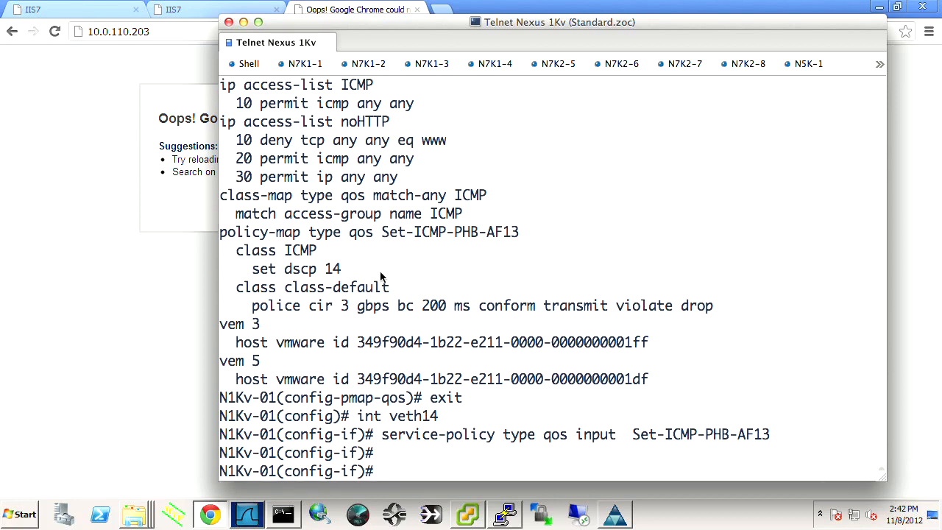
{"action": "type", "text": "copry"}
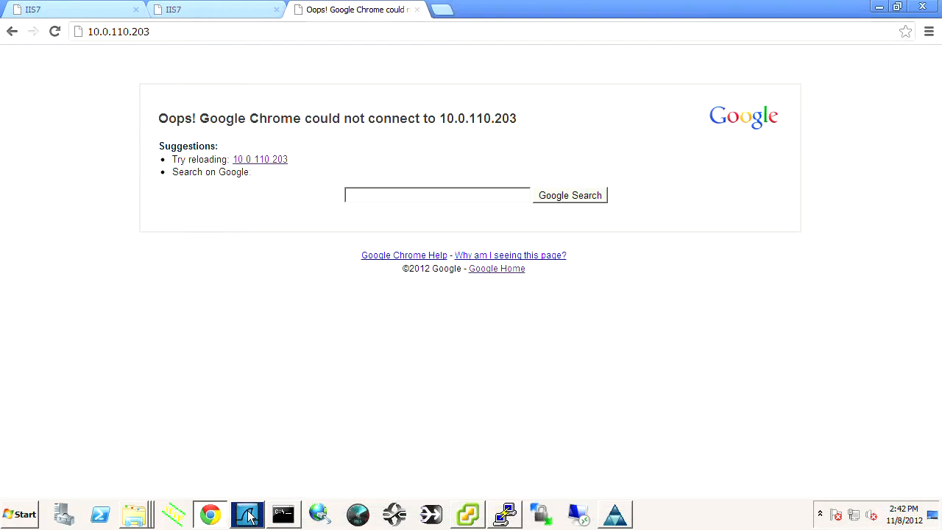
Start a Wireshark capture on the Intel 82574L, EMULEX and last Emulex interfaces.
{"action": "left_click", "coordinate": [246, 514]}
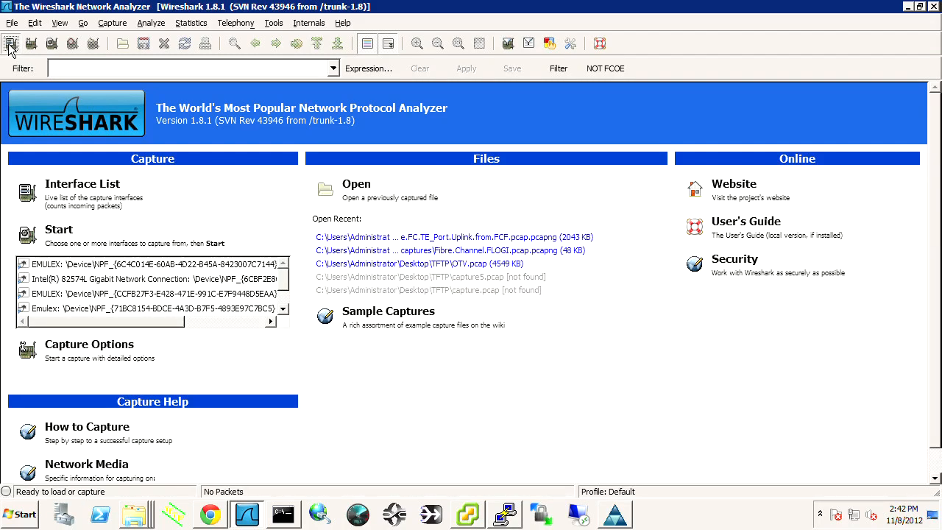
{"action": "left_click", "coordinate": [11, 44]}
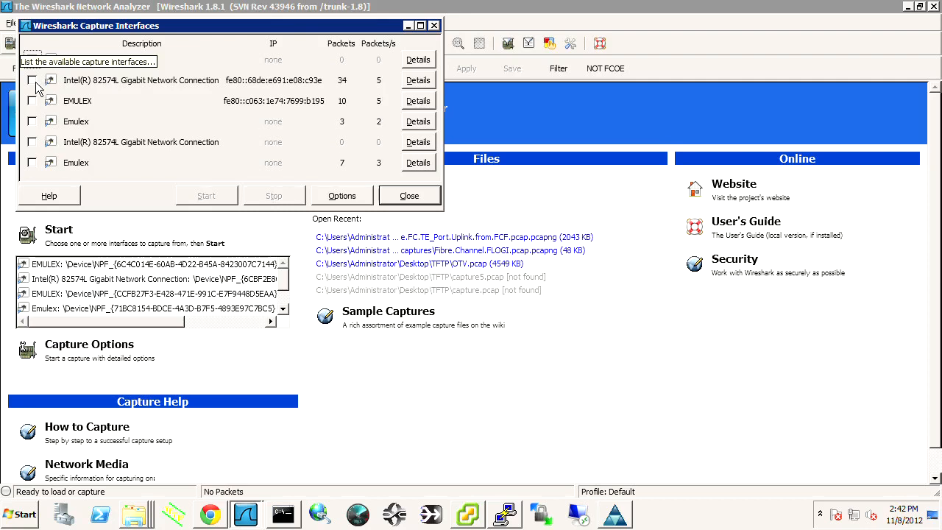
{"action": "left_click", "coordinate": [33, 101]}
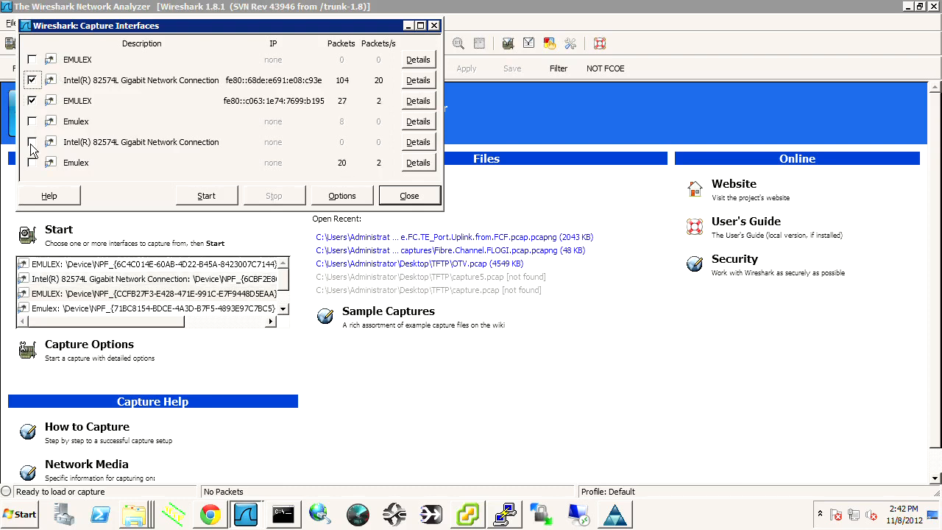
{"action": "left_click", "coordinate": [32, 162]}
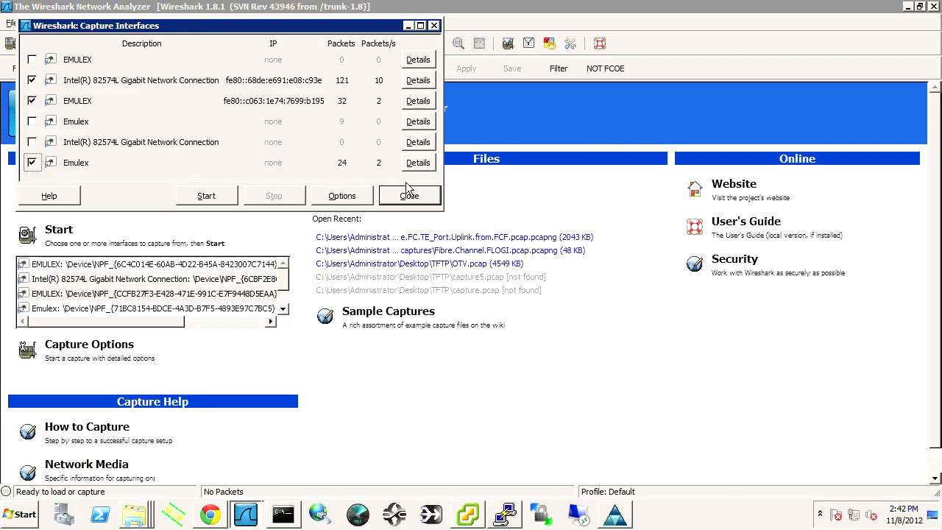
{"action": "left_click", "coordinate": [206, 195]}
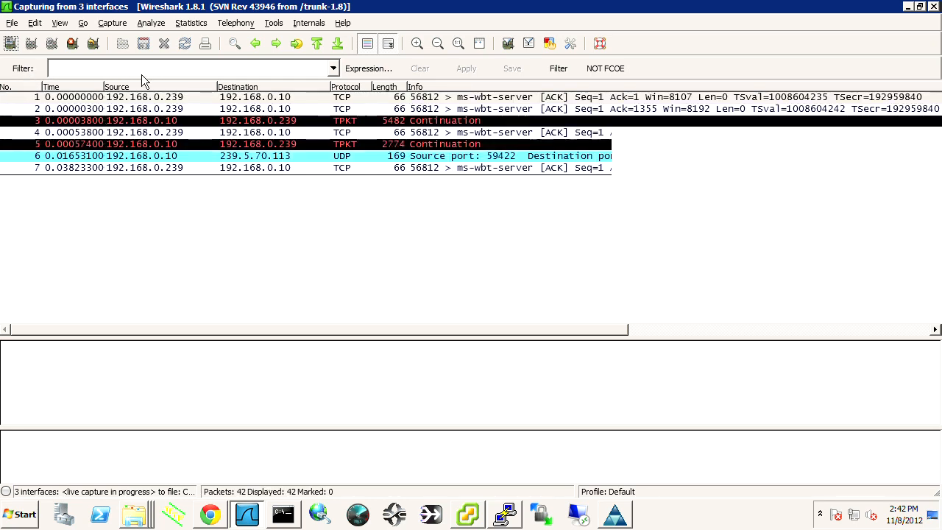
Filter the capture to icmp and expand a reply's DS field showing DSCP AF13.
{"action": "type", "text": "icmp"}
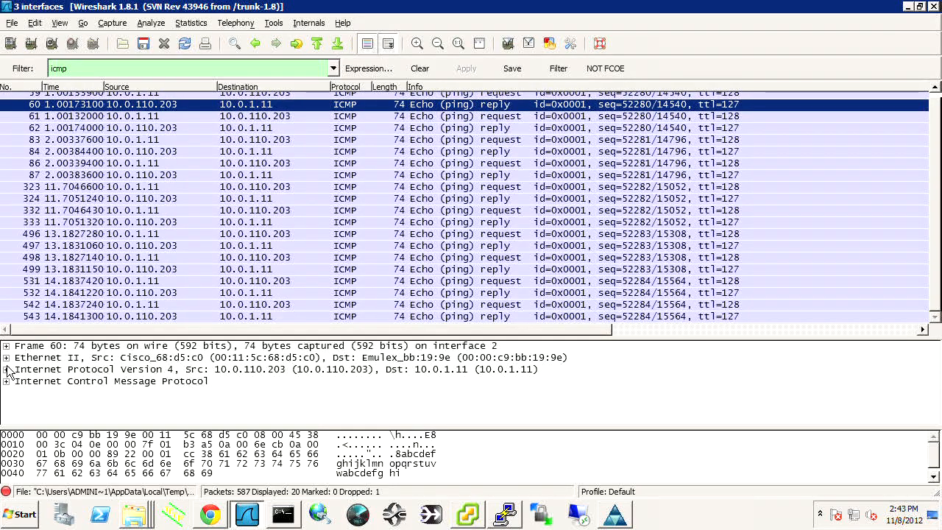
{"action": "left_click", "coordinate": [6, 369]}
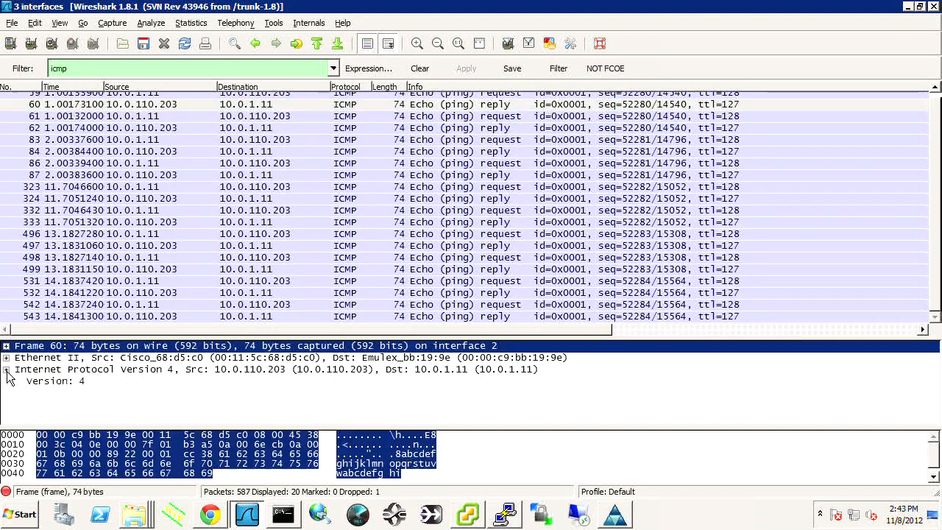
{"action": "left_click", "coordinate": [6, 369]}
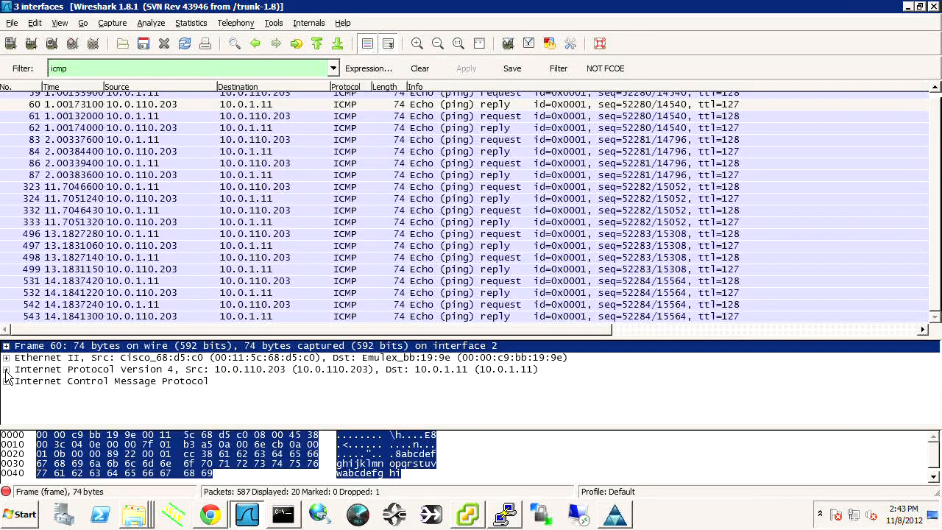
{"action": "left_click", "coordinate": [6, 368]}
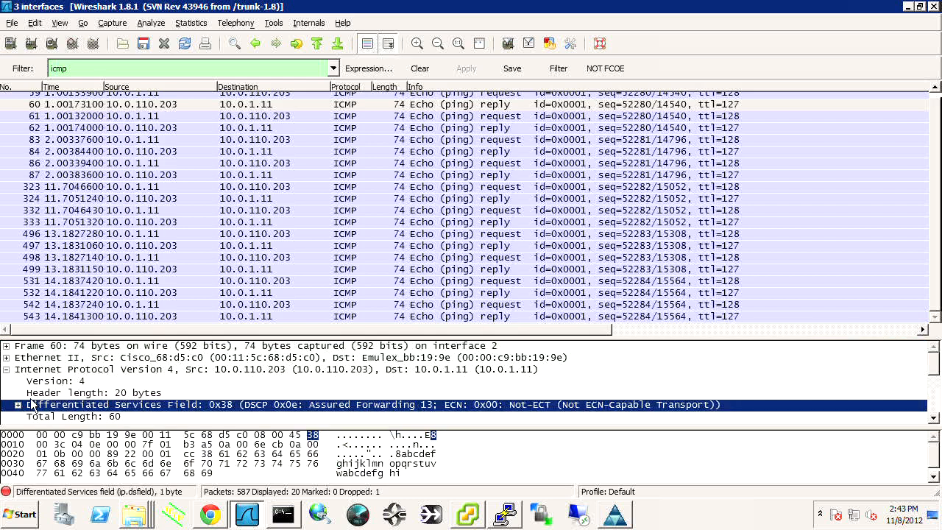
{"action": "left_click", "coordinate": [21, 405]}
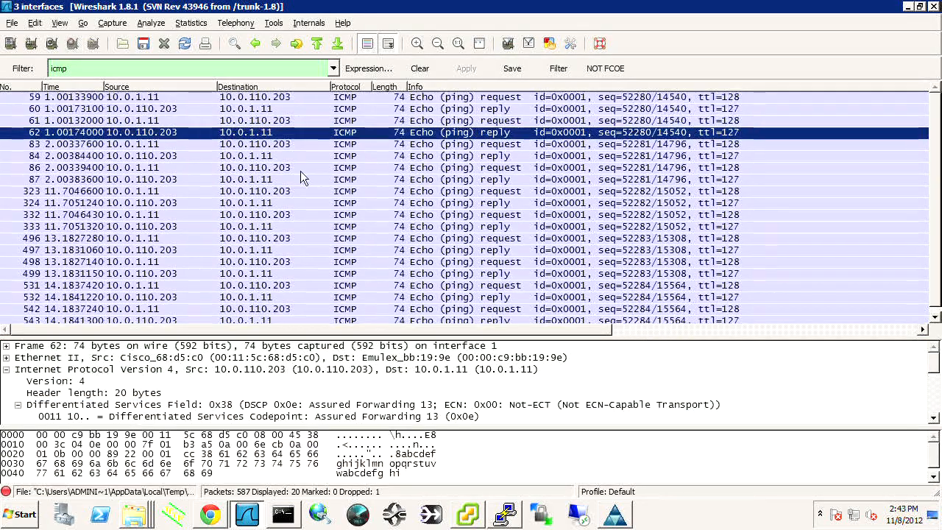
{"action": "left_click", "coordinate": [282, 513]}
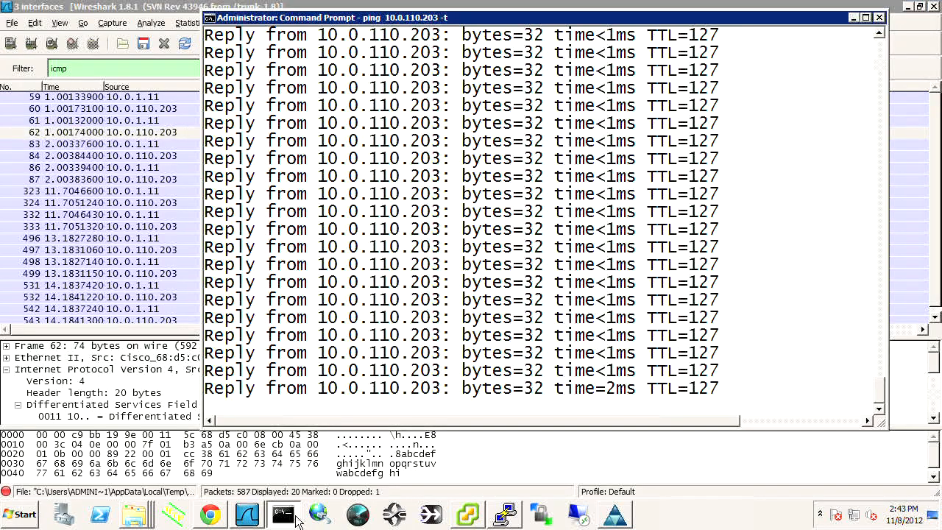
Stop the .203 ping, recapture unsaved while pinging 10.0.110.202, then bring up vSphere.
{"action": "key", "text": "ctrl+c"}
{"action": "type", "text": "ping 10.0.110.202"}
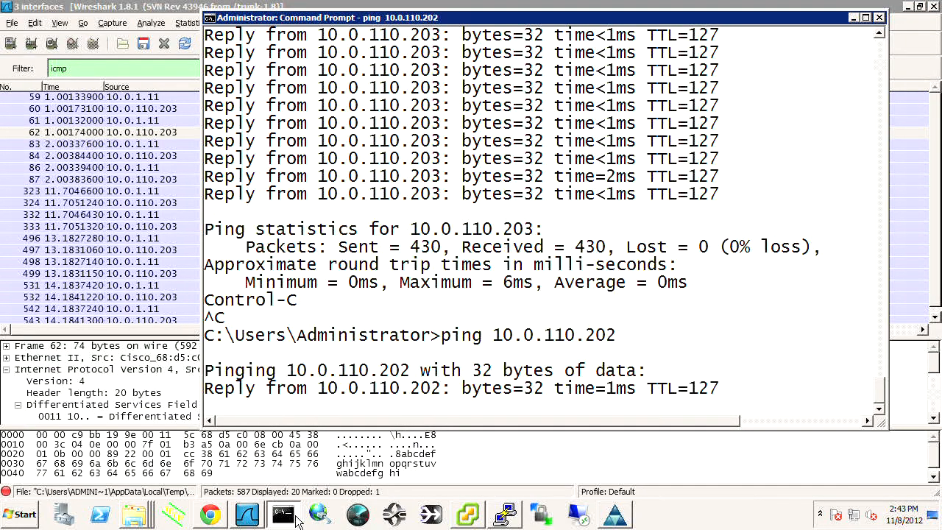
{"action": "left_click", "coordinate": [246, 513]}
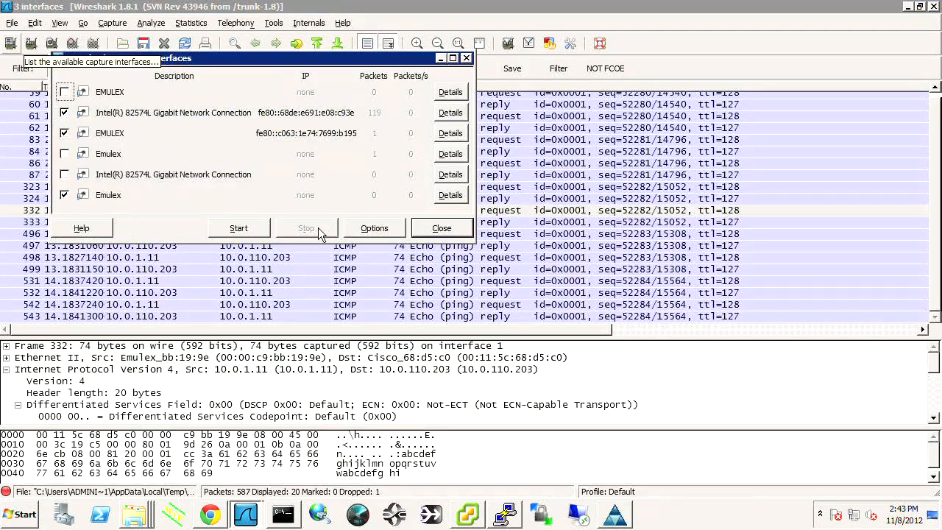
{"action": "left_click", "coordinate": [238, 228]}
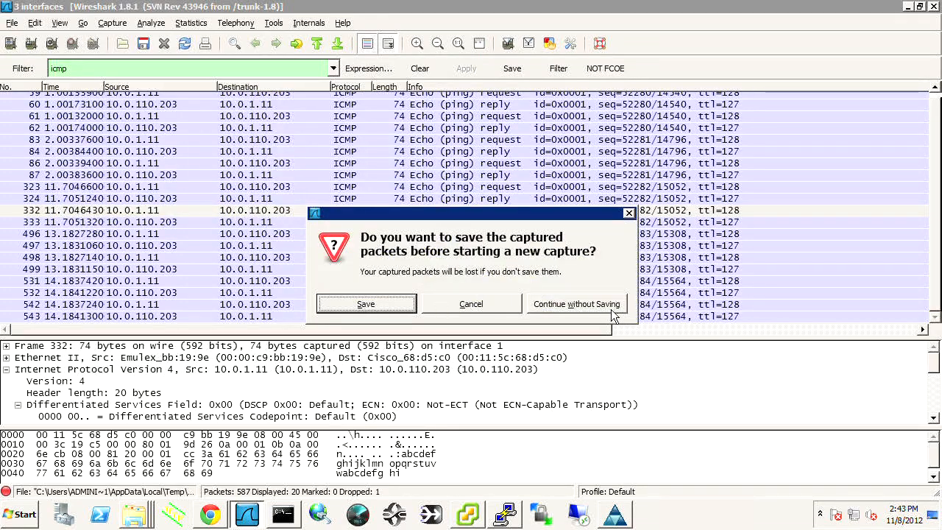
{"action": "left_click", "coordinate": [576, 304]}
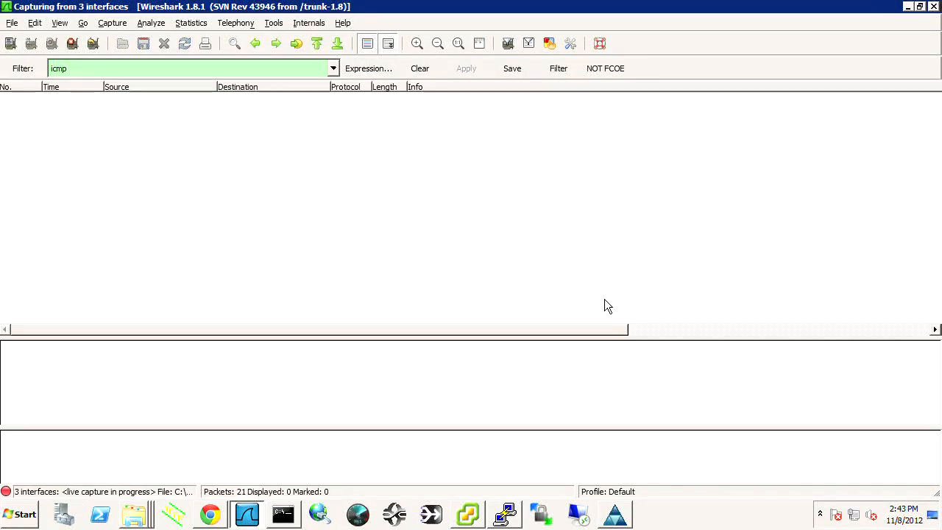
{"action": "mouse_move", "coordinate": [298, 133]}
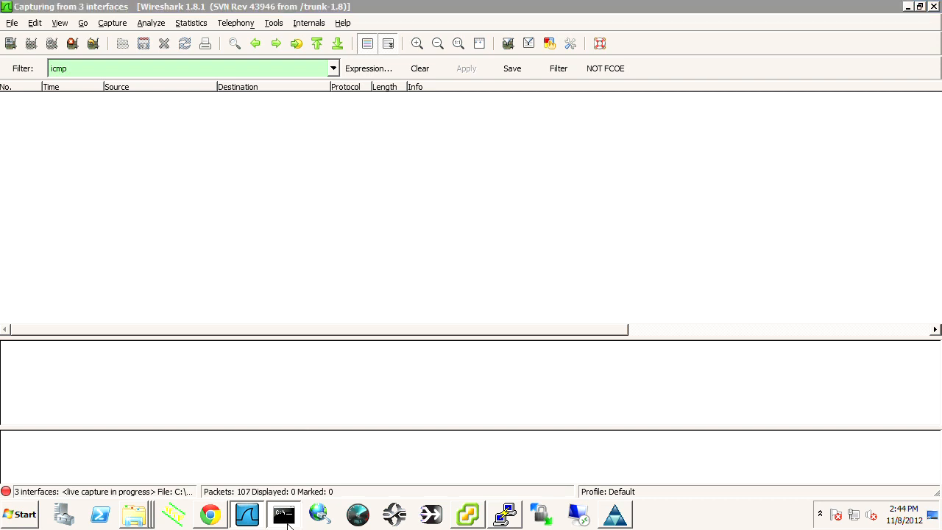
{"action": "left_click", "coordinate": [284, 514]}
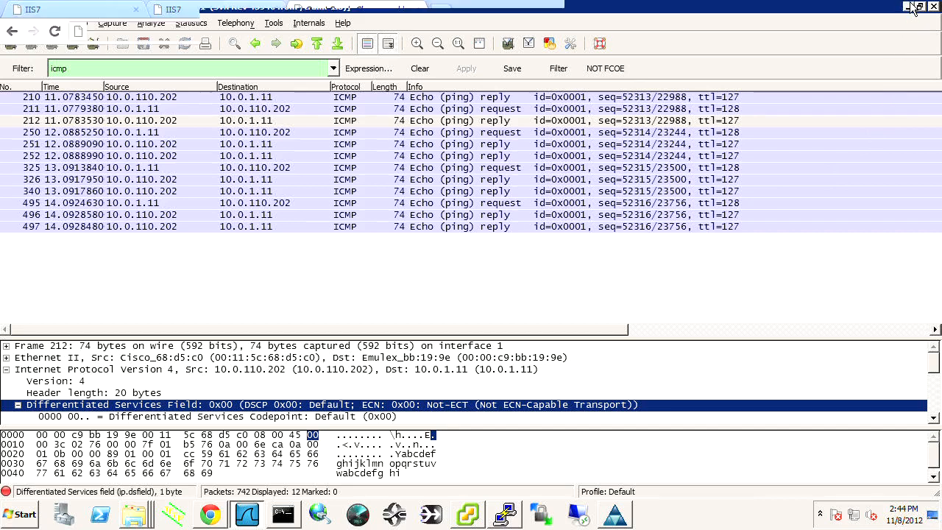
{"action": "left_click", "coordinate": [281, 513]}
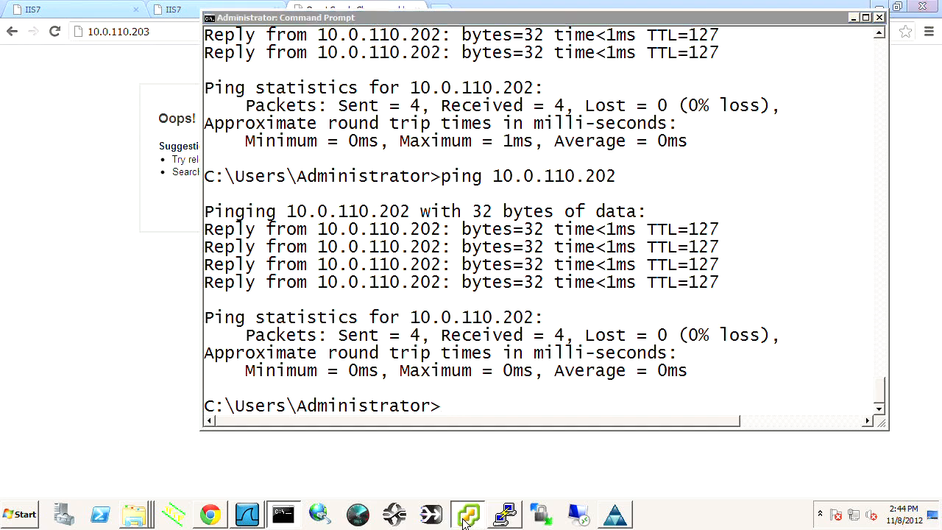
{"action": "left_click", "coordinate": [467, 513]}
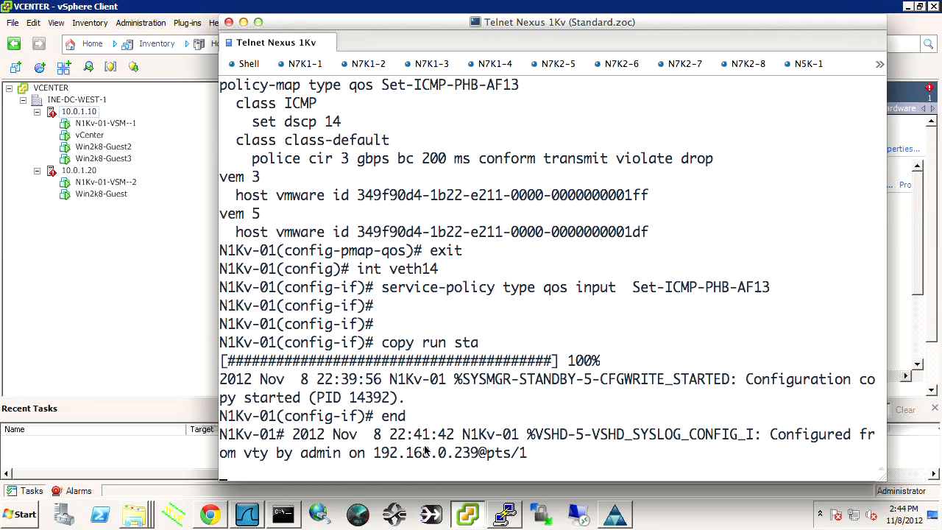
Show Vethernet14's policy-map statistics (58 ICMP packets marked AF13), then switch to vSphere Client.
{"action": "type", "text": "sh policy-map"}
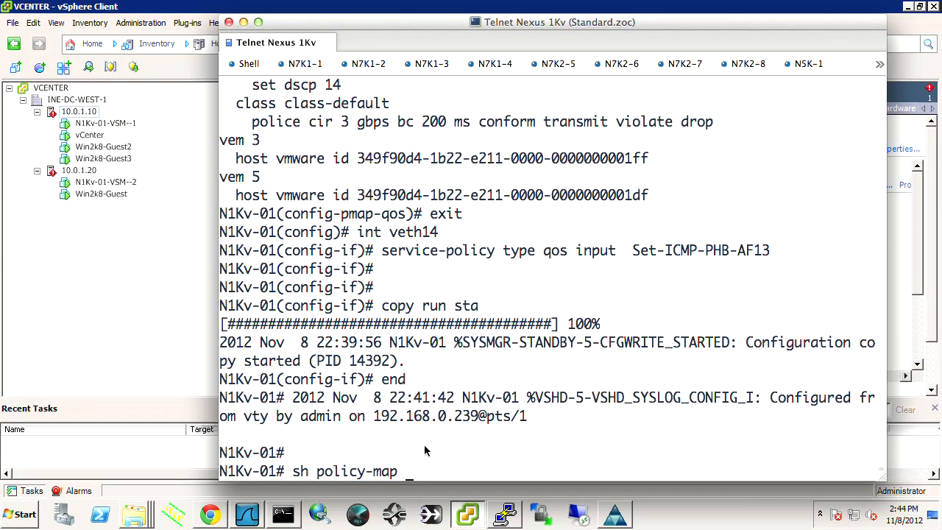
{"action": "type", "text": "interface veth14"}
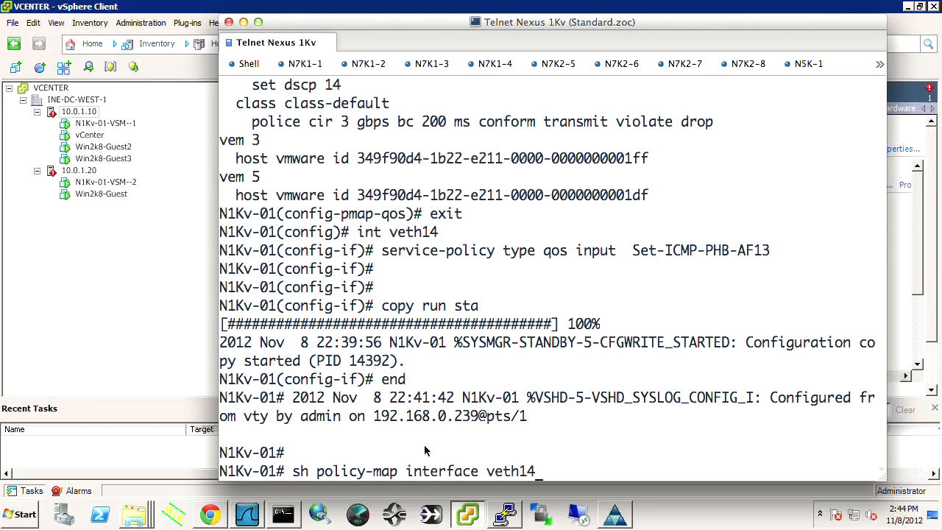
{"action": "key", "text": "Return"}
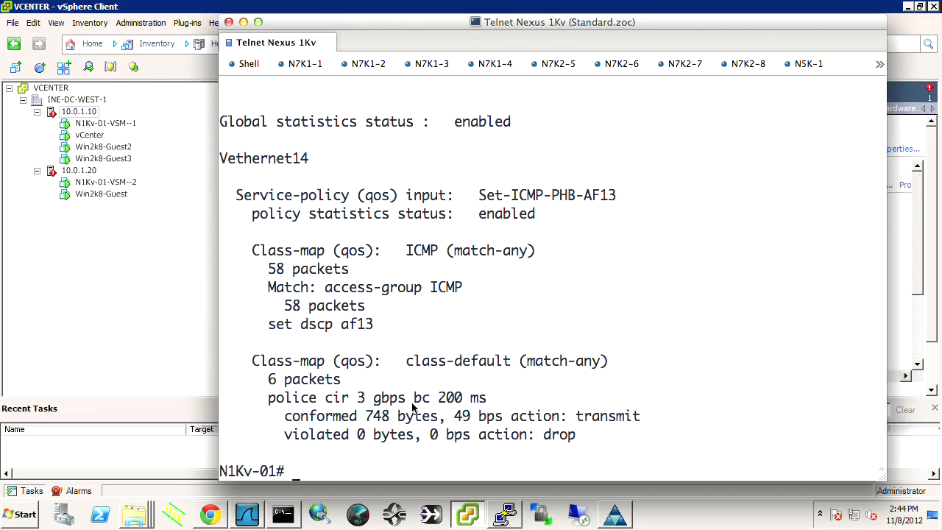
{"action": "double_click", "coordinate": [335, 398]}
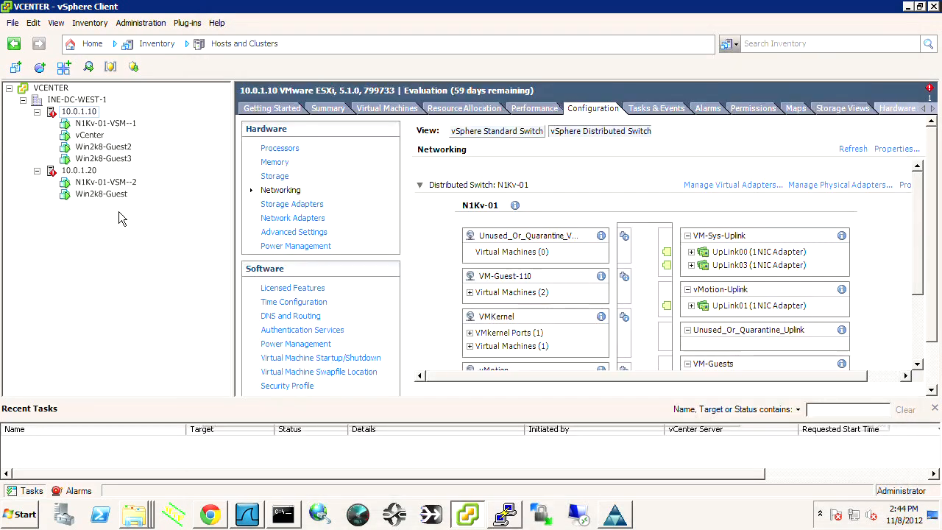
Display Vethernet14's running config showing VM-Guest-110, Set-ICMP-PHB-AF13 inbound and noHTTP outbound.
{"action": "left_click", "coordinate": [103, 158]}
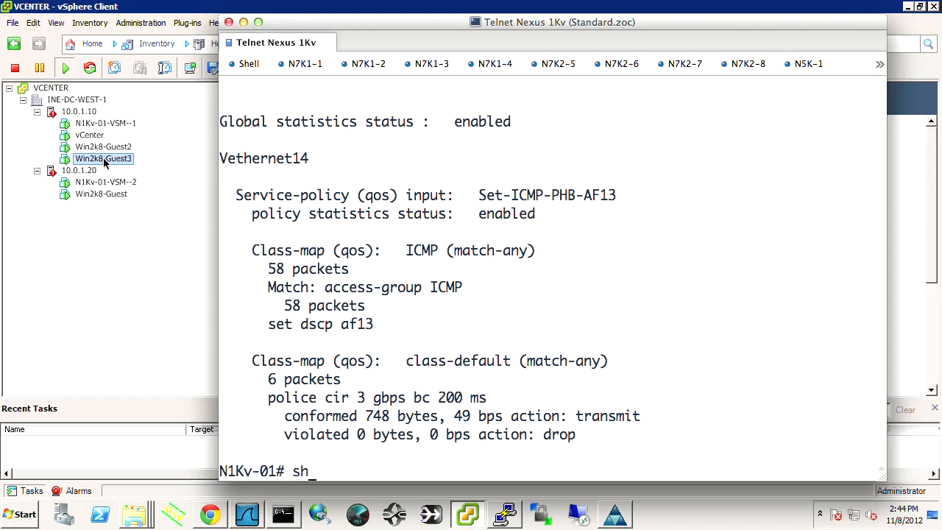
{"action": "type", "text": "run int veth14"}
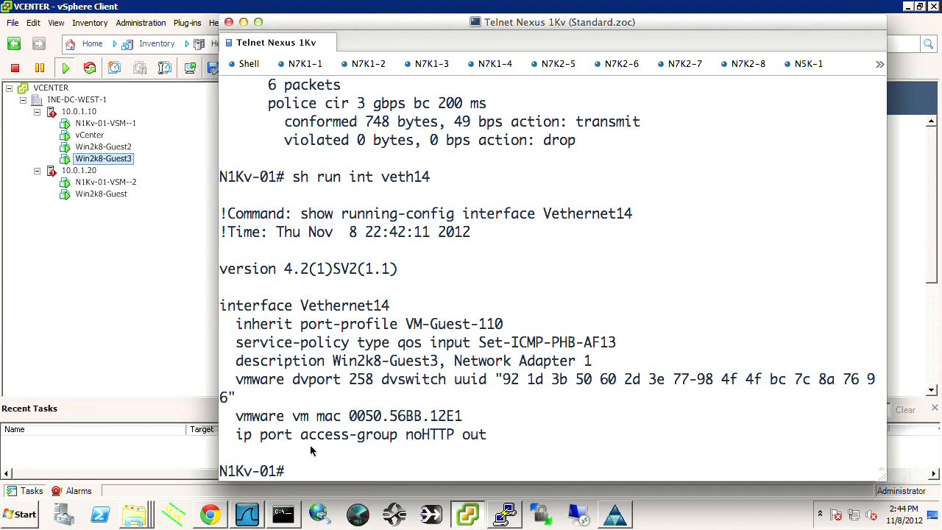
{"action": "mouse_move", "coordinate": [329, 360]}
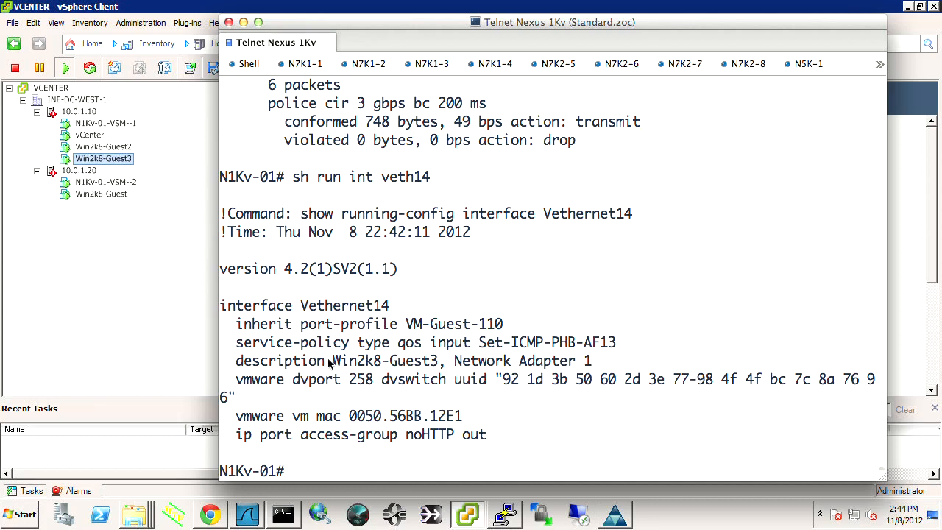
{"action": "left_click_drag", "start_coordinate": [333, 360], "coordinate": [576, 360]}
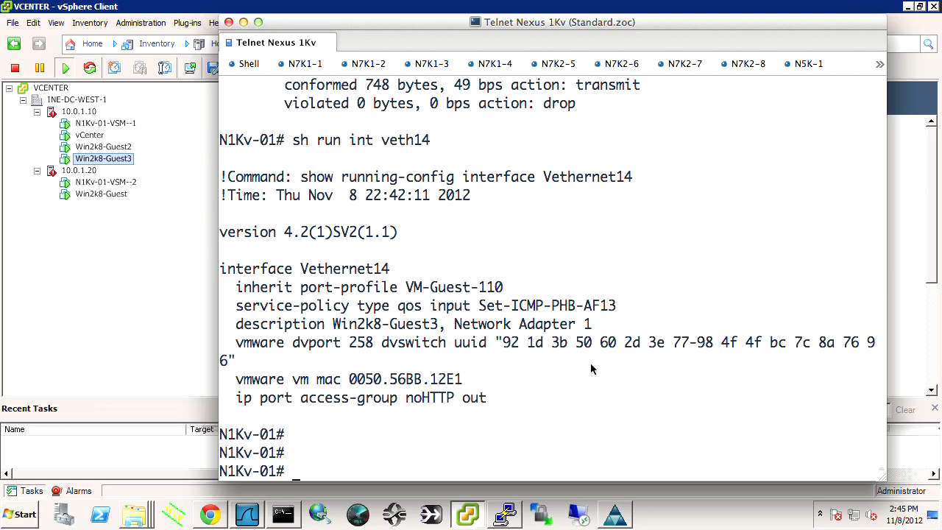
List the VEM 3 port table and highlight Veth14 and uplink Eth3/6 in sub-group 5.
{"action": "type", "text": "mode"}
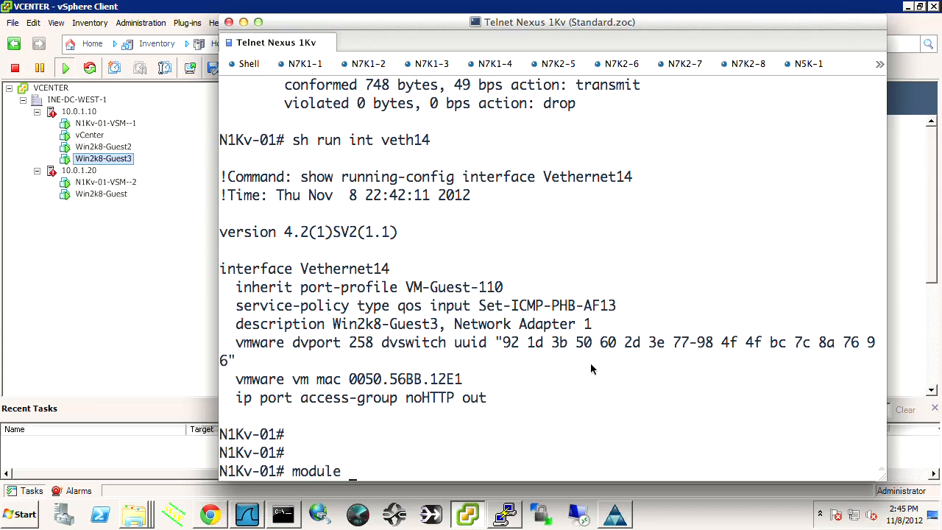
{"action": "type", "text": "vem 3 execute"}
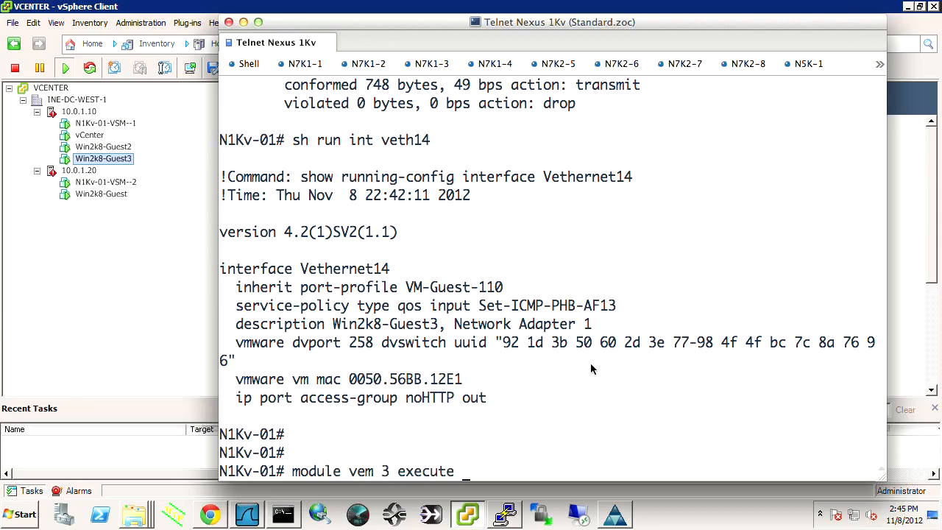
{"action": "type", "text": "vemc"}
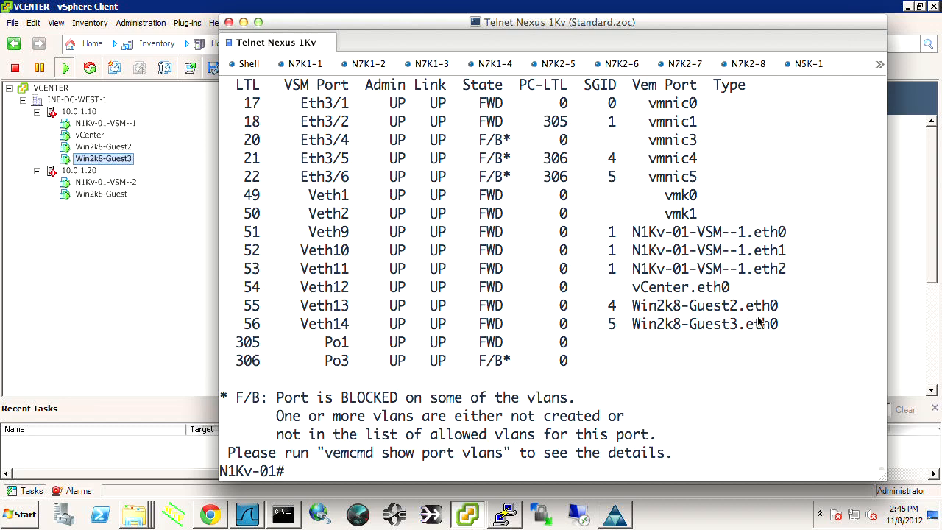
{"action": "mouse_move", "coordinate": [644, 329]}
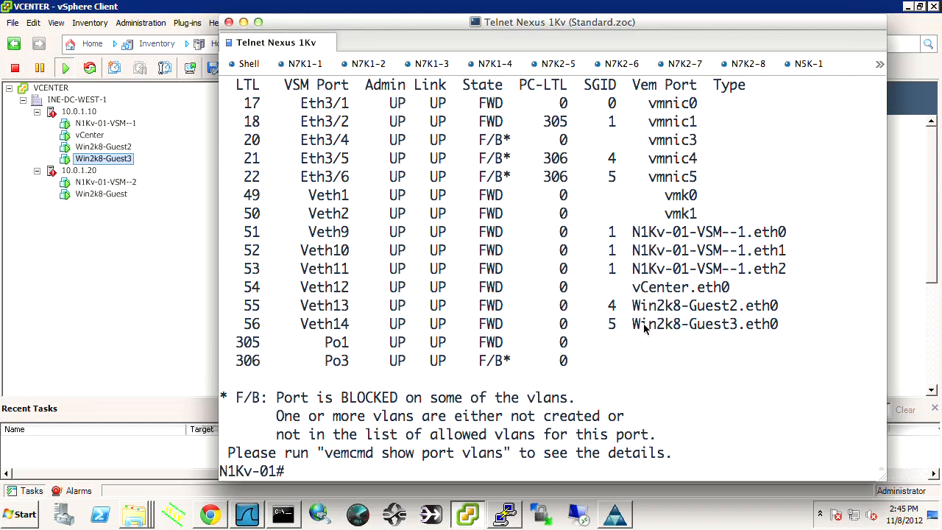
{"action": "double_click", "coordinate": [705, 324]}
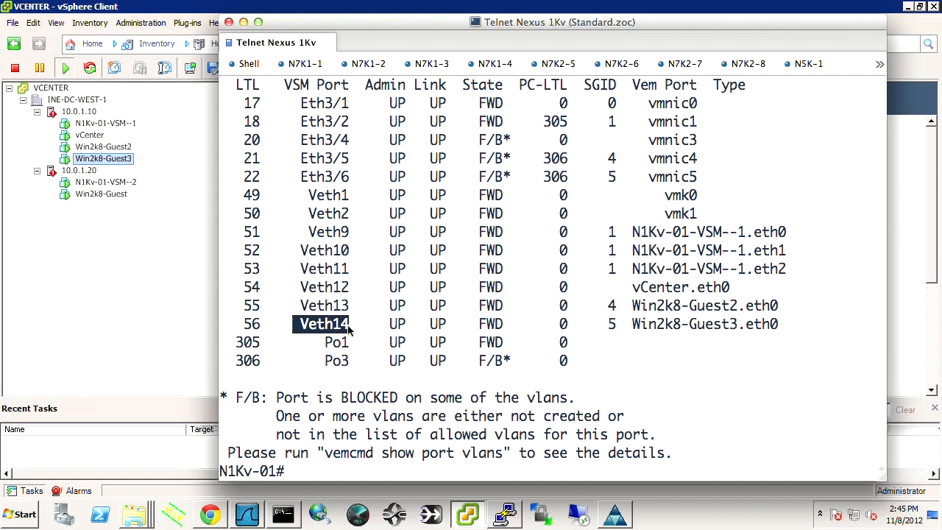
{"action": "mouse_move", "coordinate": [580, 330]}
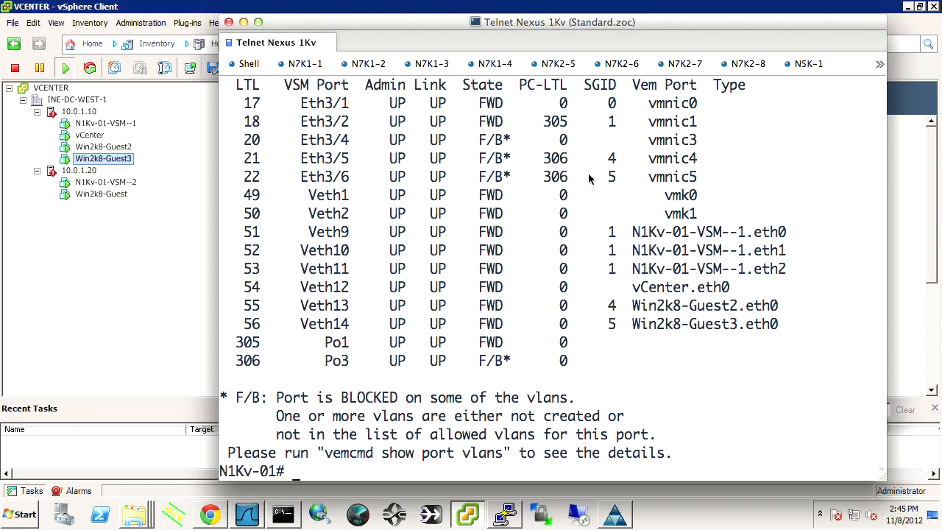
{"action": "mouse_move", "coordinate": [548, 183]}
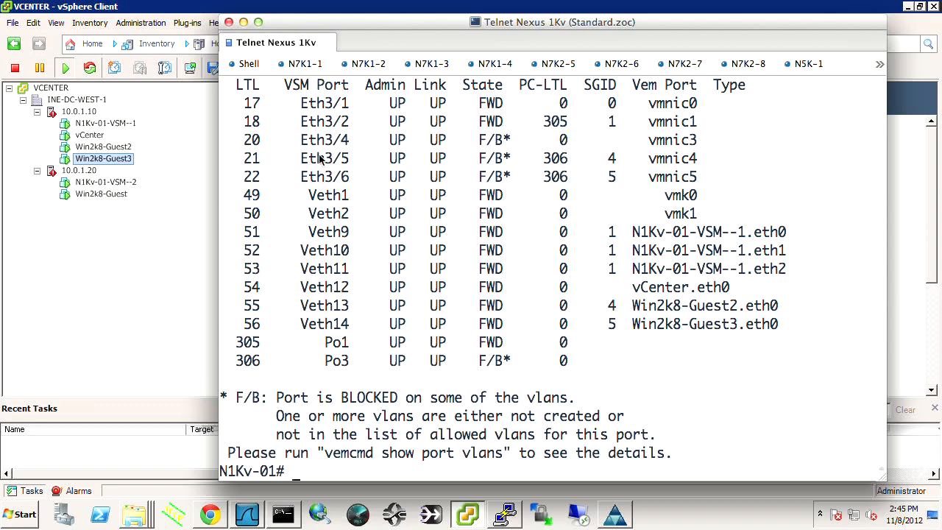
{"action": "mouse_move", "coordinate": [572, 168]}
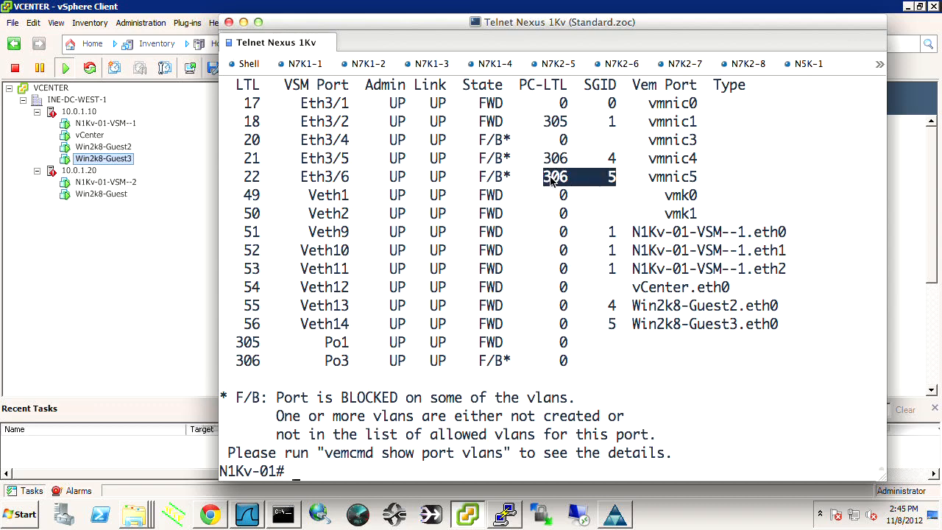
{"action": "left_click", "coordinate": [323, 176]}
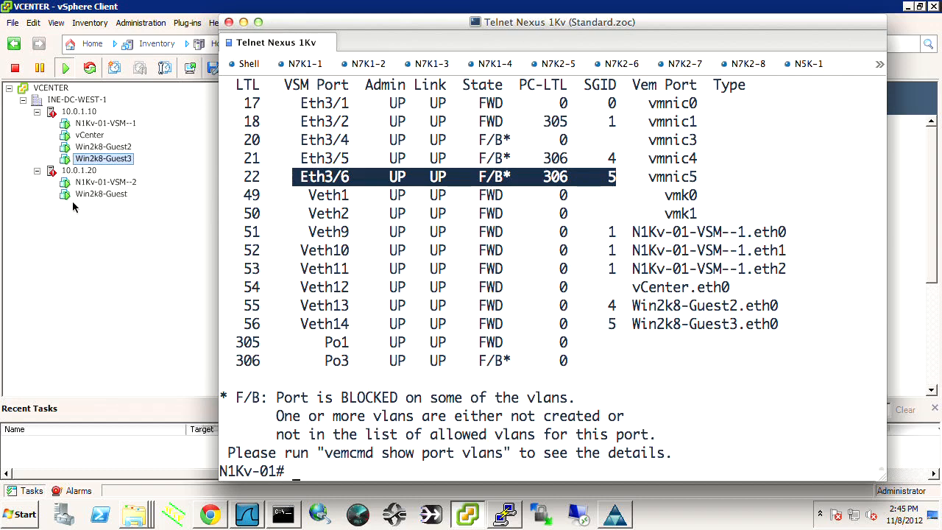
{"action": "left_click", "coordinate": [103, 158]}
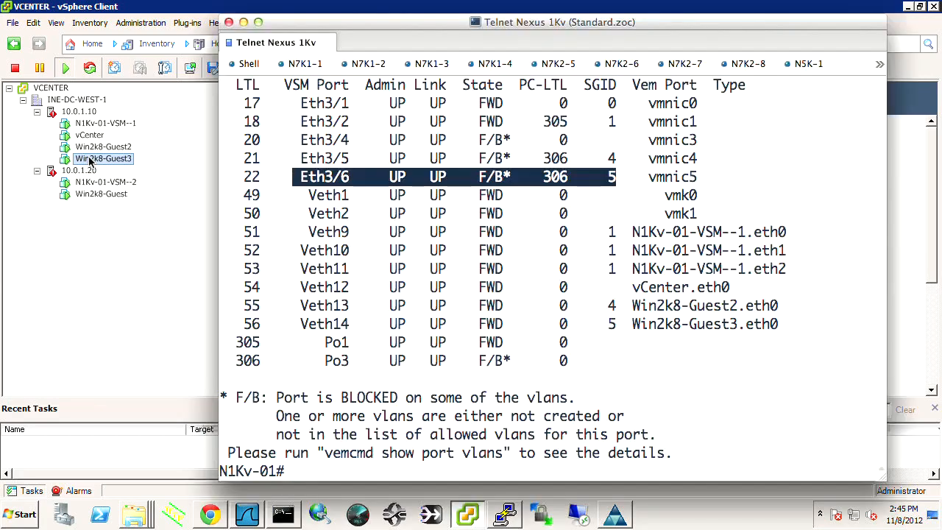
Bring the continuous ping to 10.0.110.203 forward and confirm replies continue during migration.
{"action": "left_click", "coordinate": [103, 158]}
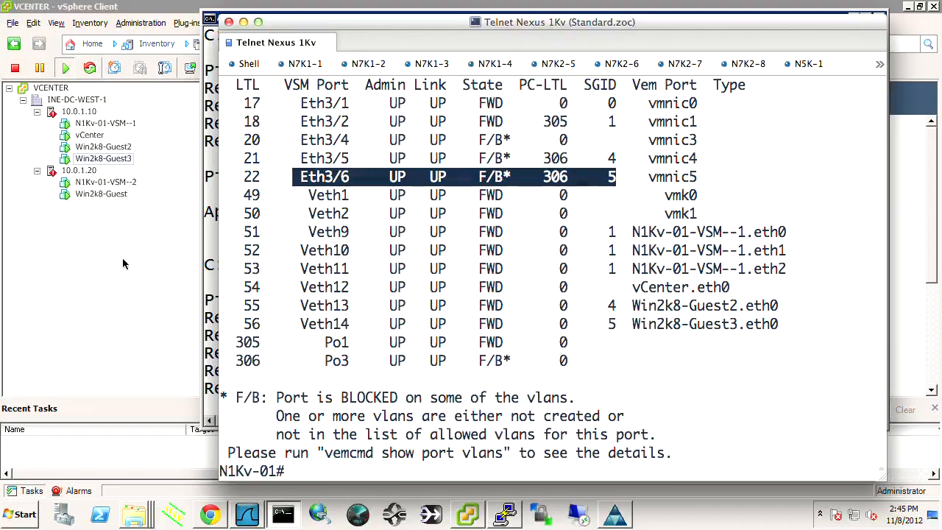
{"action": "left_click", "coordinate": [282, 513]}
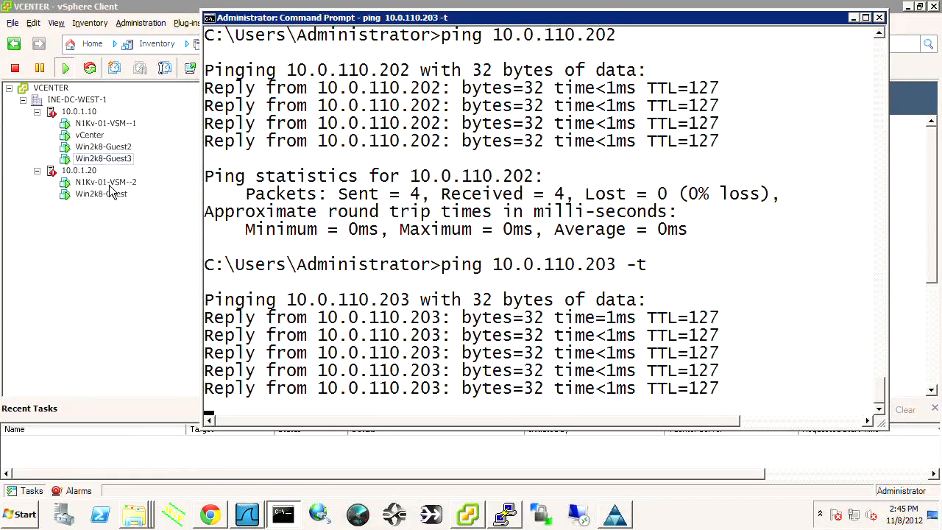
{"action": "left_click", "coordinate": [103, 158]}
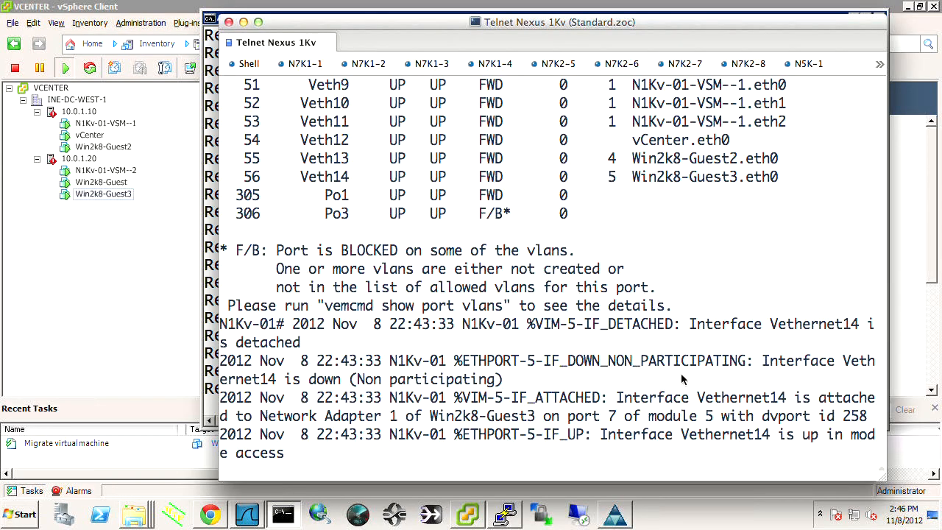
{"action": "mouse_move", "coordinate": [721, 326]}
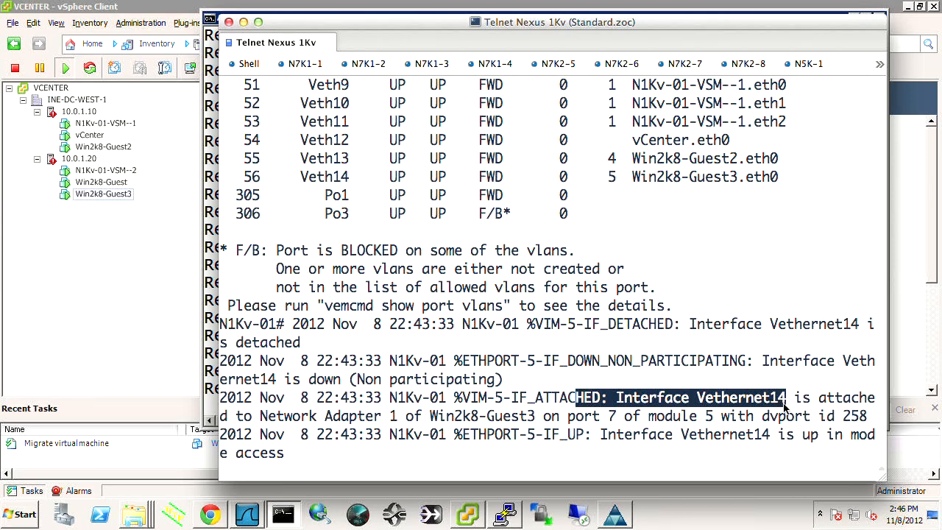
Highlight Vethernet14 in the log message reporting its reattachment on module 5.
{"action": "left_click_drag", "start_coordinate": [780, 408], "coordinate": [618, 416]}
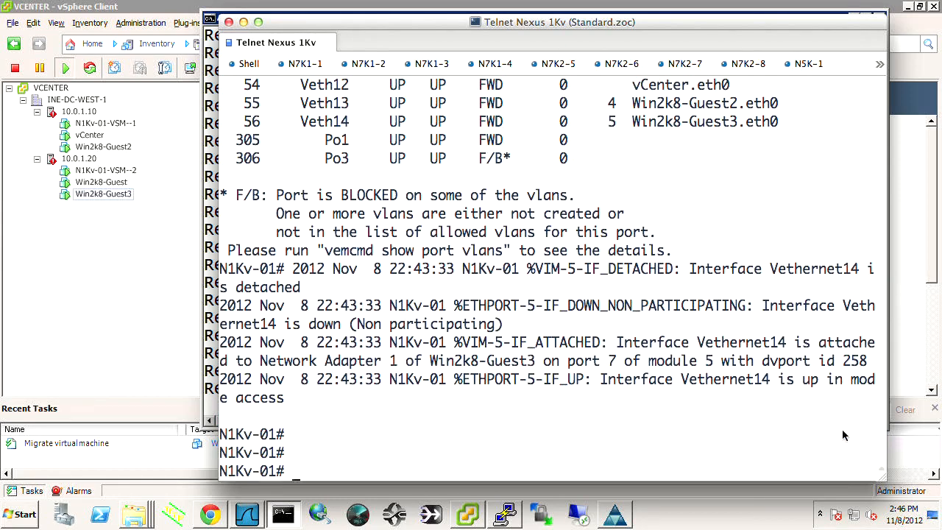
Confirm Vethernet14 on module 5 kept Set-ICMP-PHB-AF13 and noHTTP, then check the packet capture.
{"action": "type", "text": "sh i"}
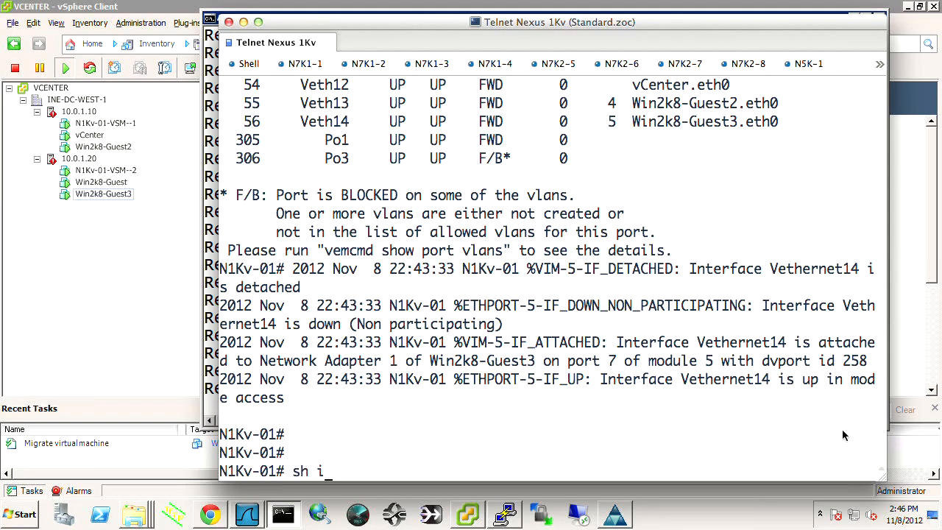
{"action": "type", "text": "nt veth14"}
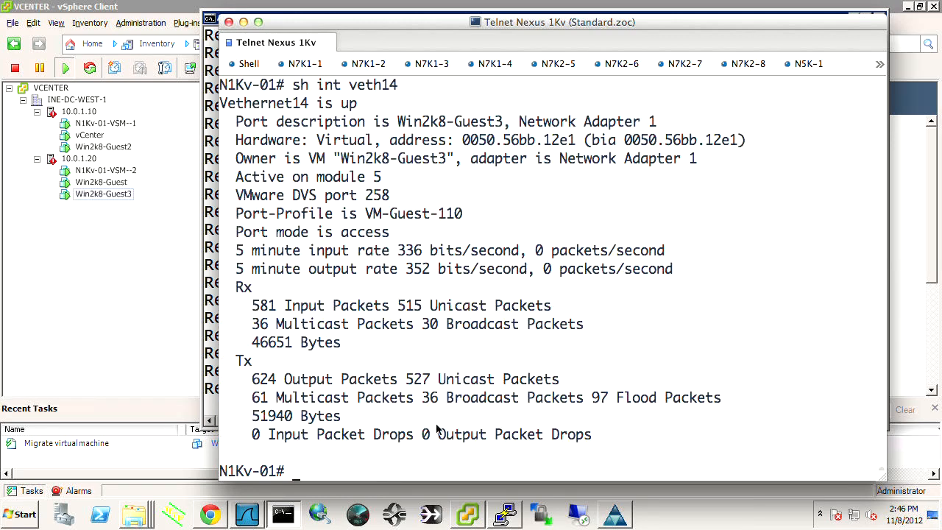
{"action": "left_click_drag", "start_coordinate": [252, 301], "coordinate": [287, 383]}
{"action": "type", "text": "sh run int veth14"}
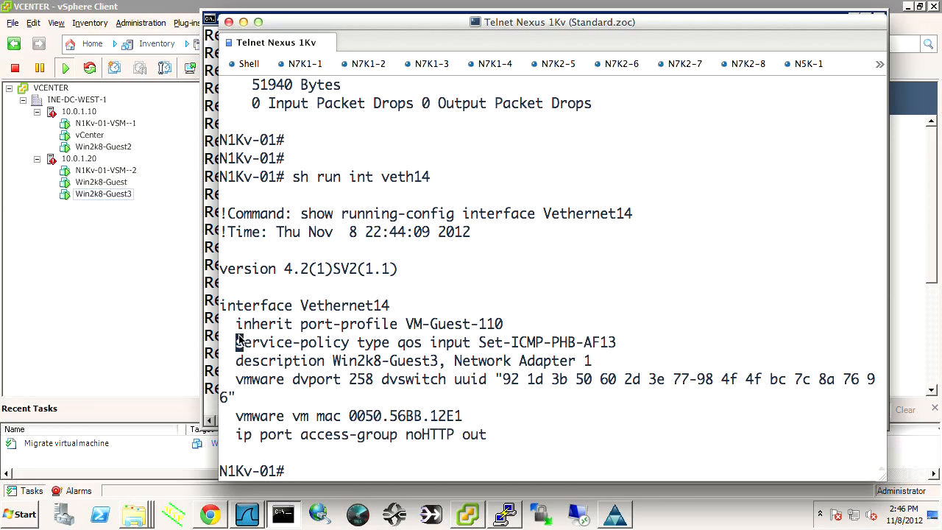
{"action": "left_click", "coordinate": [247, 513]}
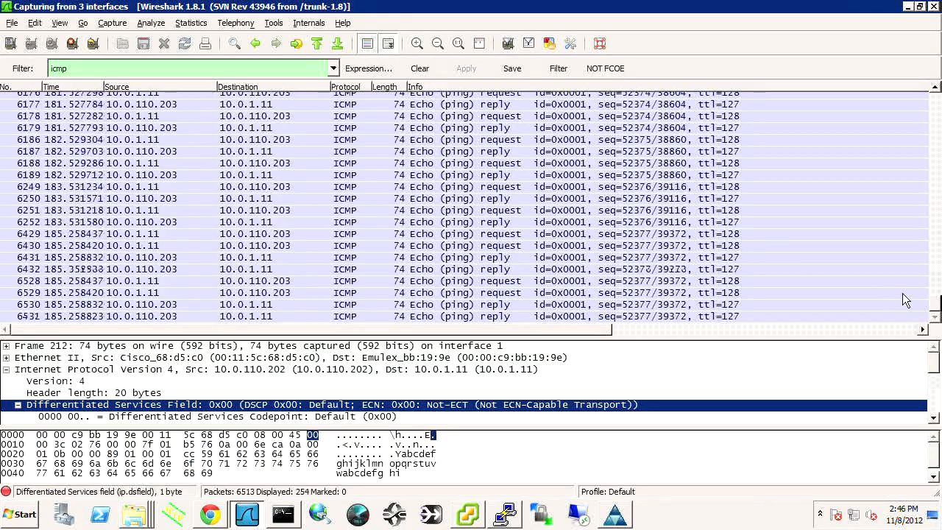
{"action": "scroll", "scroll_direction": "down", "scroll_amount": 3}
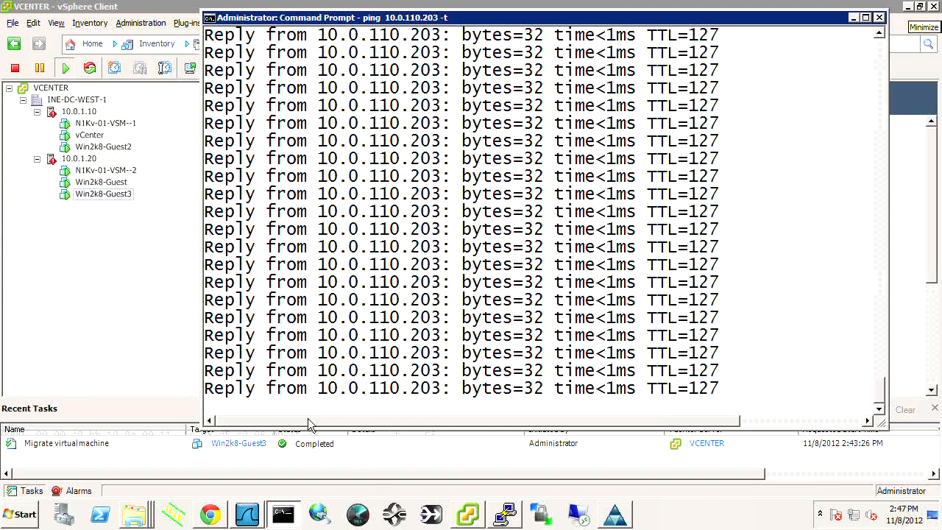
Switch from Wireshark to the Google Chrome browser.
{"action": "left_click", "coordinate": [210, 513]}
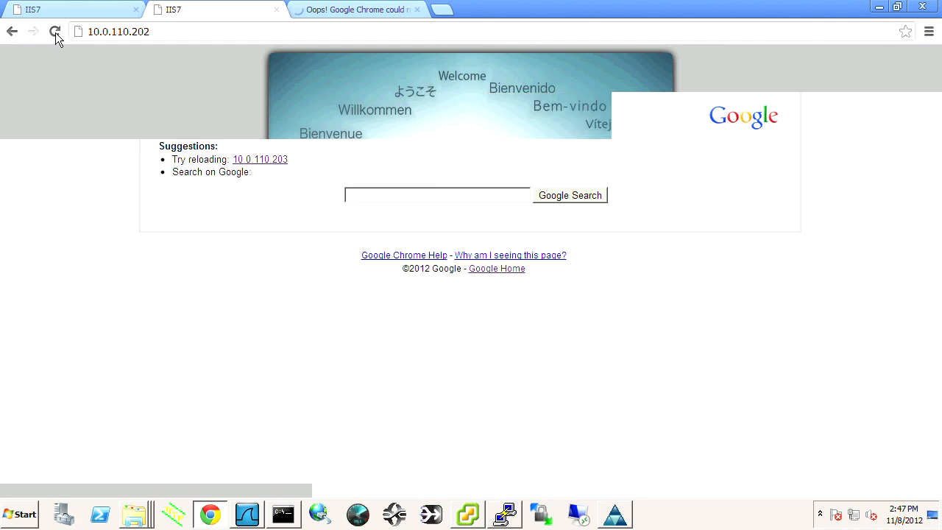
Reload the 10.0.110.202 IIS7 page and check the failing 10.0.110.203 tab.
{"action": "left_click", "coordinate": [56, 31]}
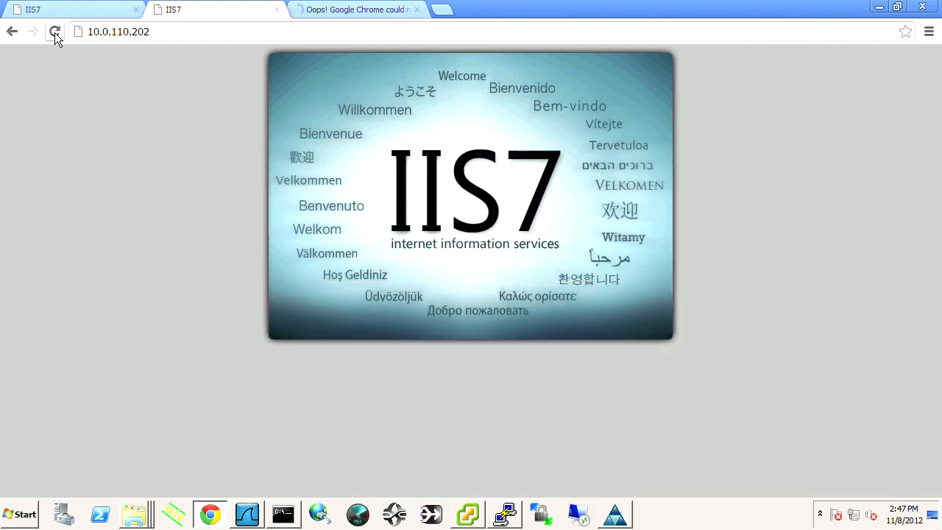
{"action": "left_click", "coordinate": [57, 32]}
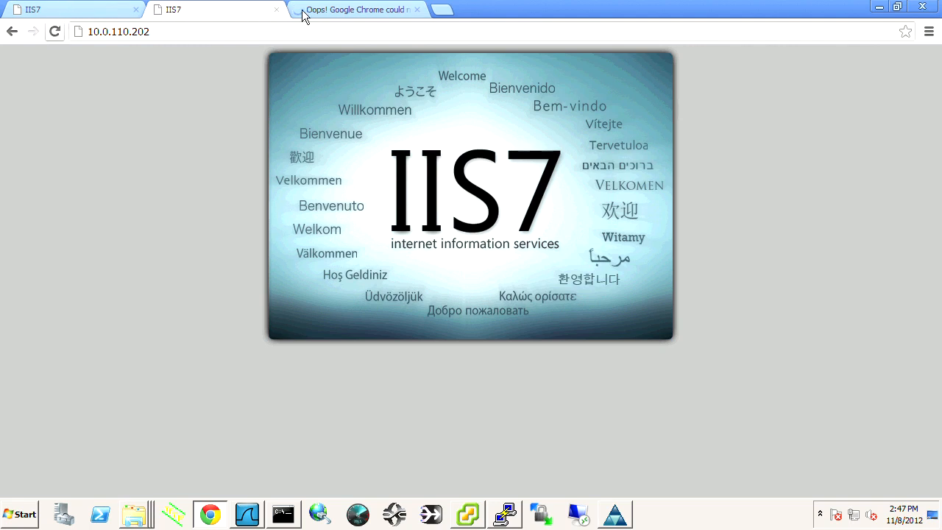
{"action": "left_click", "coordinate": [357, 10]}
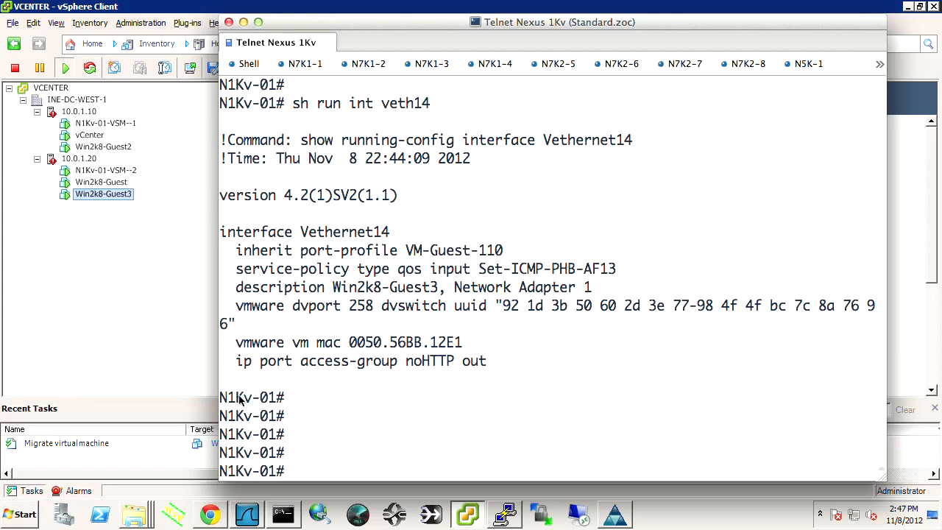
Review the Vethernet13 reattach log and start 'sh run int veth' in the switch session.
{"action": "double_click", "coordinate": [252, 397]}
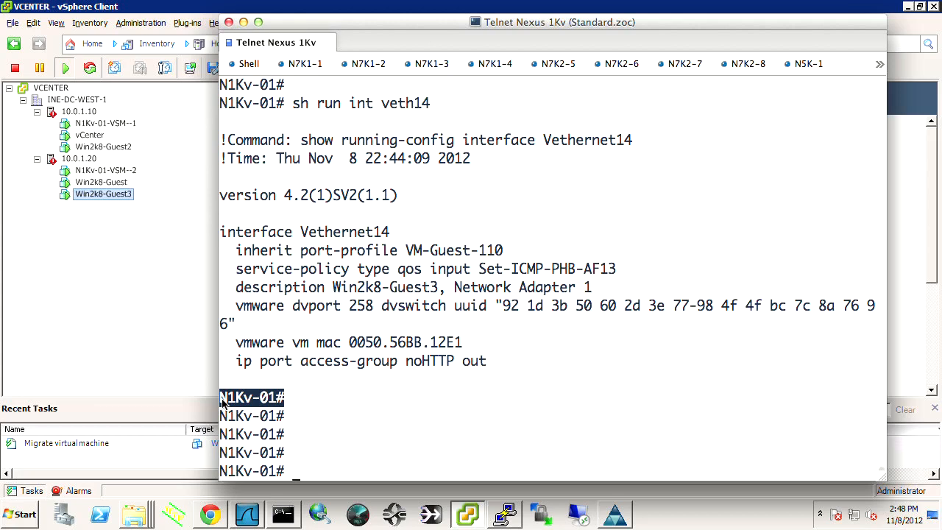
{"action": "mouse_move", "coordinate": [110, 158]}
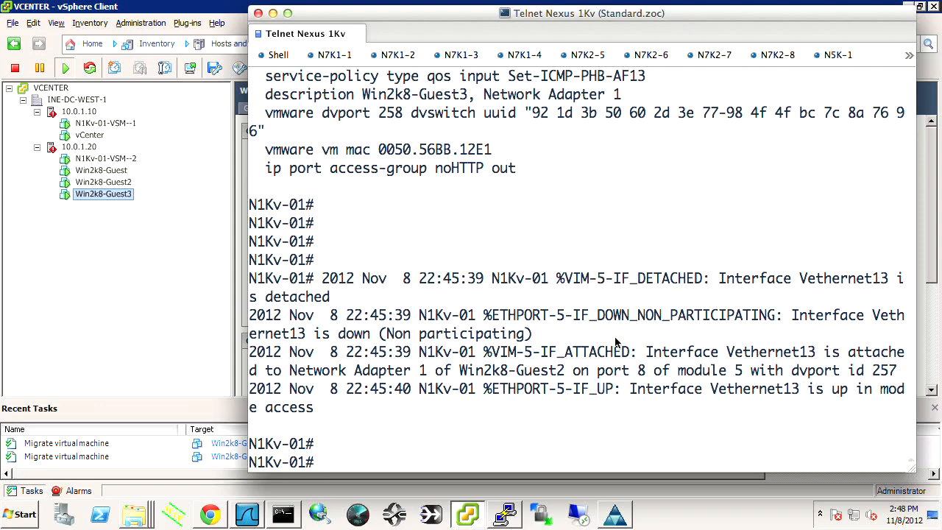
{"action": "mouse_move", "coordinate": [537, 355]}
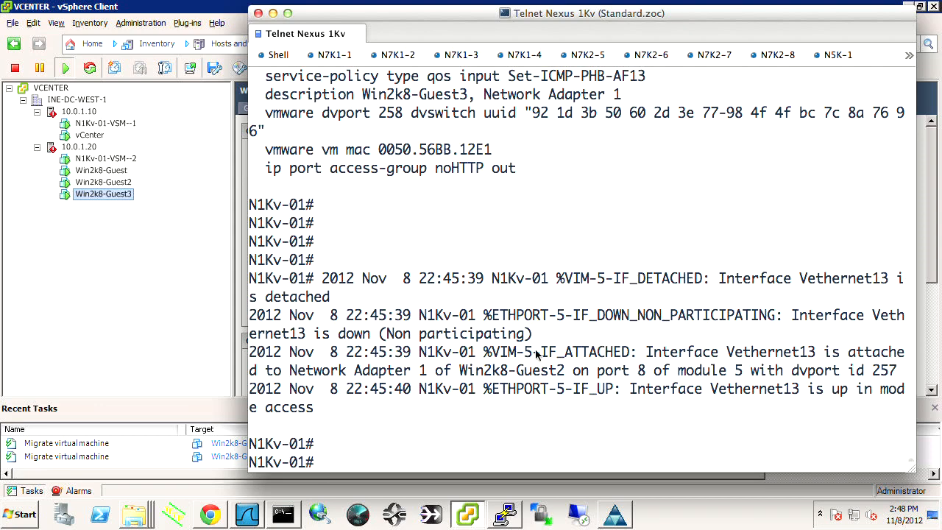
{"action": "scroll", "scroll_direction": "down", "scroll_amount": 3}
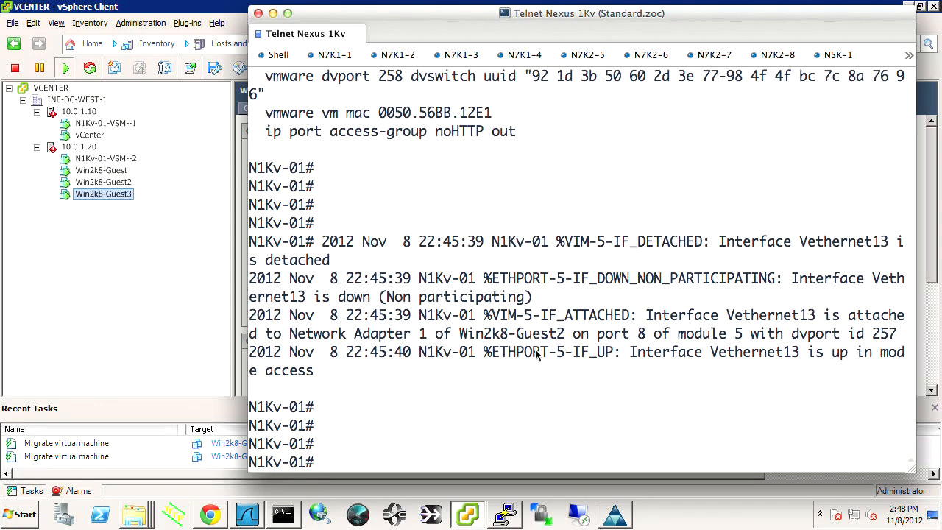
{"action": "type", "text": "sh run"}
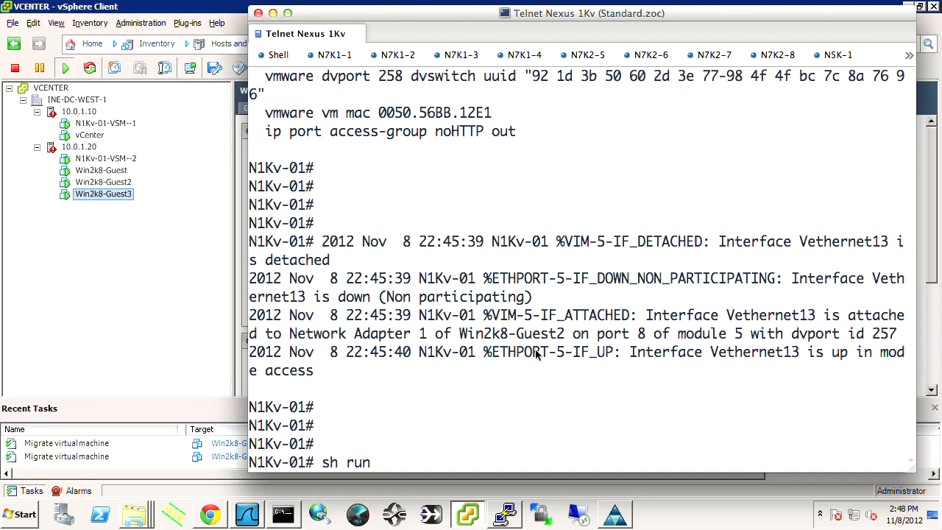
{"action": "type", "text": "int veth"}
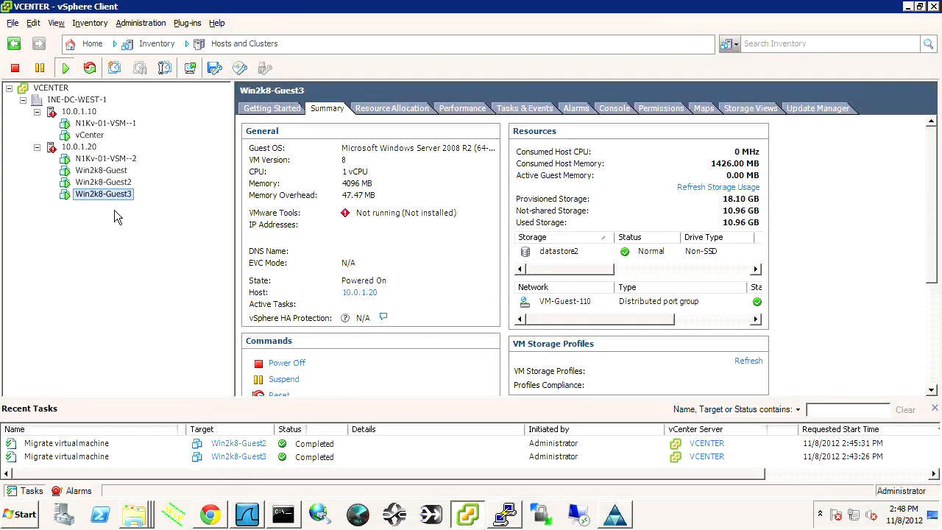
Set Win2k8-Guest3's Network adapter 1 to the vMotion (N1Kv-01) port group.
{"action": "right_click", "coordinate": [103, 194]}
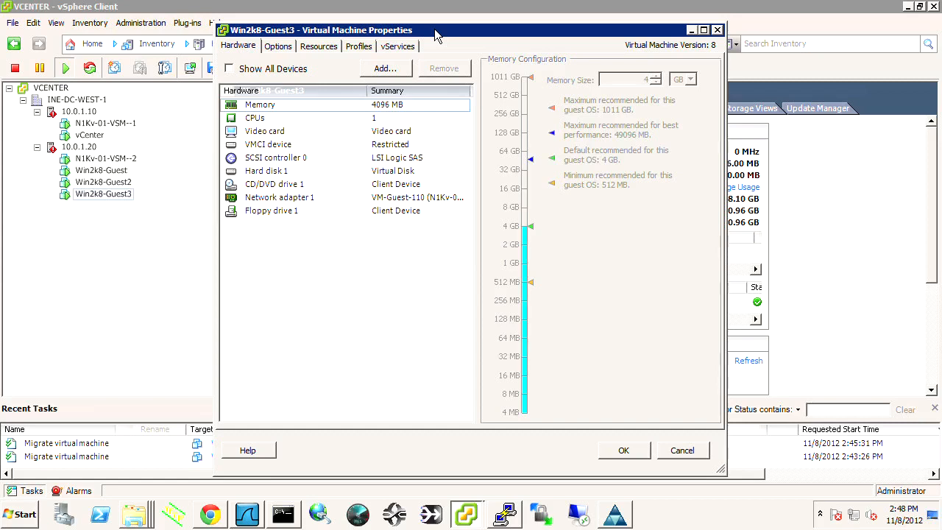
{"action": "left_click", "coordinate": [279, 197]}
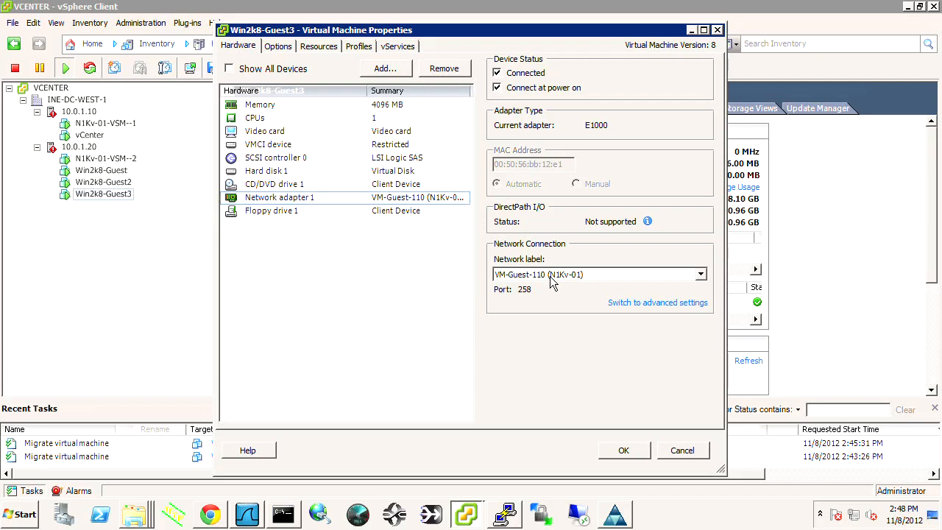
{"action": "left_click", "coordinate": [700, 274]}
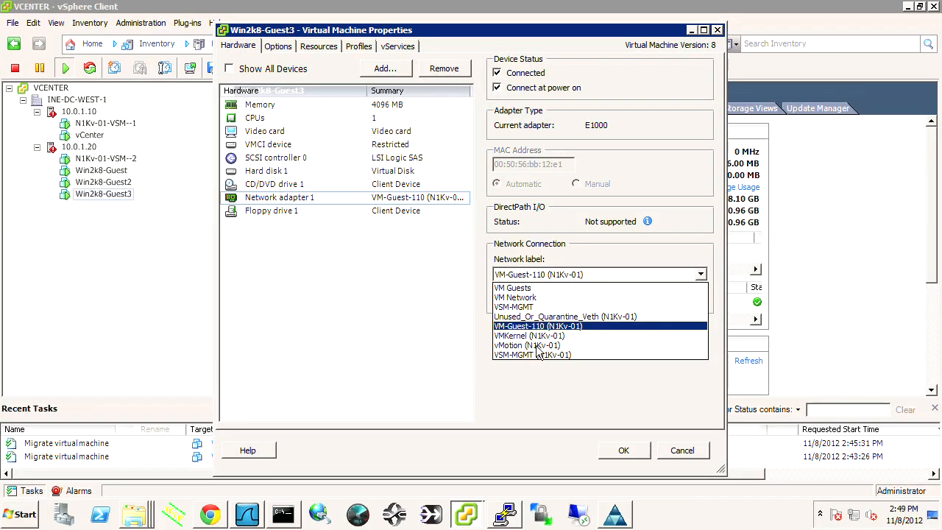
{"action": "mouse_move", "coordinate": [524, 354]}
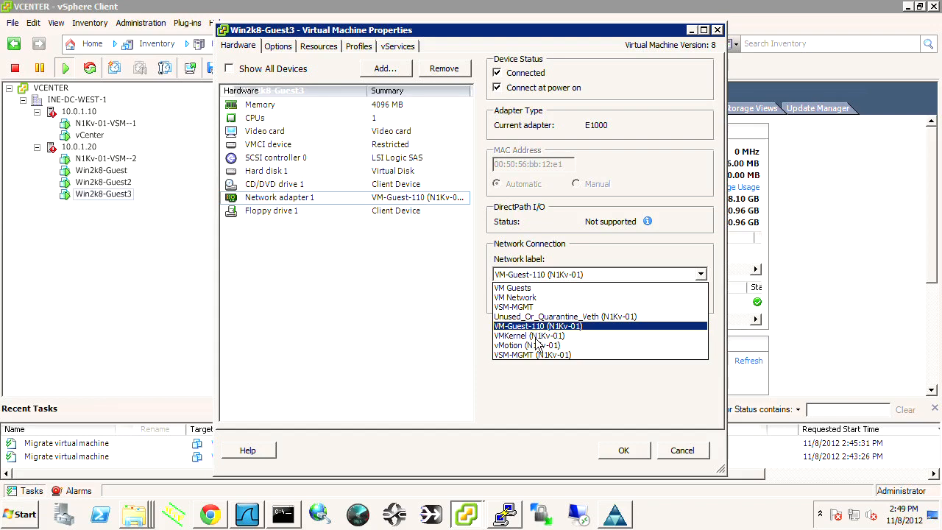
{"action": "mouse_move", "coordinate": [513, 341]}
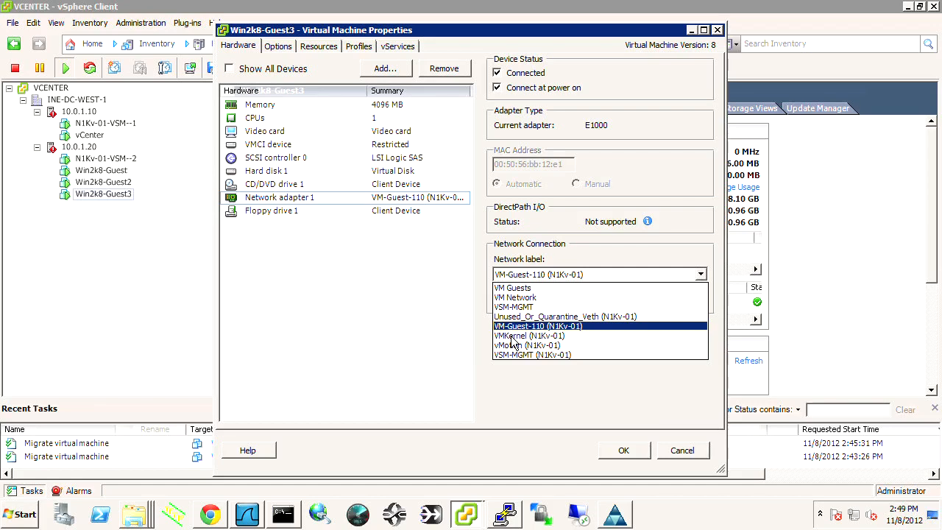
{"action": "mouse_move", "coordinate": [541, 340]}
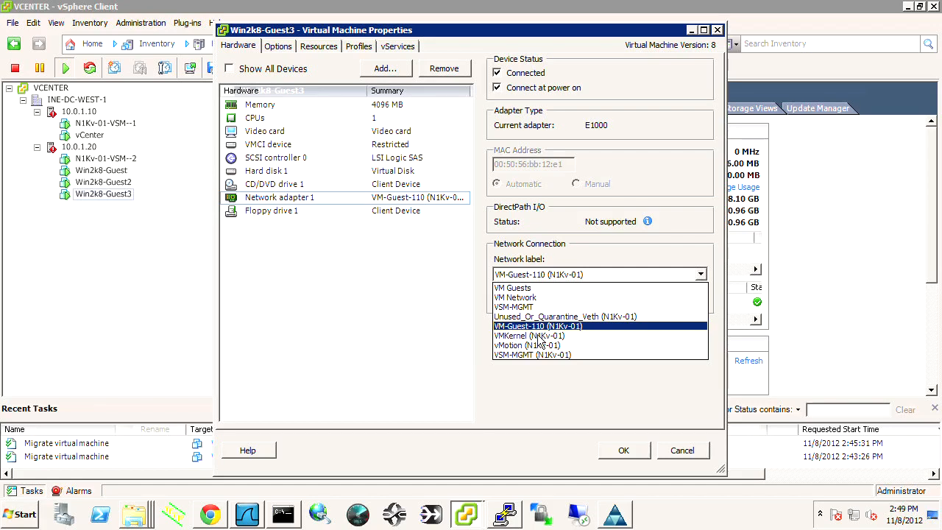
{"action": "mouse_move", "coordinate": [528, 344]}
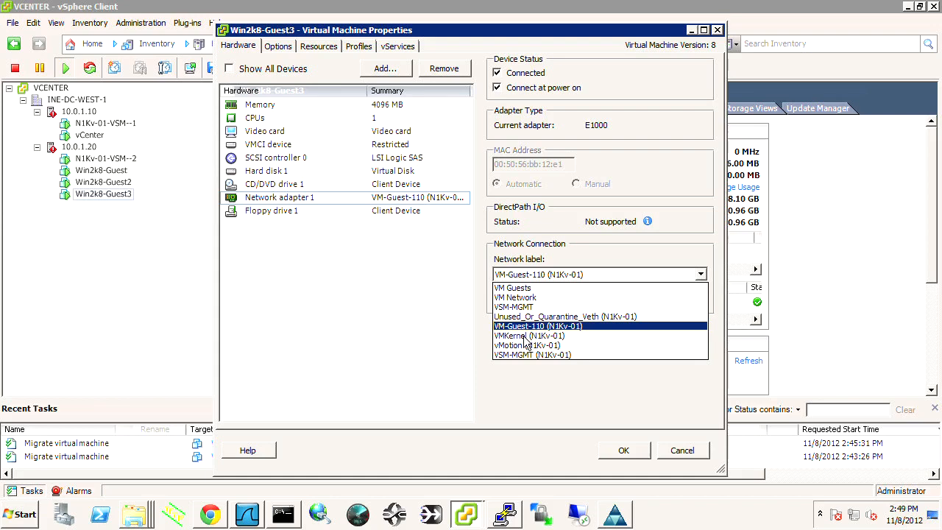
{"action": "mouse_move", "coordinate": [524, 358]}
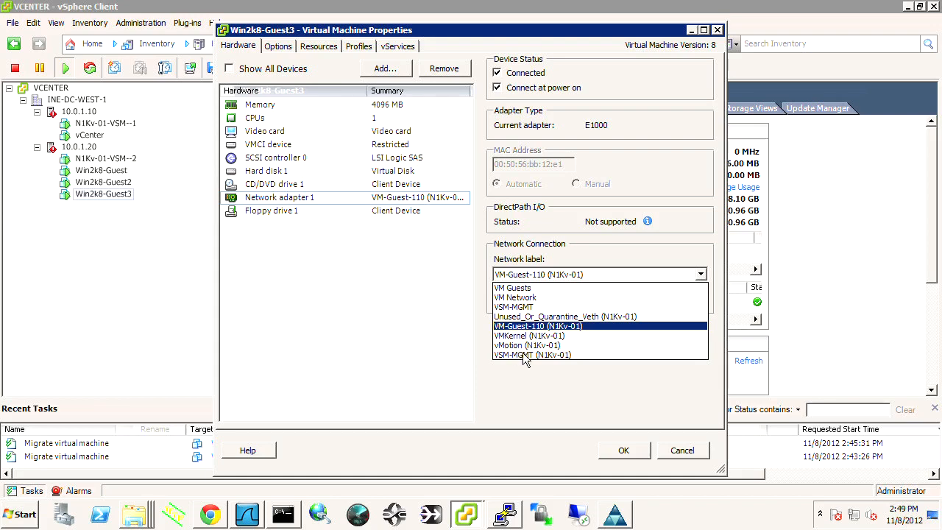
{"action": "mouse_move", "coordinate": [523, 360]}
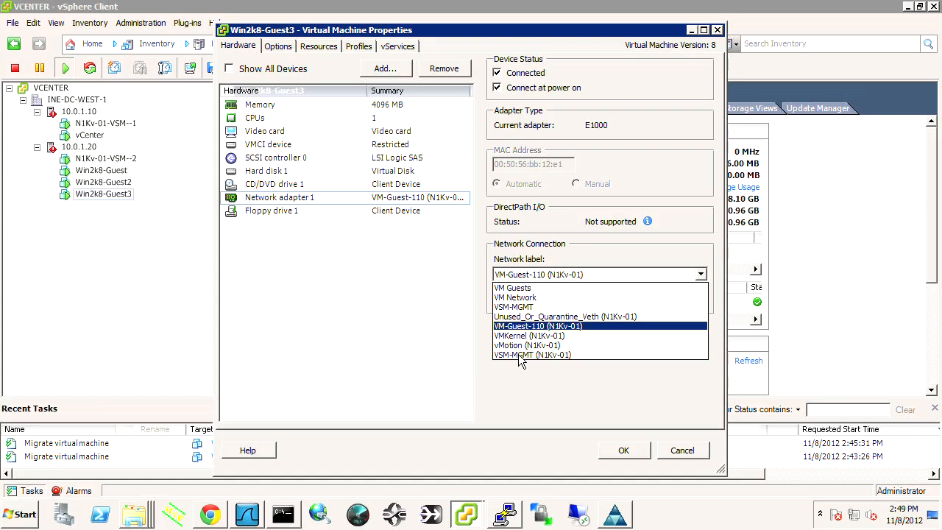
{"action": "mouse_move", "coordinate": [523, 362]}
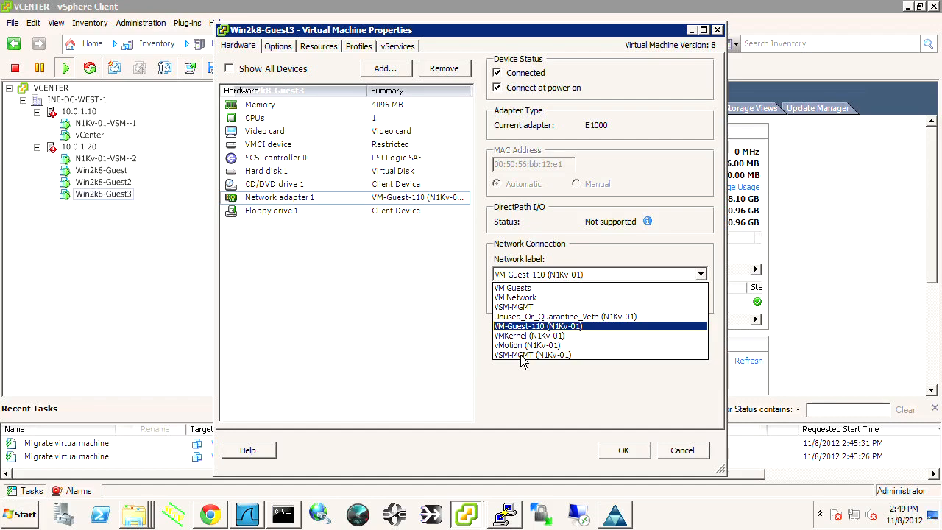
{"action": "mouse_move", "coordinate": [515, 351]}
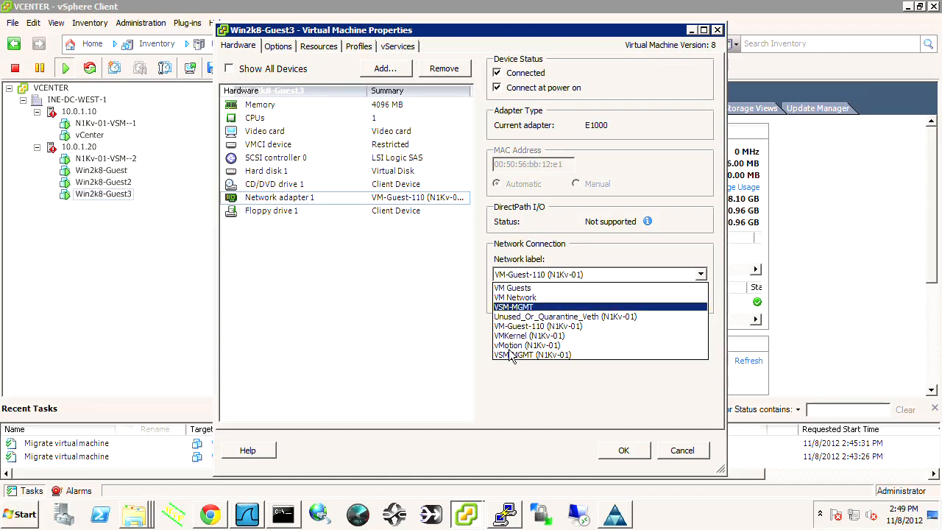
{"action": "mouse_move", "coordinate": [526, 345]}
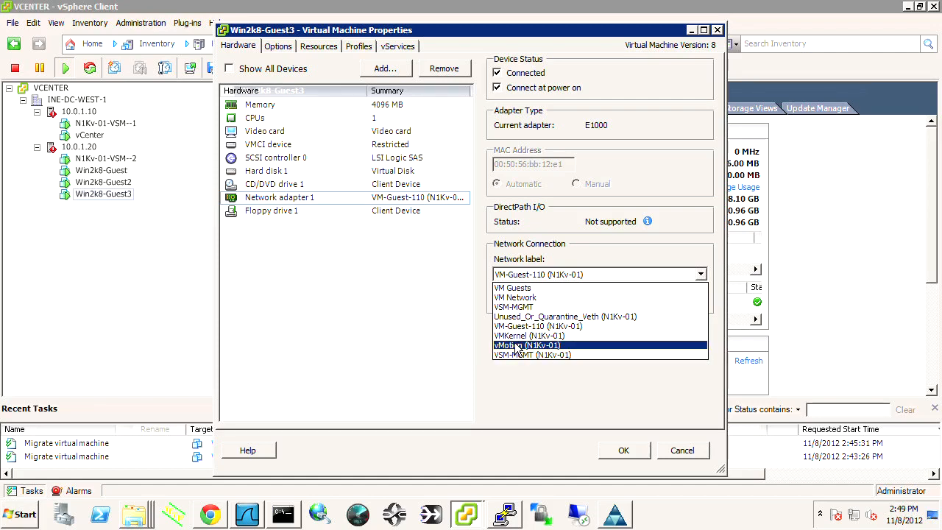
{"action": "left_click", "coordinate": [526, 345]}
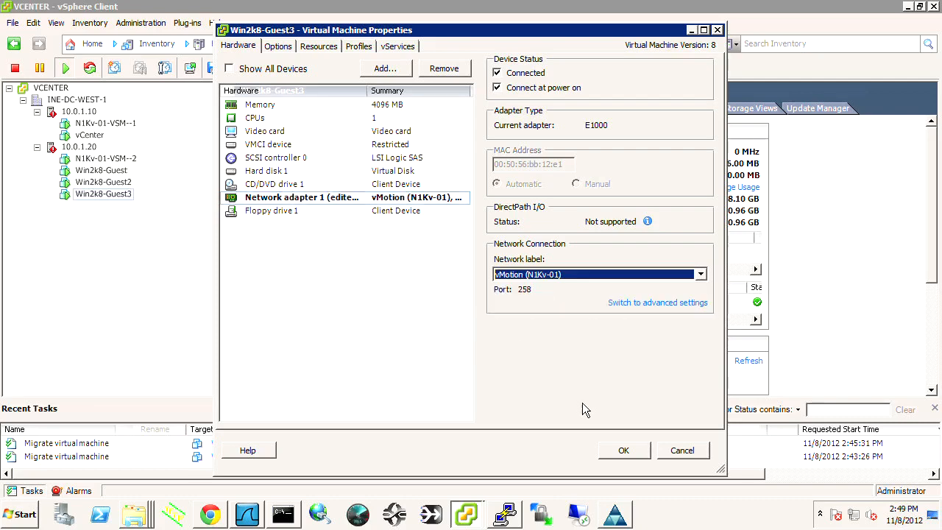
Apply the vMotion port group, confirm Vethernet14 lost its QoS and ACL, and reopen Win2k8-Guest3's properties.
{"action": "left_click", "coordinate": [624, 450]}
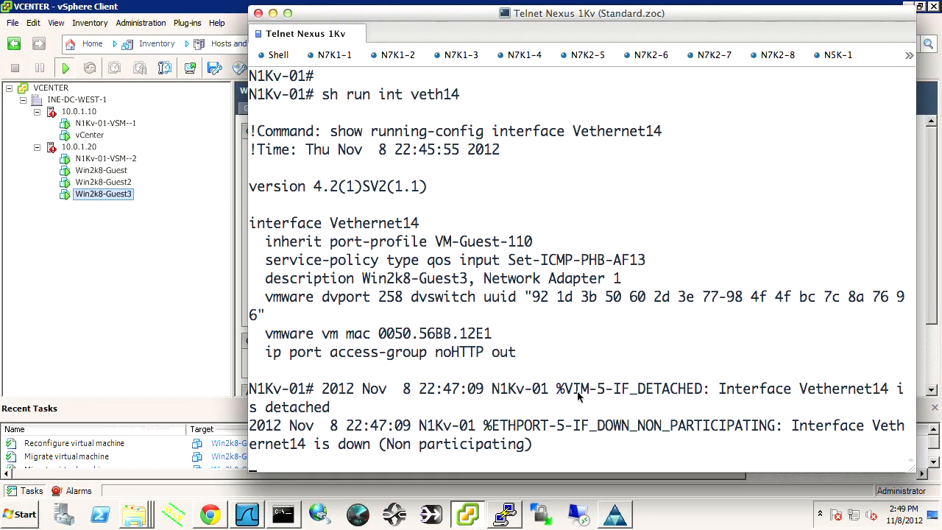
{"action": "scroll", "scroll_direction": "down", "scroll_amount": 3}
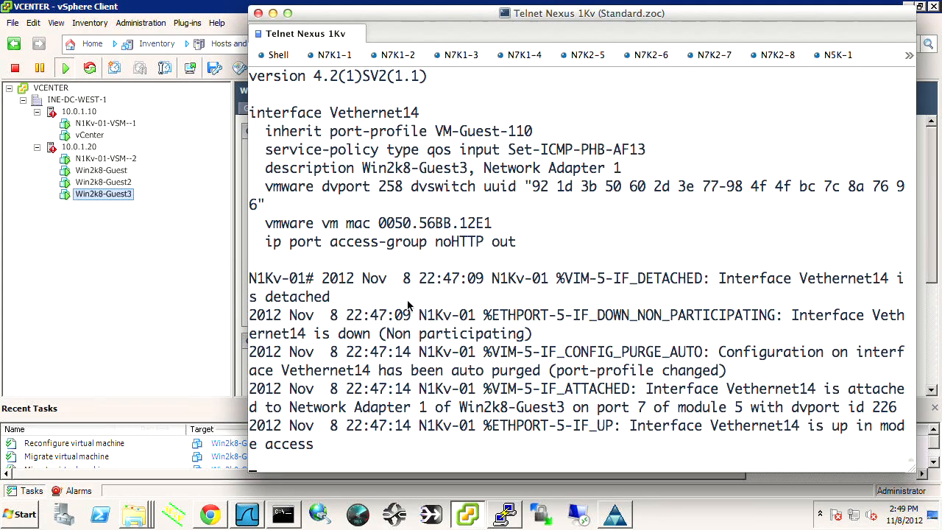
{"action": "mouse_move", "coordinate": [515, 430]}
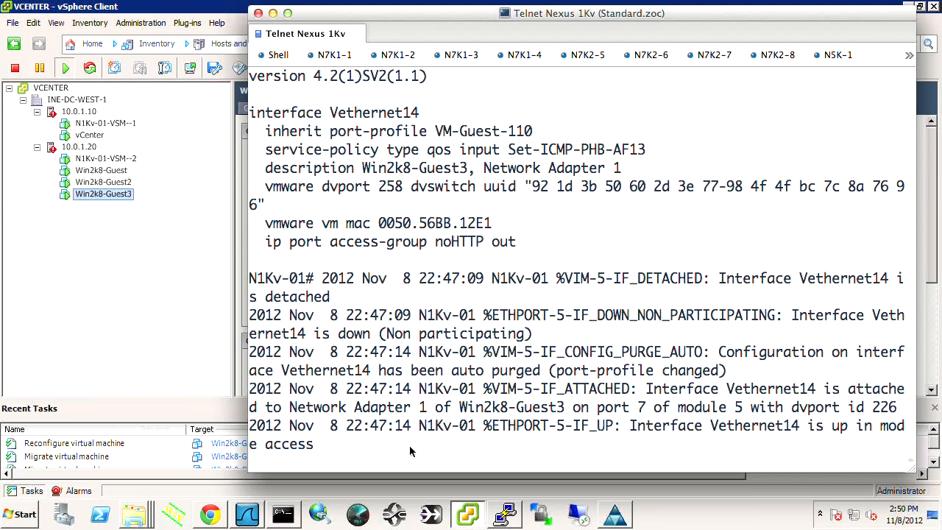
{"action": "right_click", "coordinate": [103, 193]}
{"action": "type", "text": "sh run int veth14"}
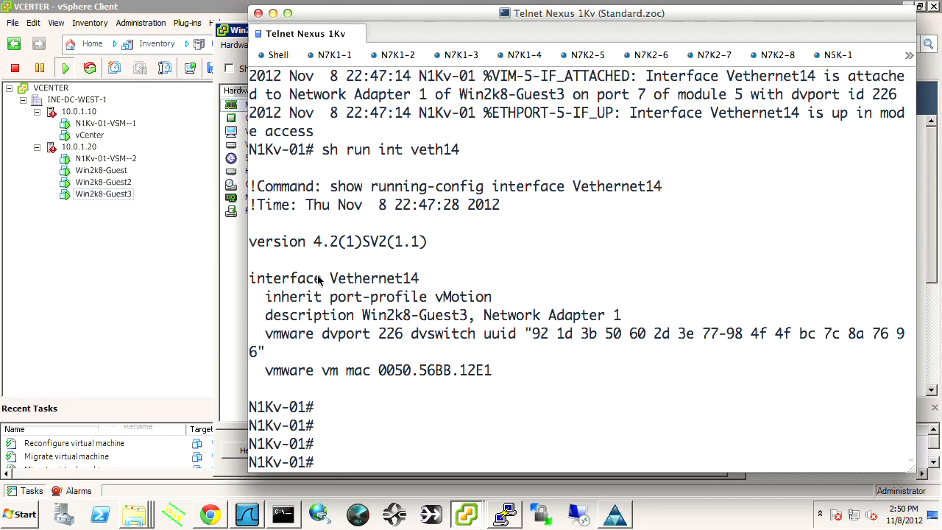
{"action": "left_click_drag", "start_coordinate": [248, 278], "coordinate": [442, 319]}
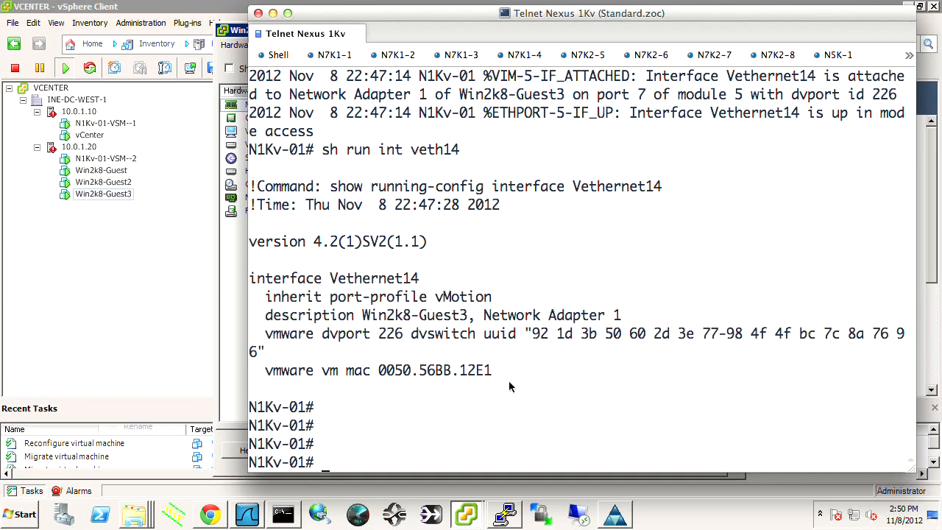
{"action": "double_click", "coordinate": [103, 193]}
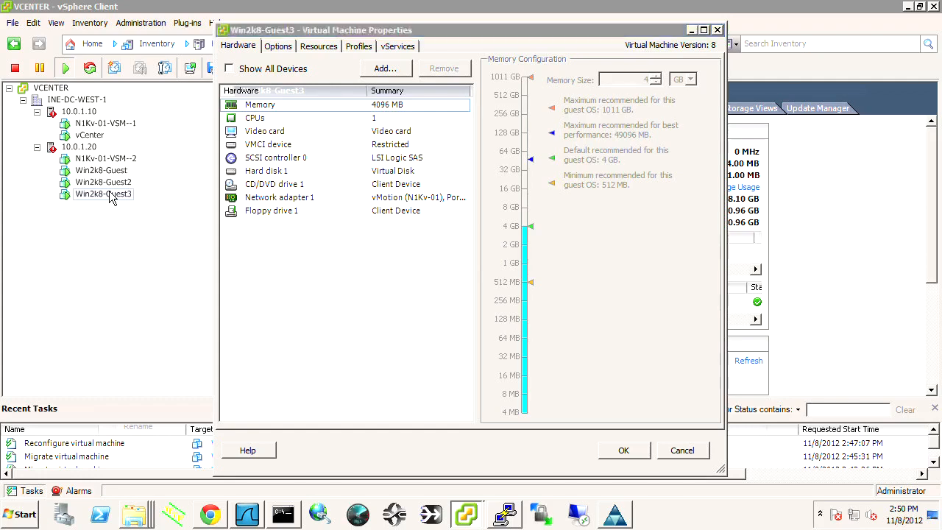
Switch Network adapter 1's network label back to VM-Guest-110 (N1Kv-01).
{"action": "left_click", "coordinate": [279, 197]}
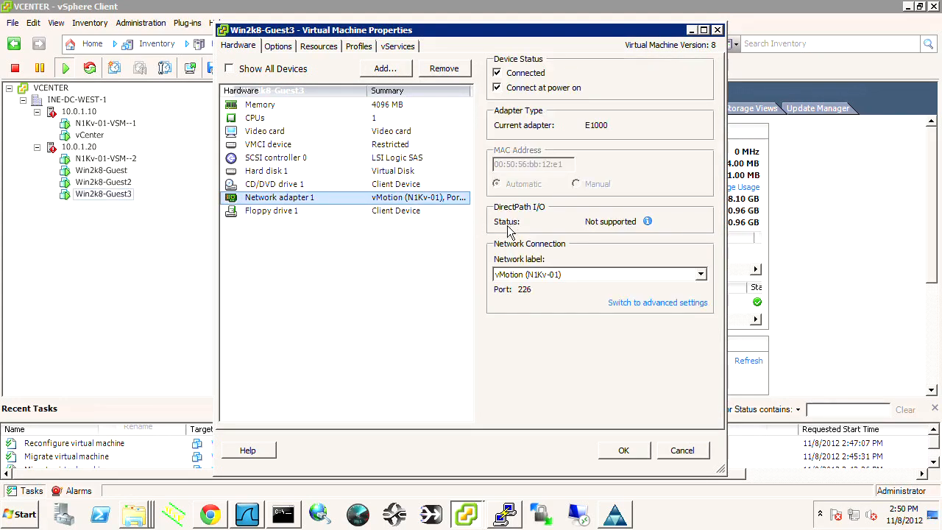
{"action": "left_click", "coordinate": [699, 273]}
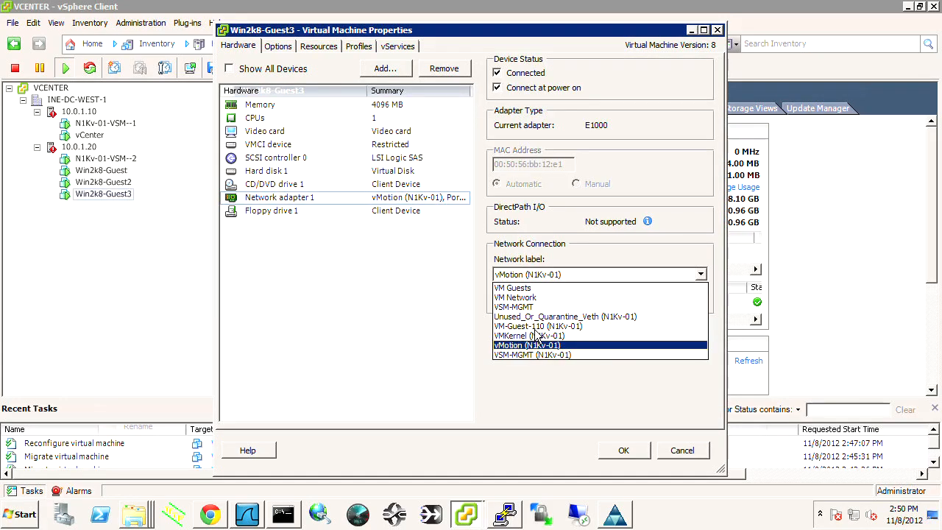
{"action": "left_click", "coordinate": [537, 326]}
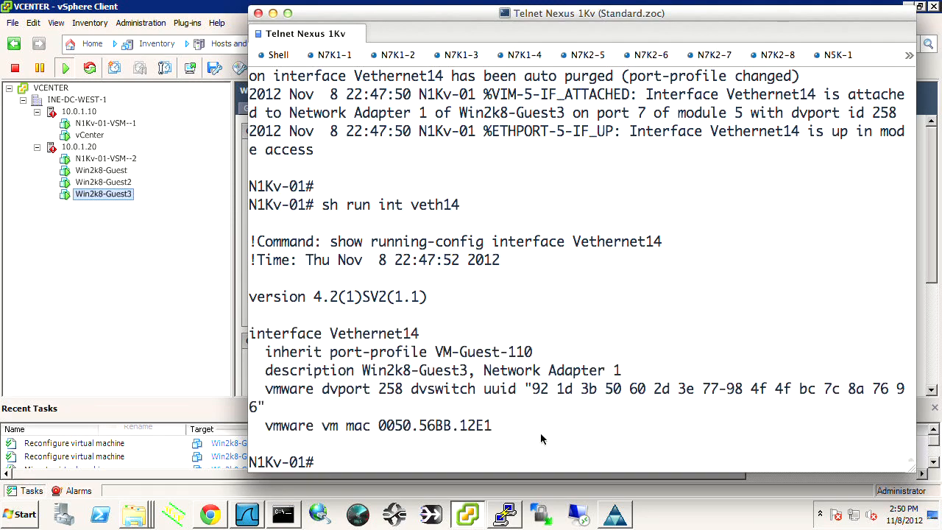
Highlight Vethernet14's inherit lines and run 'sh int veth 14' to view its status.
{"action": "left_click_drag", "start_coordinate": [250, 334], "coordinate": [533, 351]}
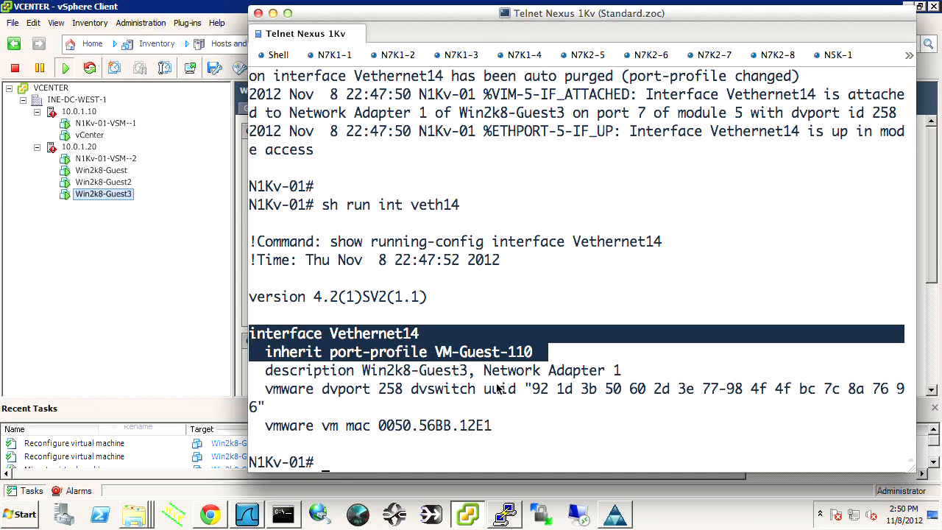
{"action": "type", "text": "sh int veth 14"}
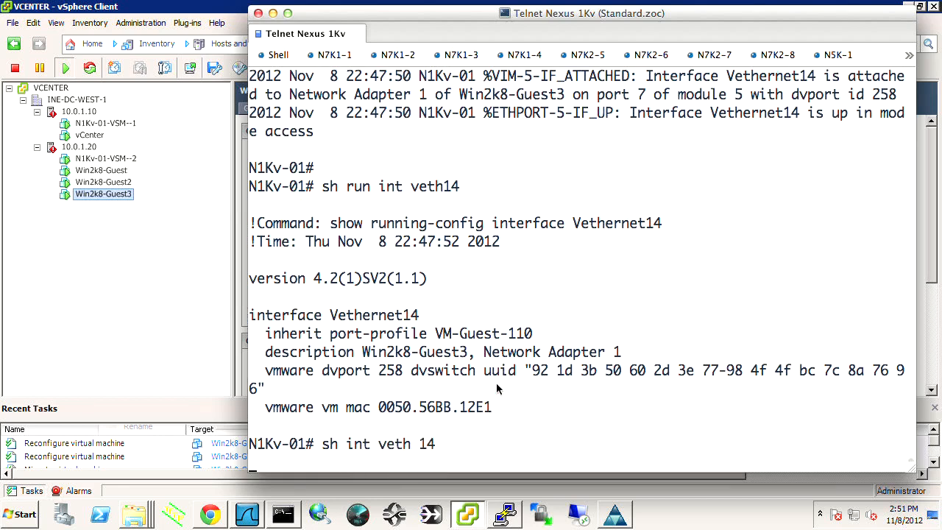
{"action": "key", "text": "enter"}
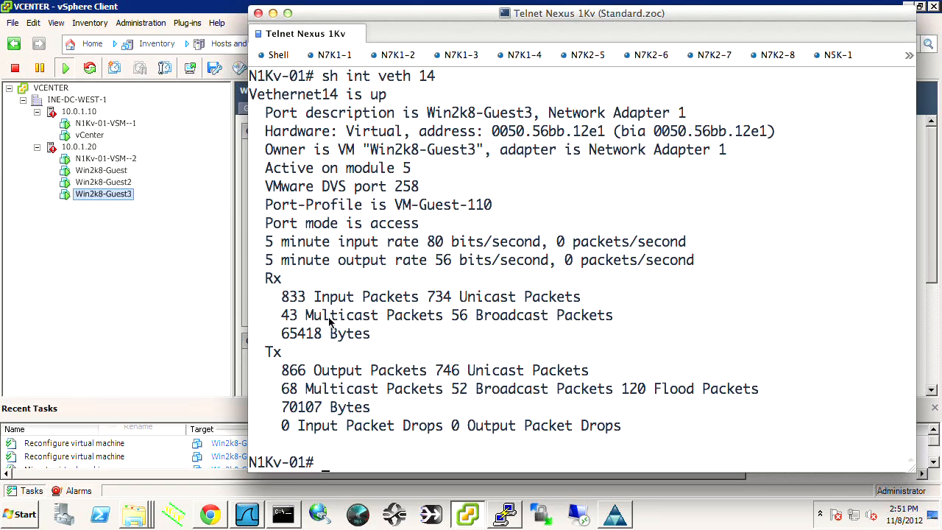
{"action": "mouse_move", "coordinate": [335, 377]}
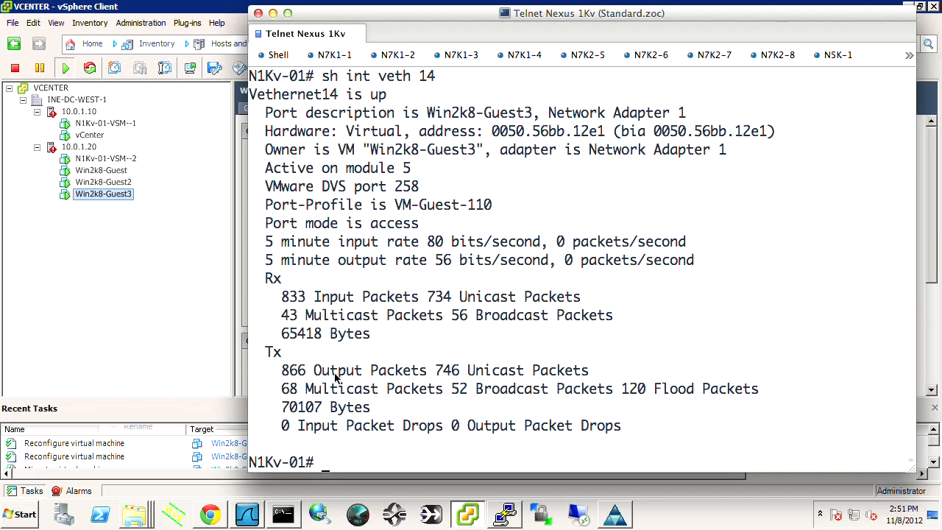